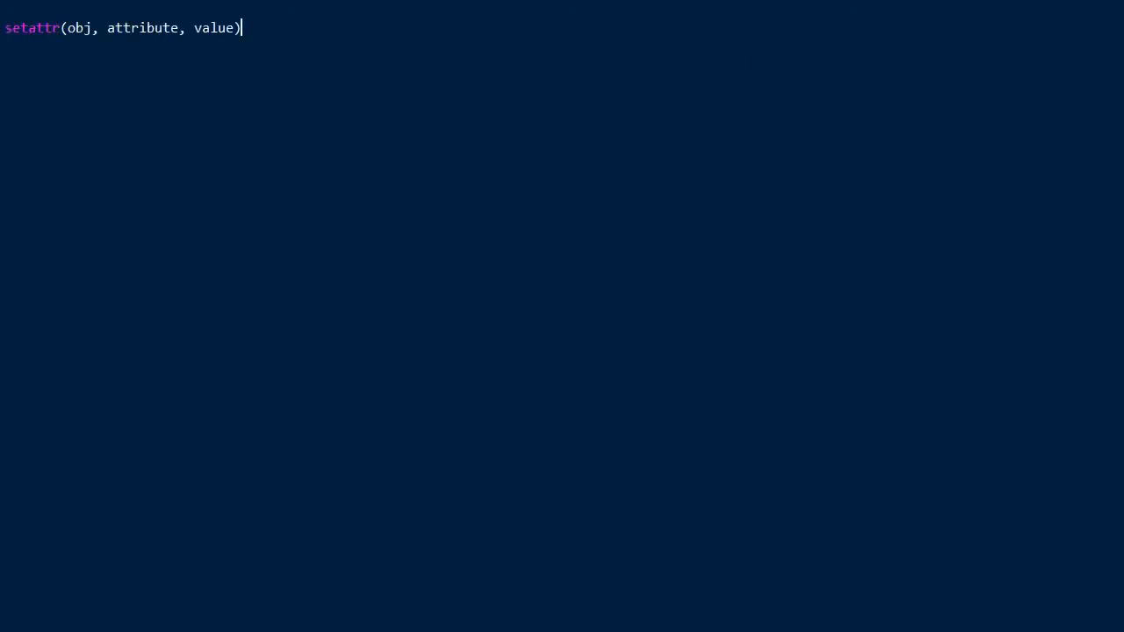
Step: Add the instance line porsche = Car() below the empty Car class
{"action": "double_click", "coordinate": [32, 27]}
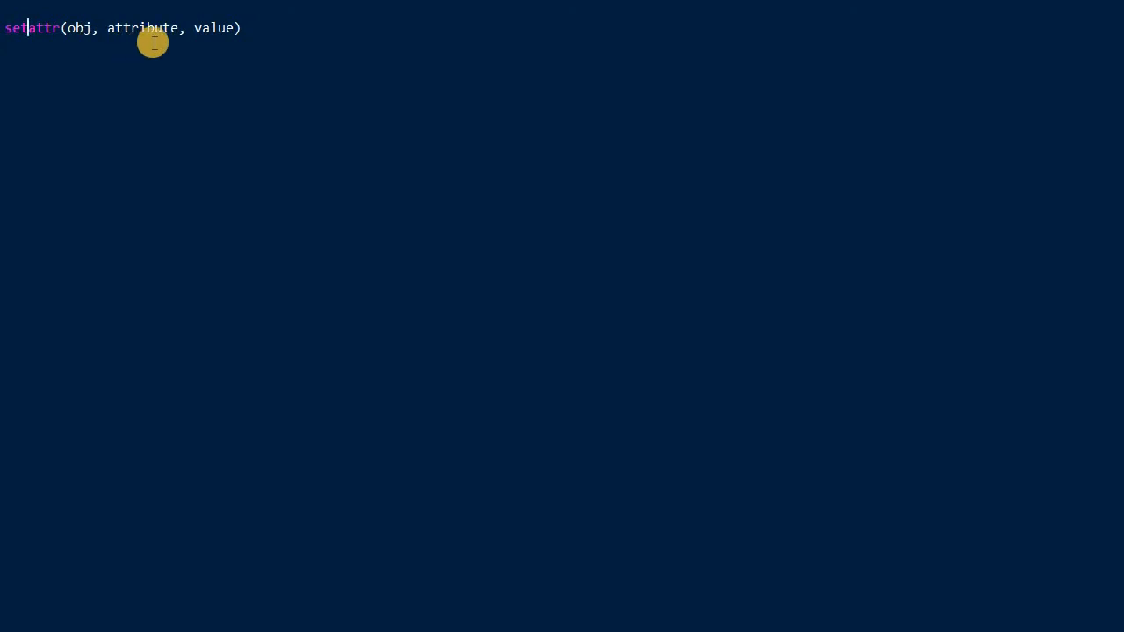
{"action": "double_click", "coordinate": [142, 27]}
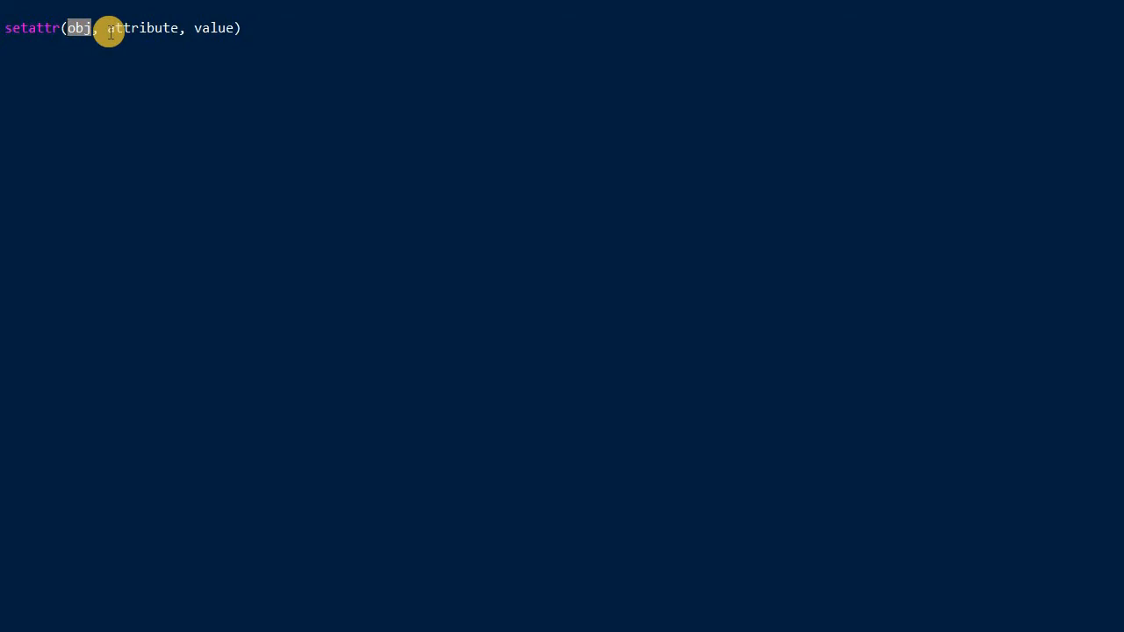
{"action": "double_click", "coordinate": [142, 28]}
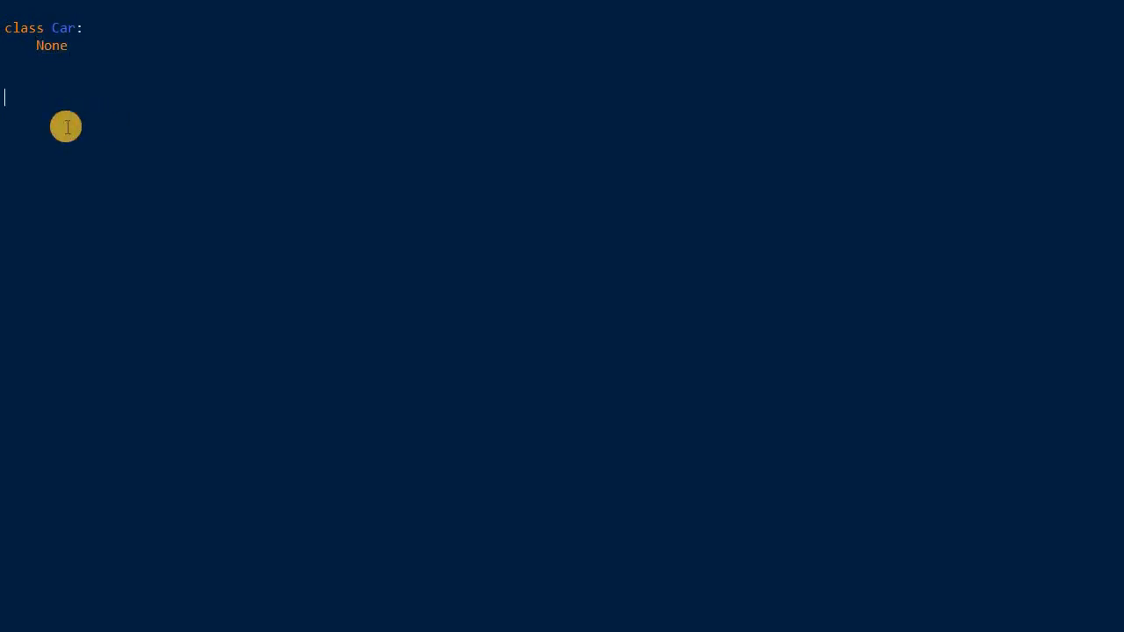
{"action": "type", "text": "p"}
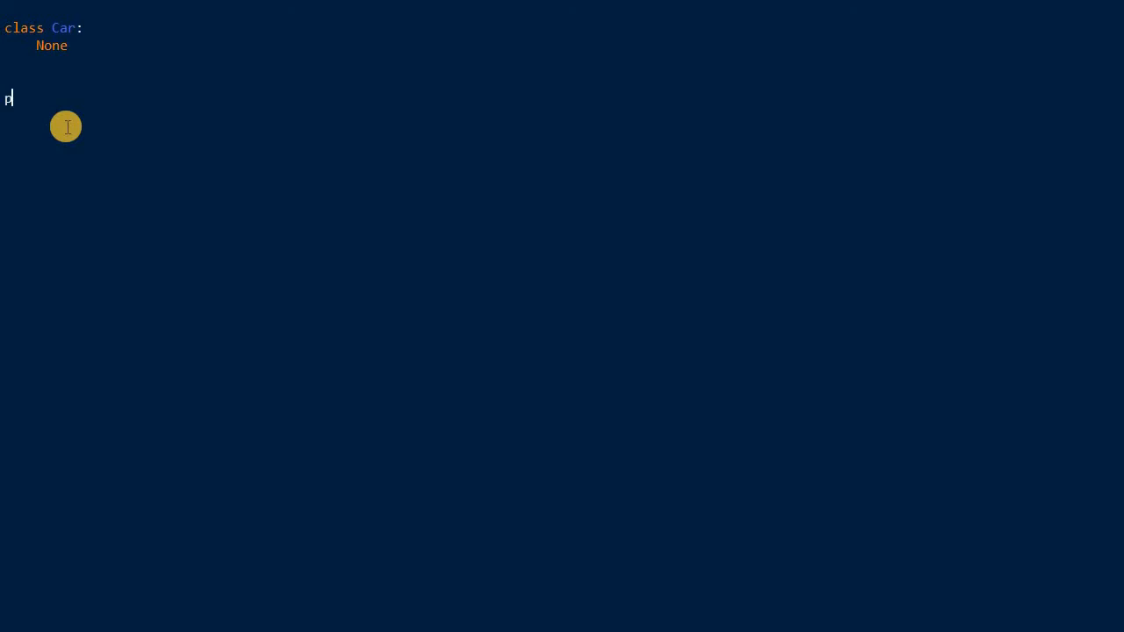
{"action": "type", "text": "orsch"}
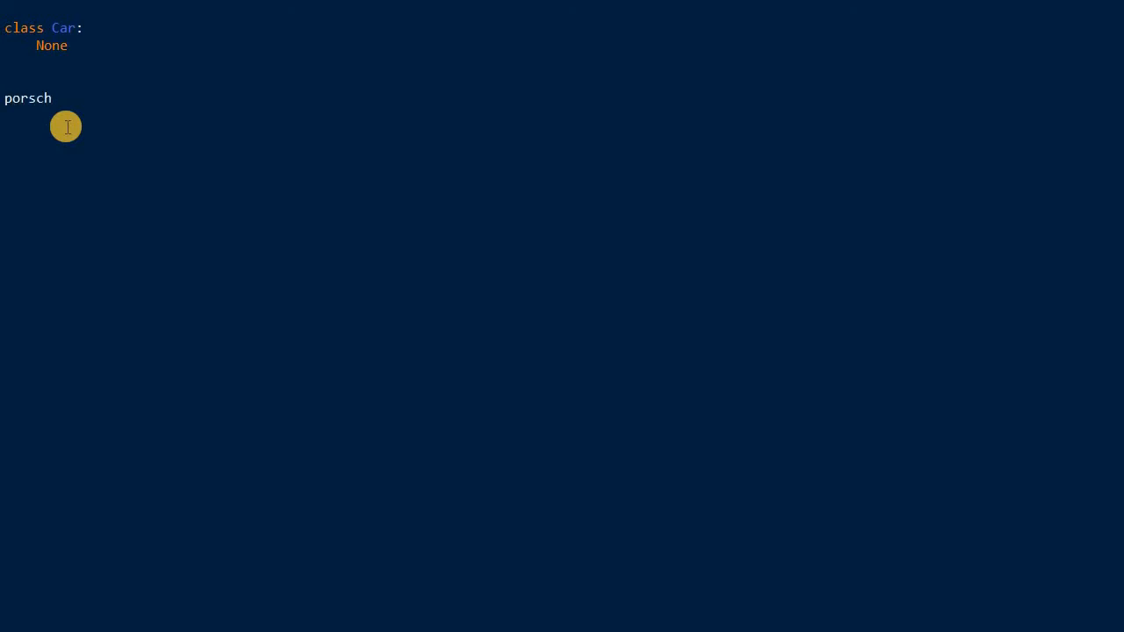
{"action": "type", "text": "e = Car()"}
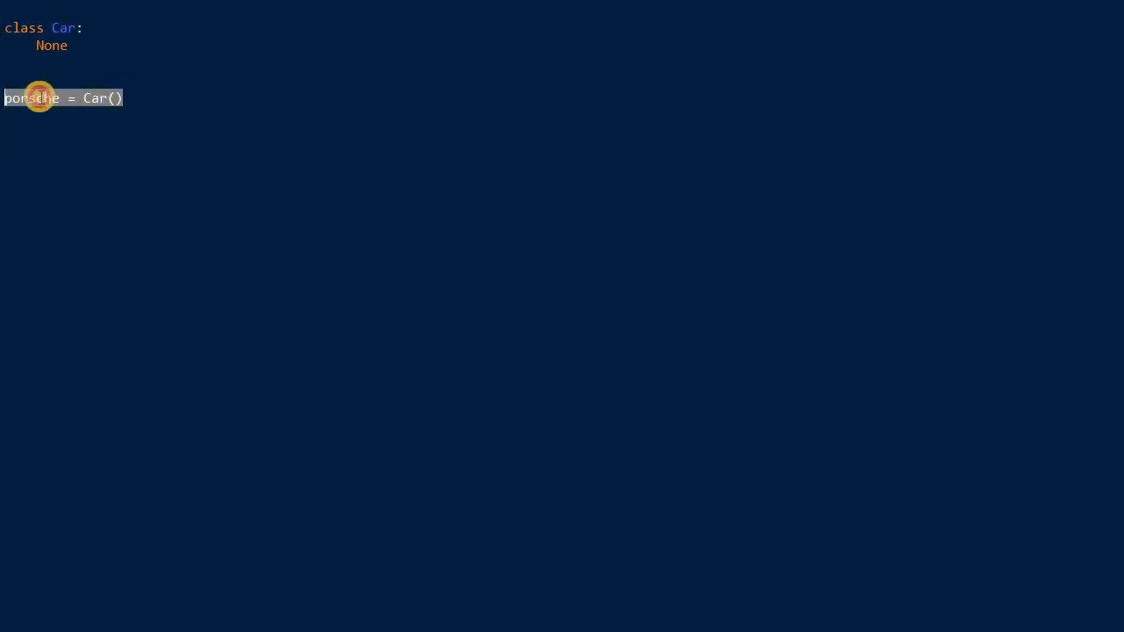
{"action": "mouse_move", "coordinate": [95, 113]}
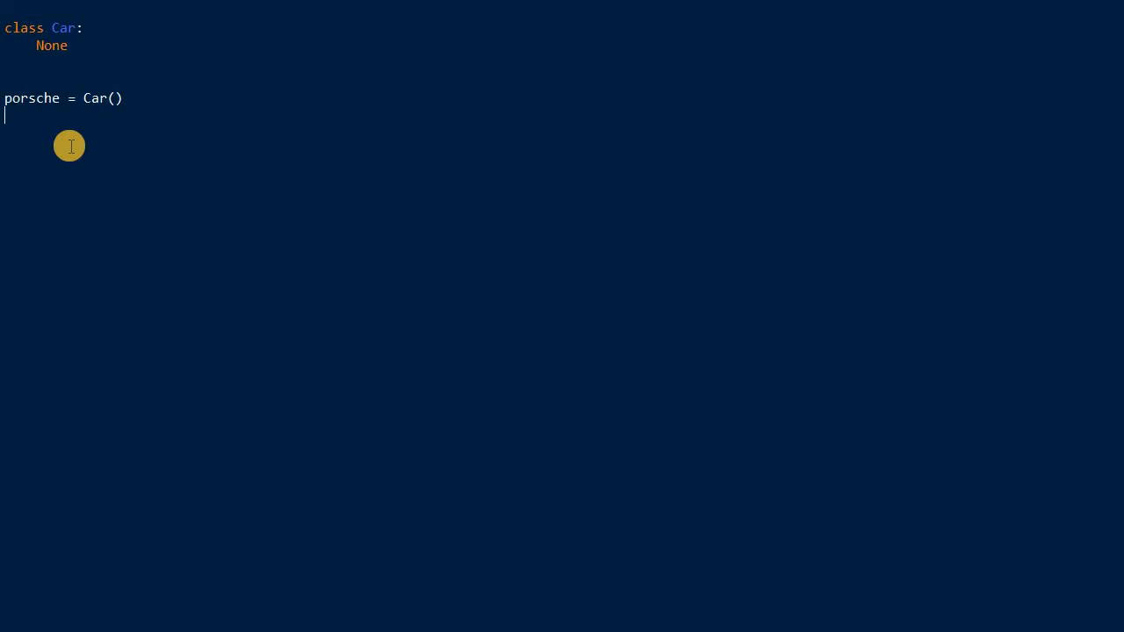
Step: Add setattr(porsche, 'speed', 100) below the instance line
{"action": "type", "text": "set"}
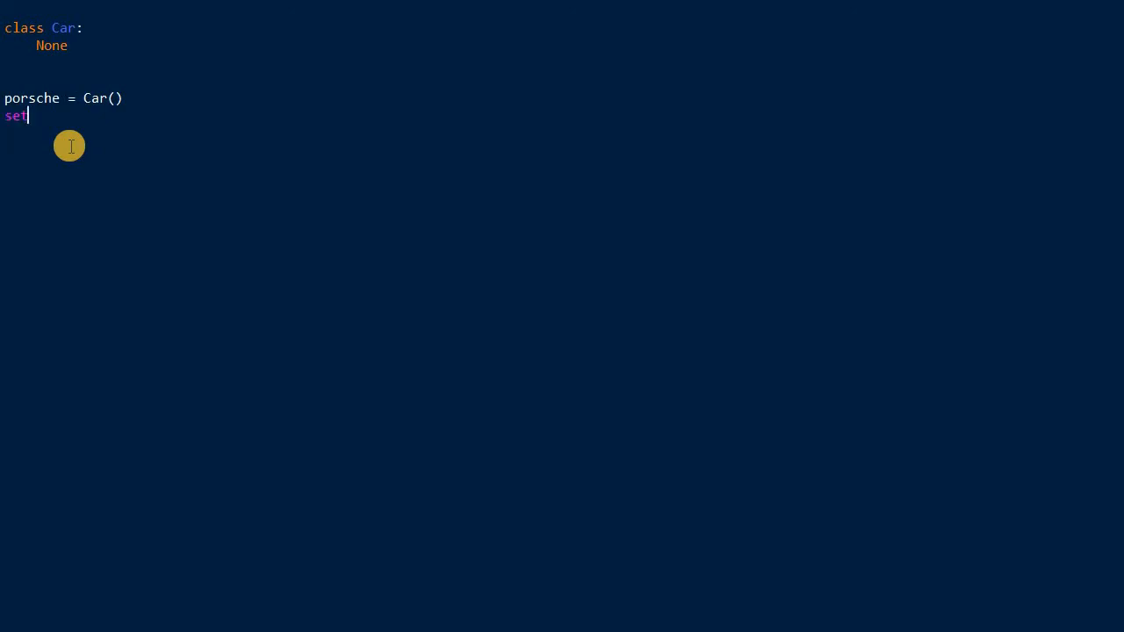
{"action": "type", "text": "attr("}
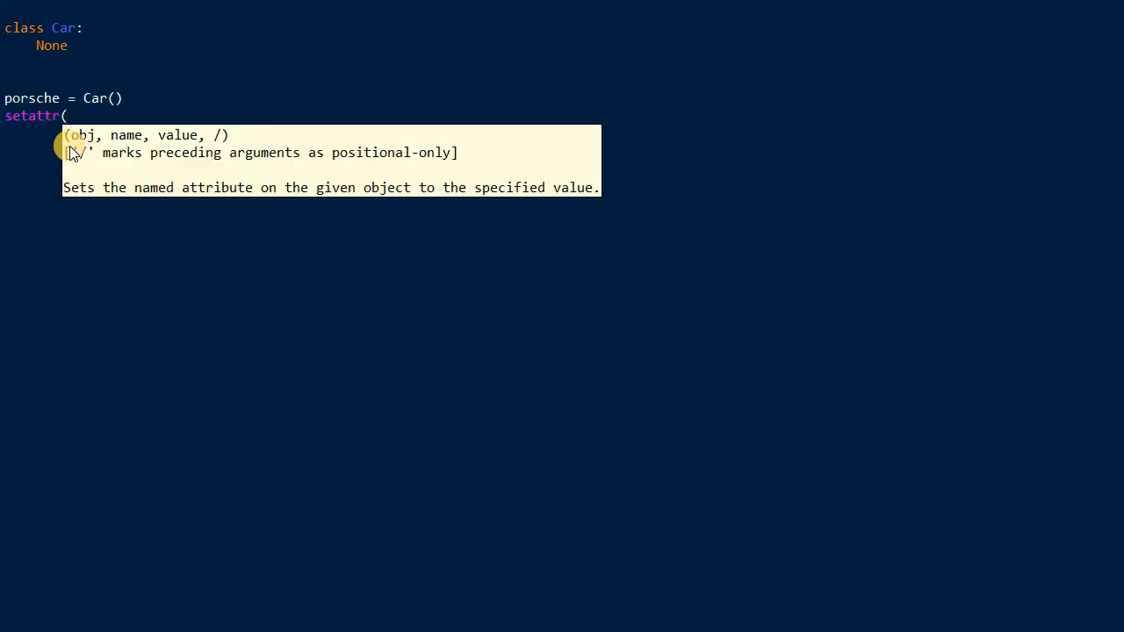
{"action": "type", "text": "porsche,"}
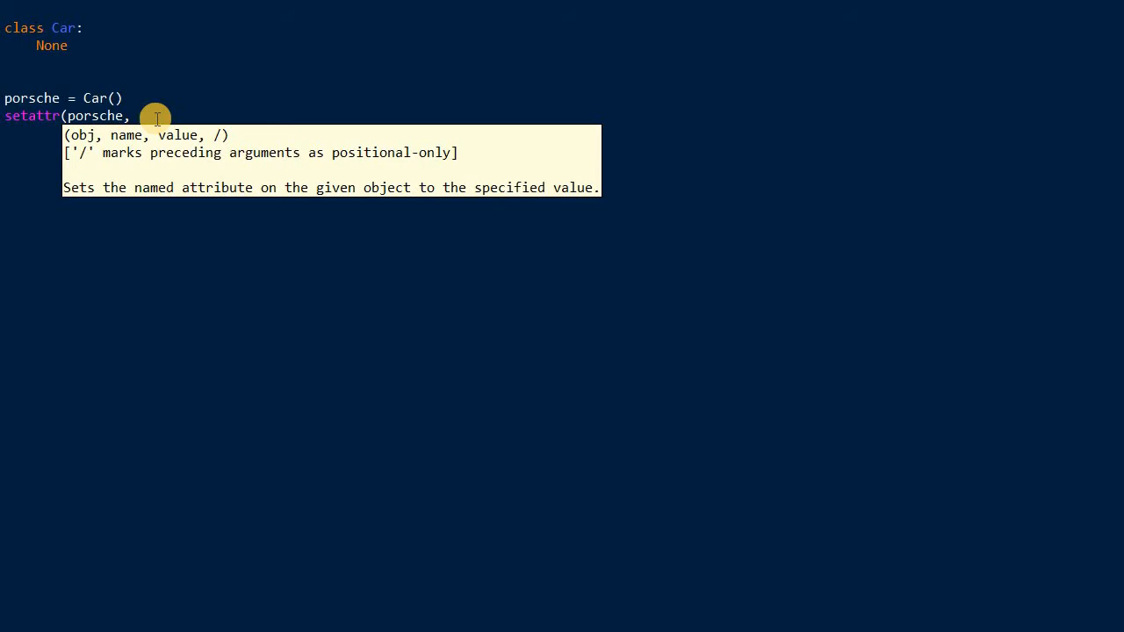
{"action": "type", "text": "'speed'"}
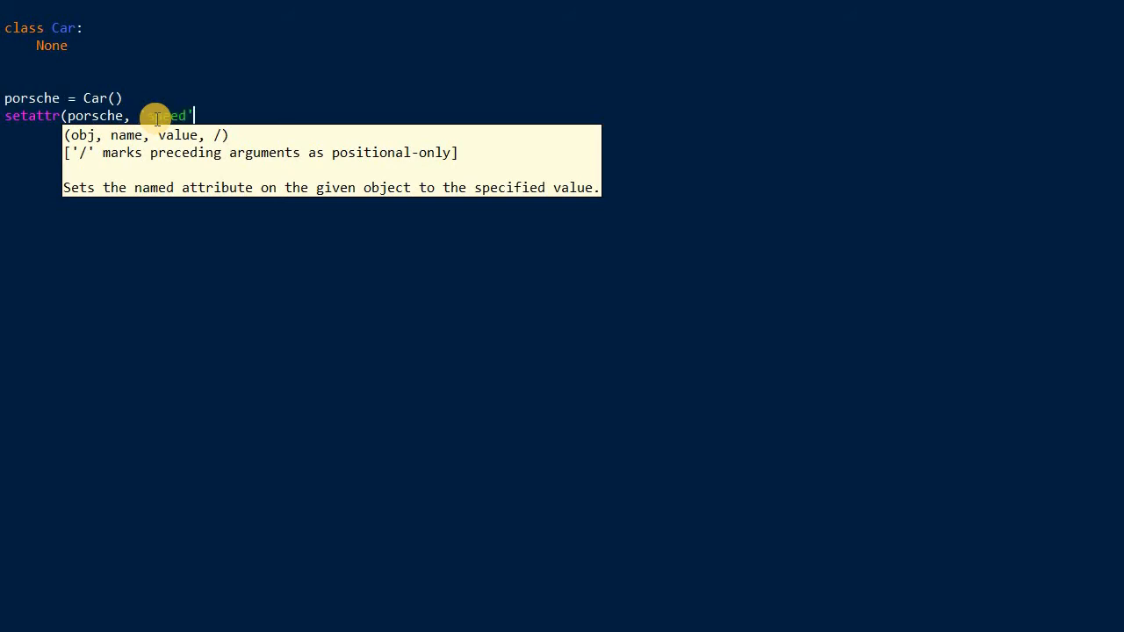
{"action": "type", "text": ", 100"}
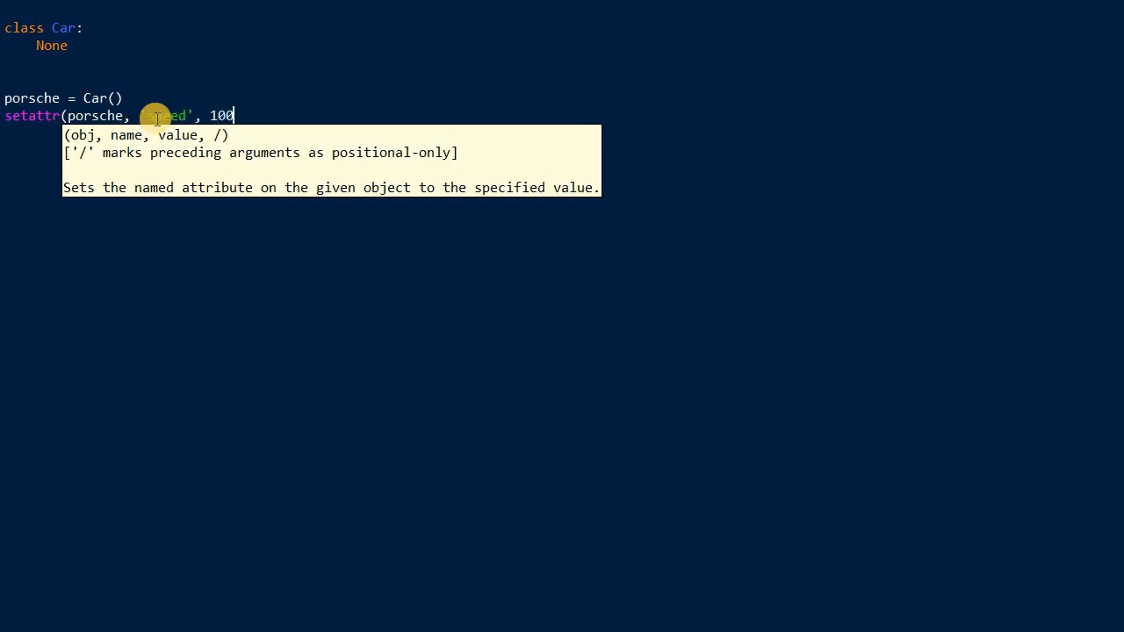
{"action": "type", "text": ")"}
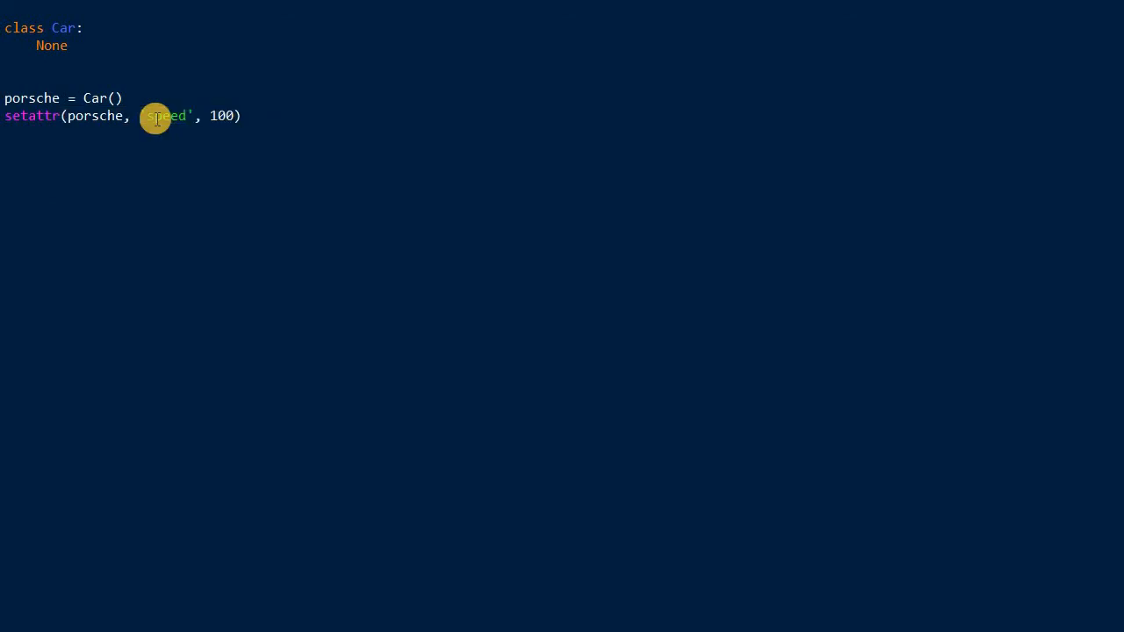
Step: Add setattr(porsche, 'brand', 'porsche') on the next line
{"action": "type", "text": "setattr(p"}
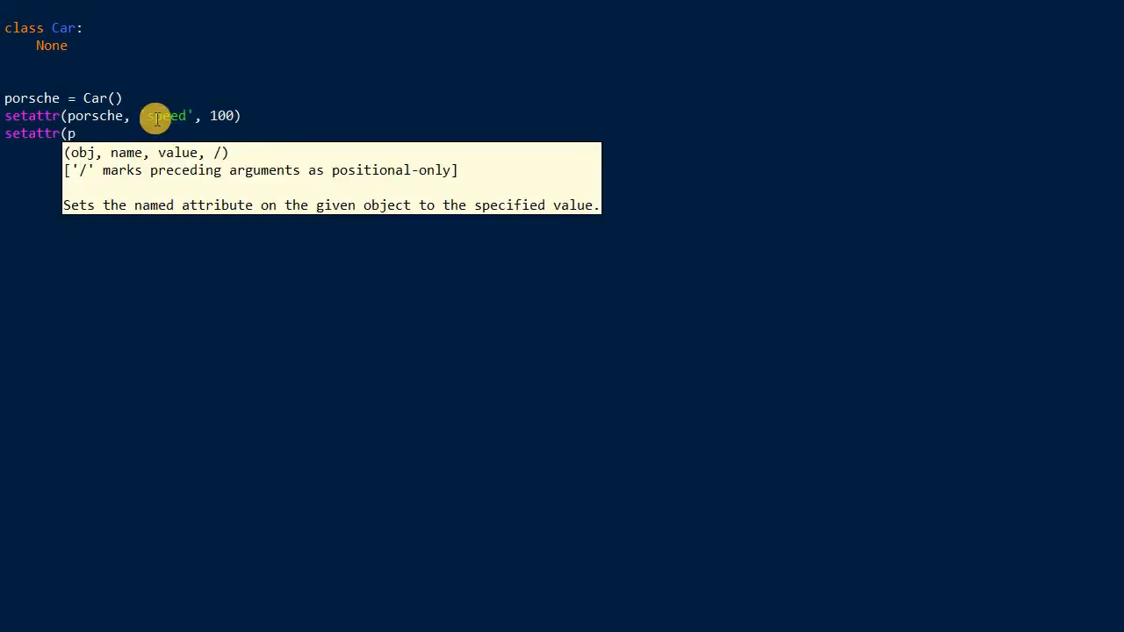
{"action": "type", "text": "orsche, '"}
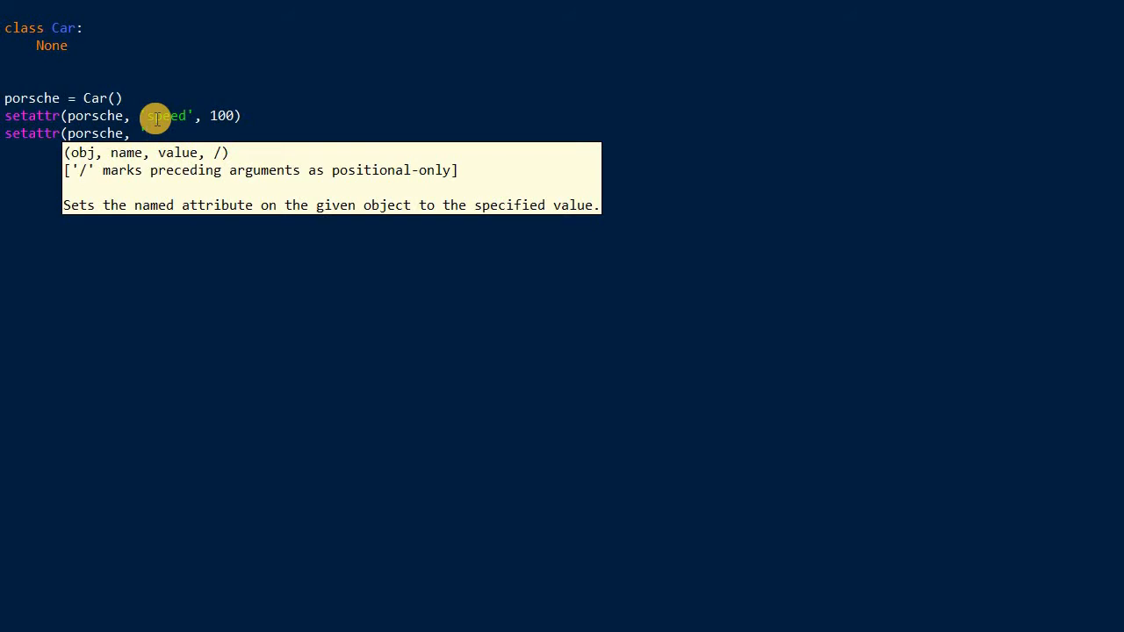
{"action": "type", "text": "brand', '"}
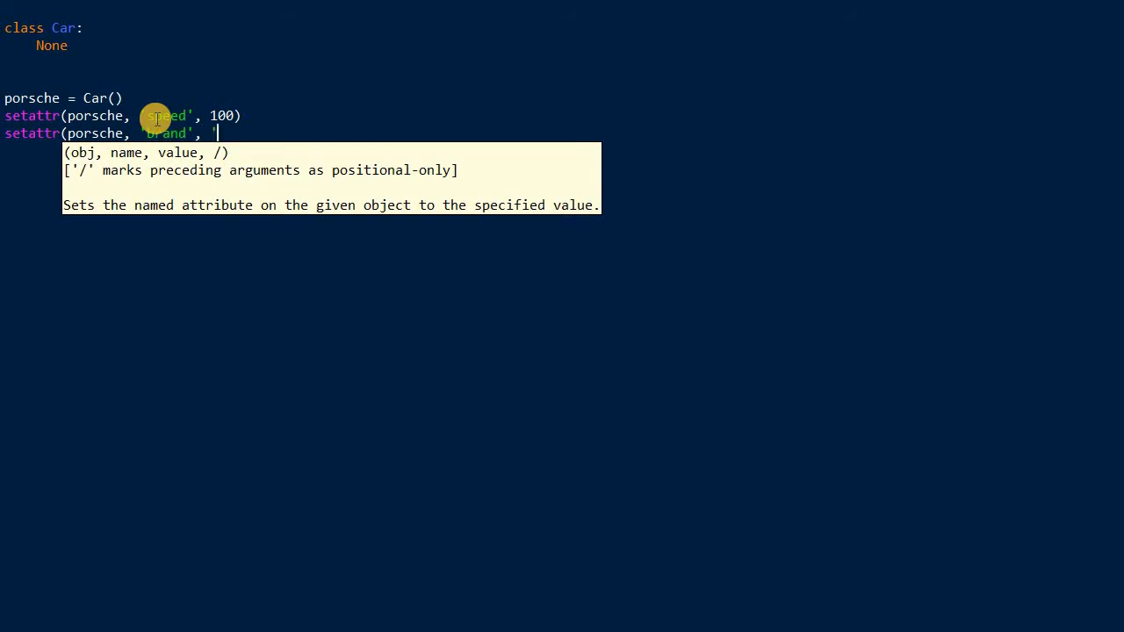
{"action": "type", "text": "porsche'"}
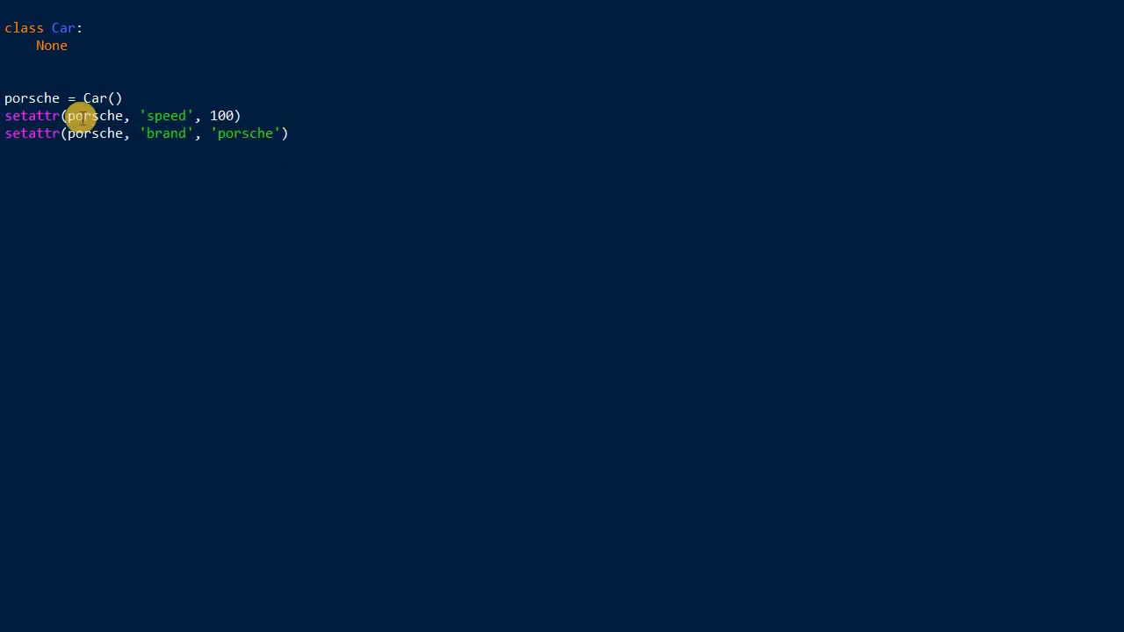
{"action": "mouse_move", "coordinate": [63, 202]}
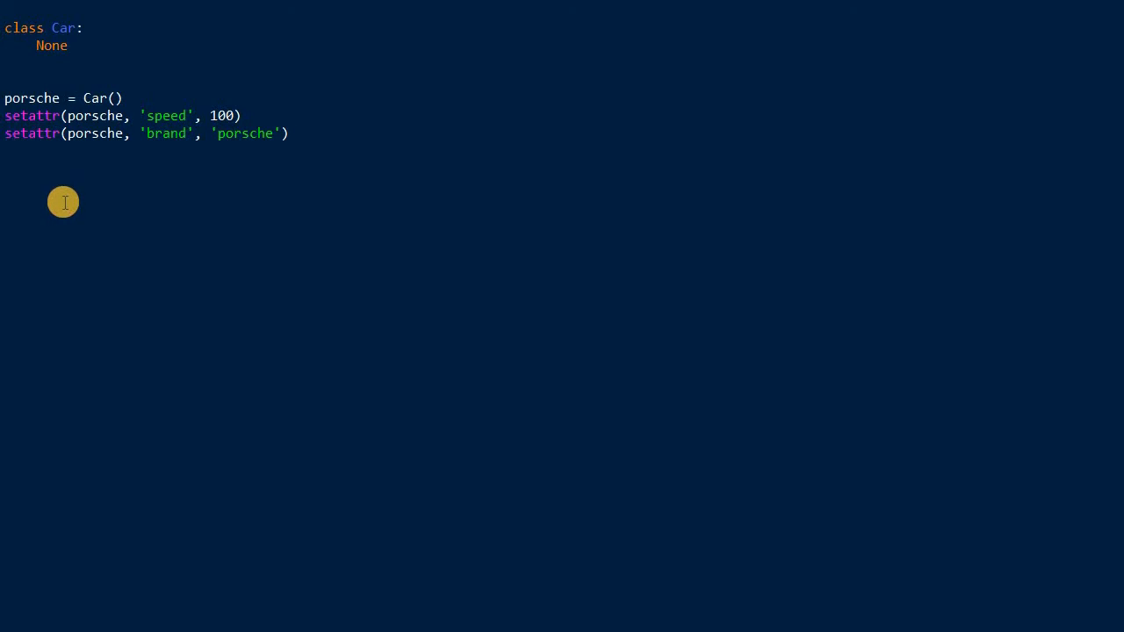
Step: Place the cursor on the empty line below the two setattr calls
{"action": "left_click", "coordinate": [26, 184]}
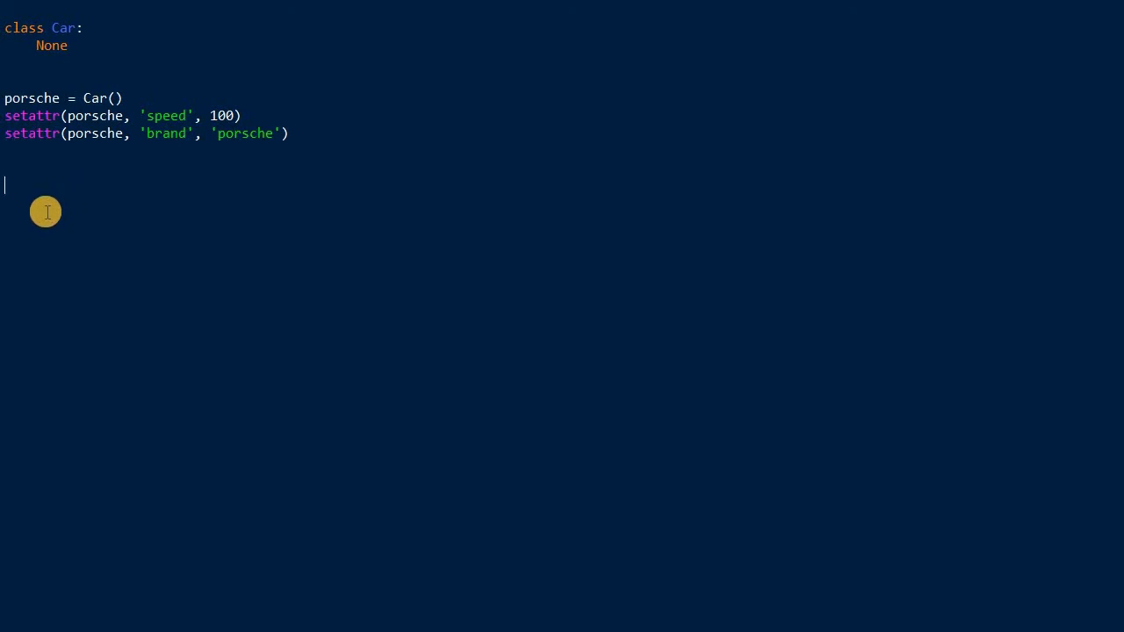
{"action": "mouse_move", "coordinate": [122, 260]}
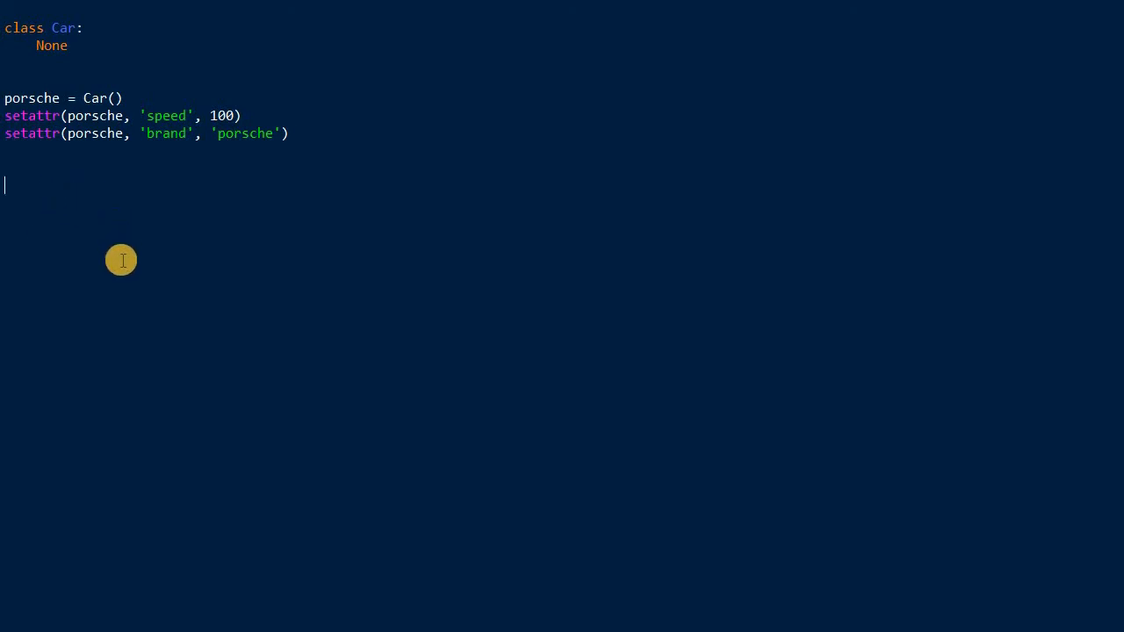
{"action": "mouse_move", "coordinate": [92, 204]}
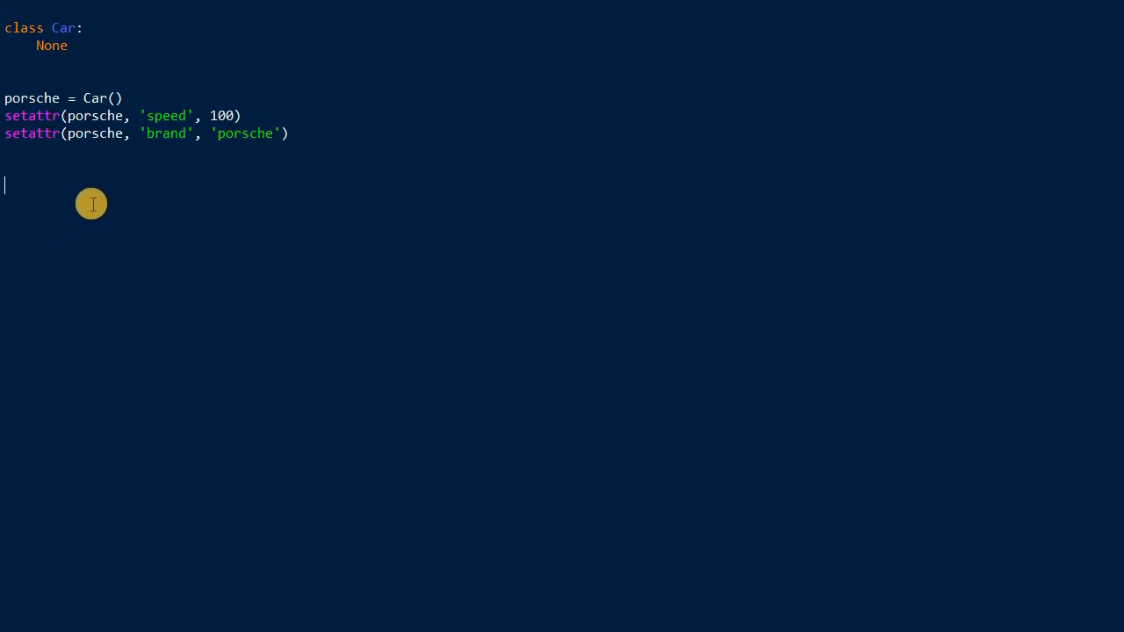
{"action": "mouse_move", "coordinate": [136, 238]}
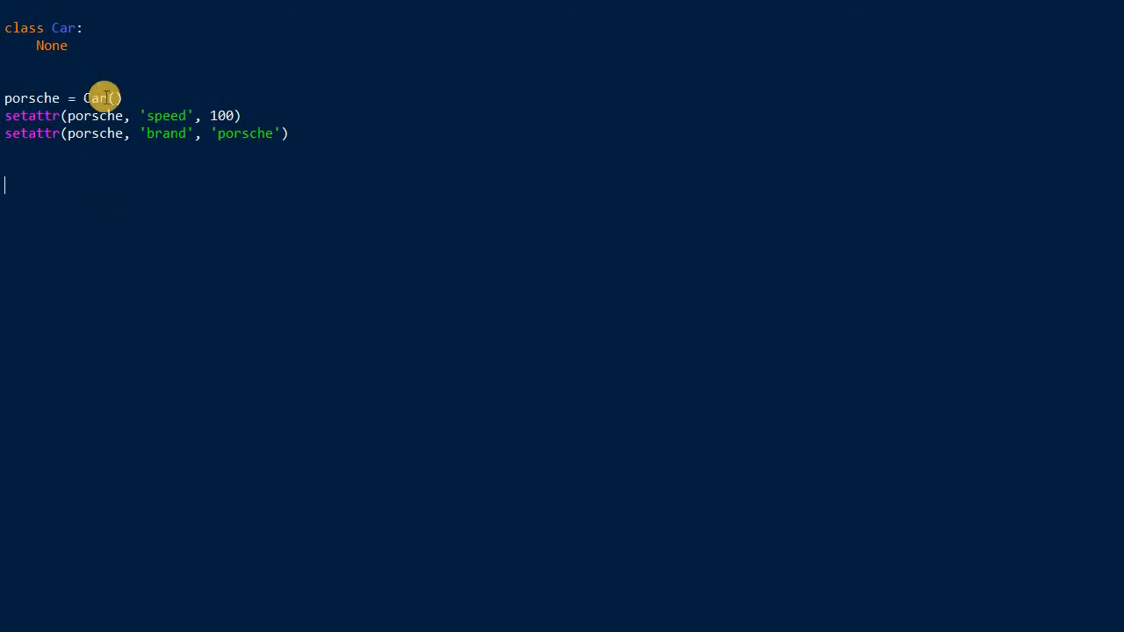
{"action": "mouse_move", "coordinate": [151, 99]}
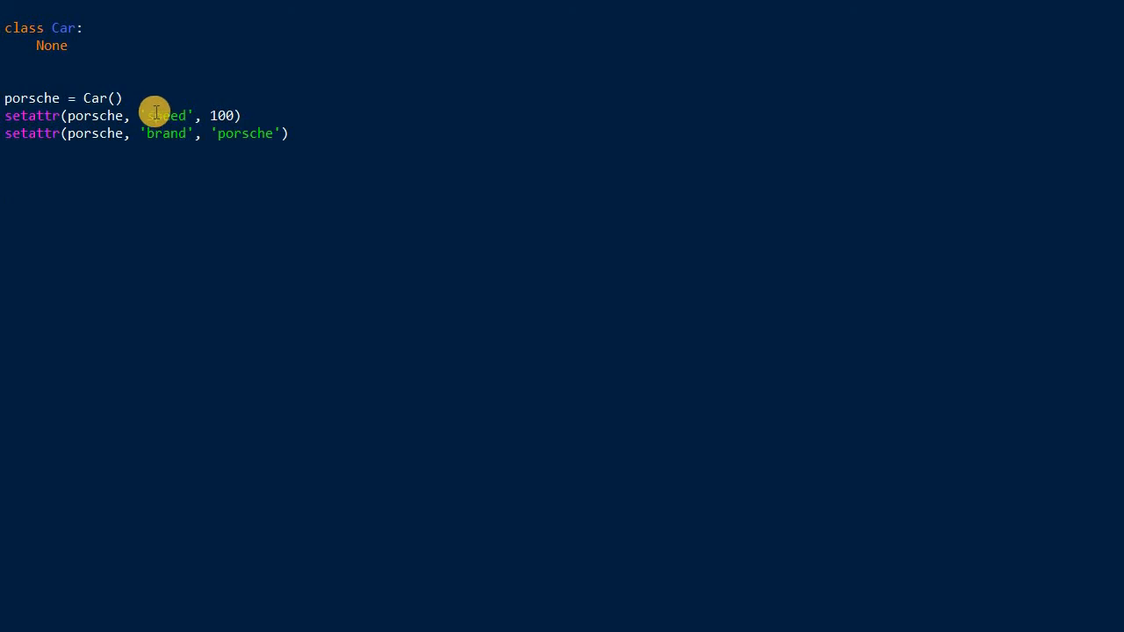
{"action": "mouse_move", "coordinate": [162, 248]}
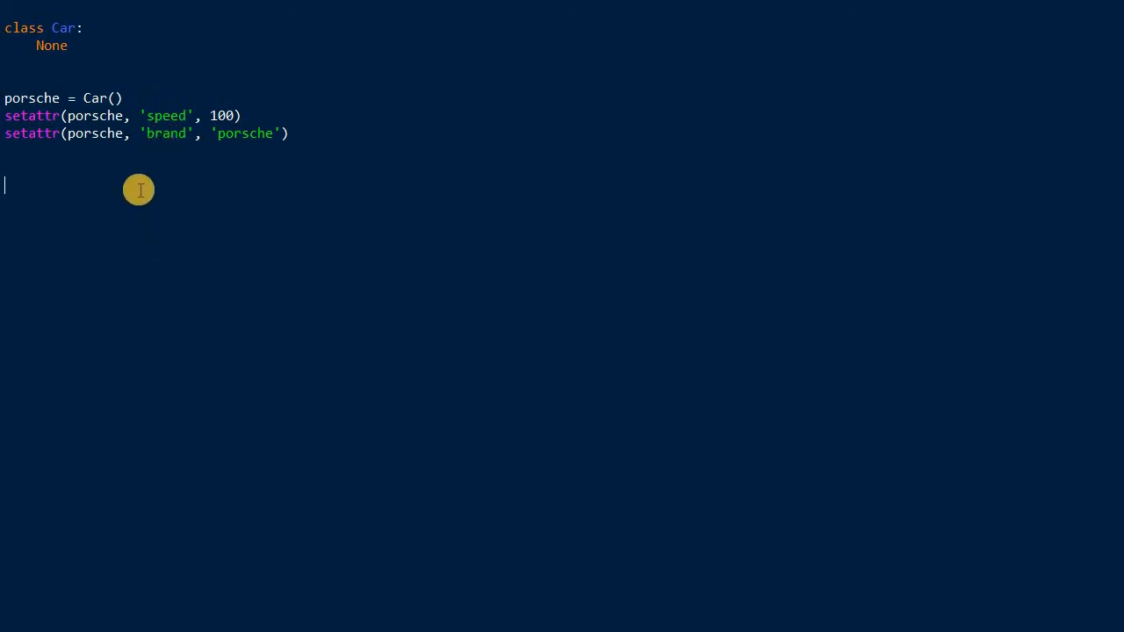
{"action": "mouse_move", "coordinate": [126, 192]}
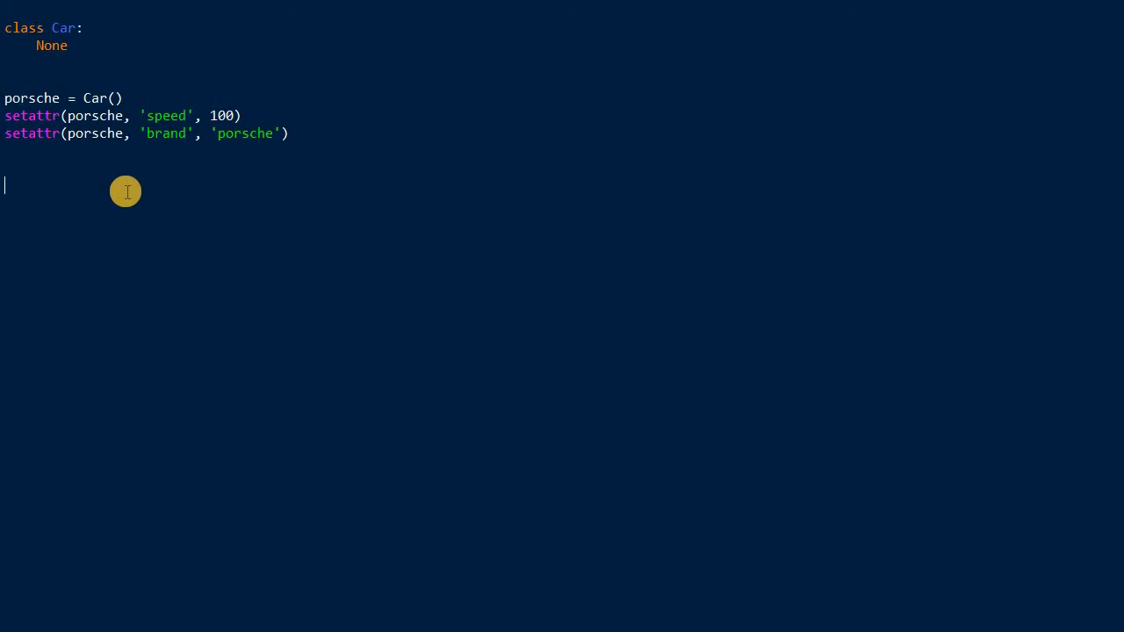
{"action": "mouse_move", "coordinate": [127, 185]}
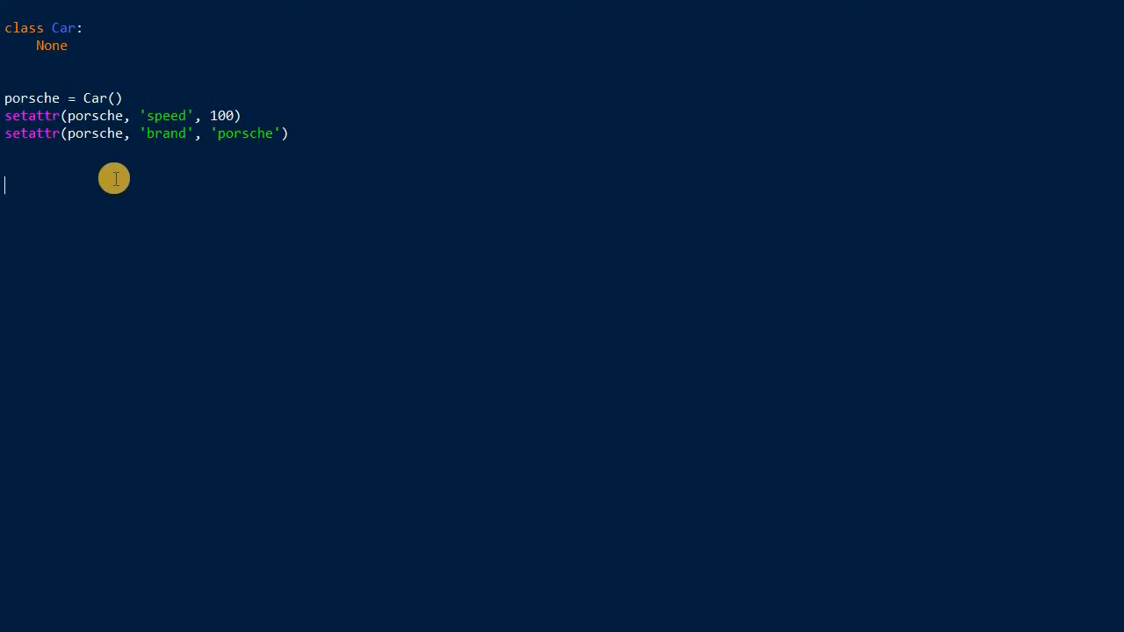
{"action": "mouse_move", "coordinate": [20, 132]}
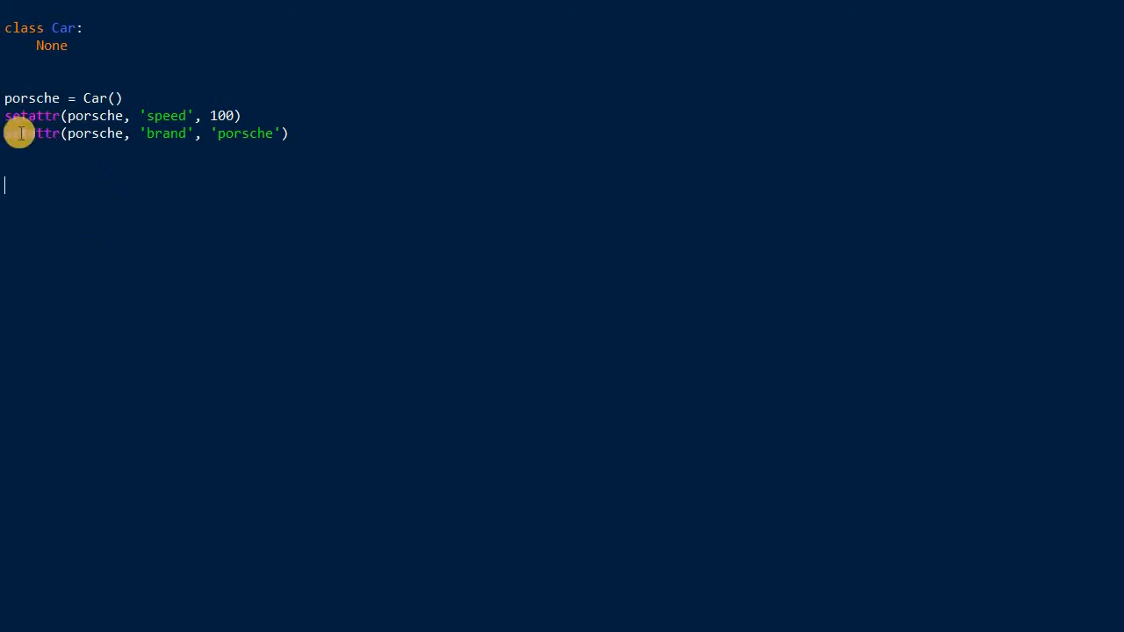
{"action": "mouse_move", "coordinate": [71, 239]}
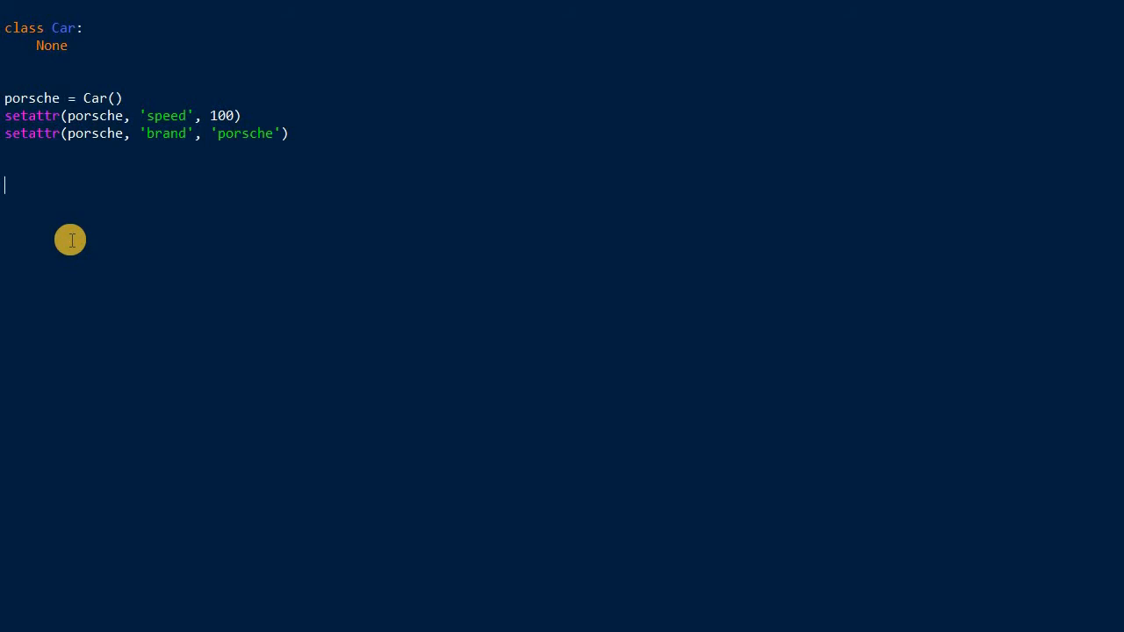
{"action": "mouse_move", "coordinate": [50, 77]}
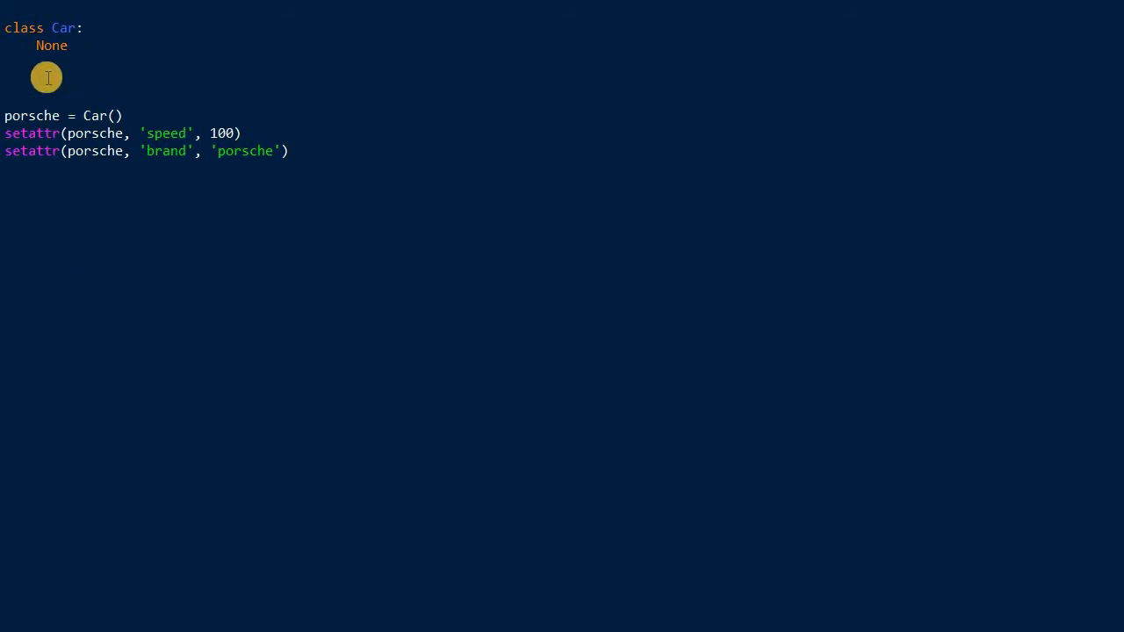
Step: Add print(porsche.speed) and highlight 'speed' in the setattr and print lines
{"action": "type", "text": "p"}
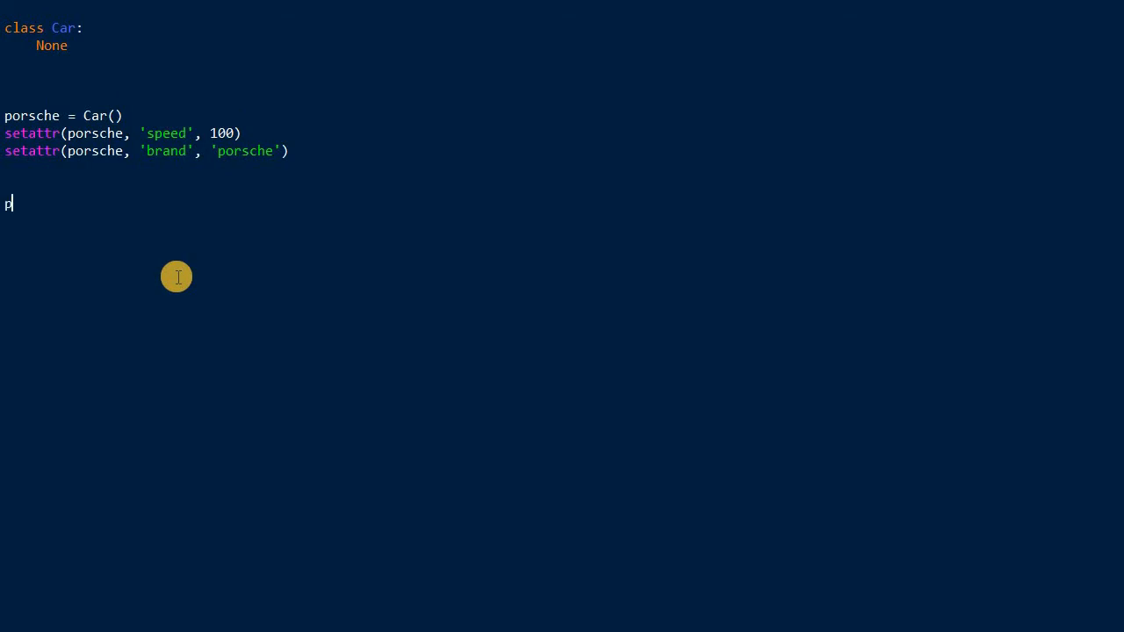
{"action": "type", "text": "rint(porsch"}
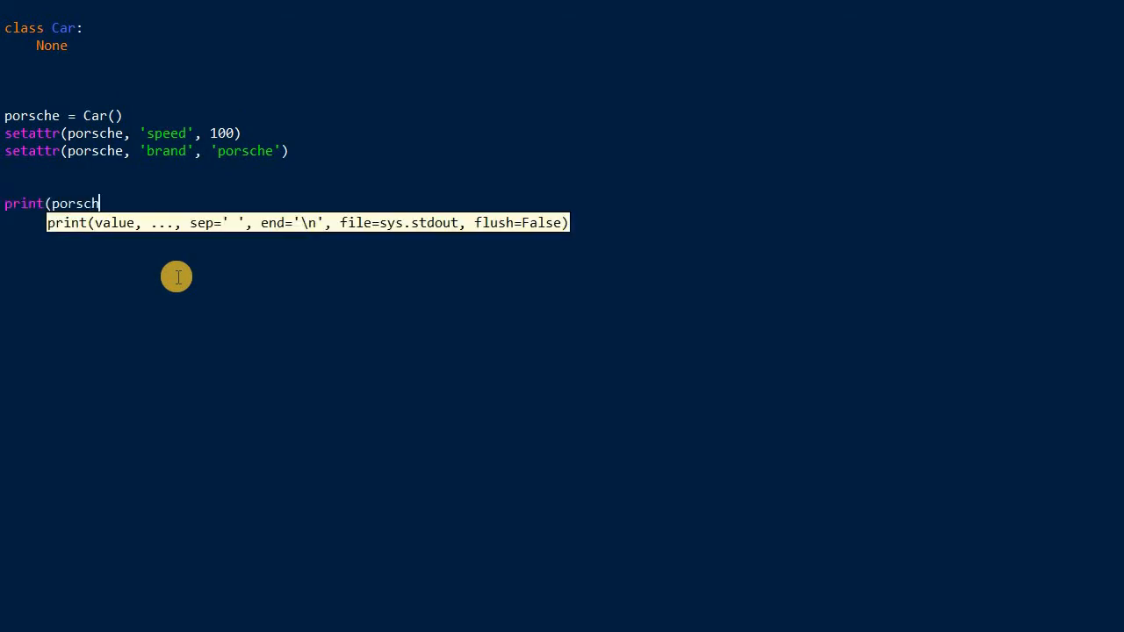
{"action": "type", "text": "e.speed)"}
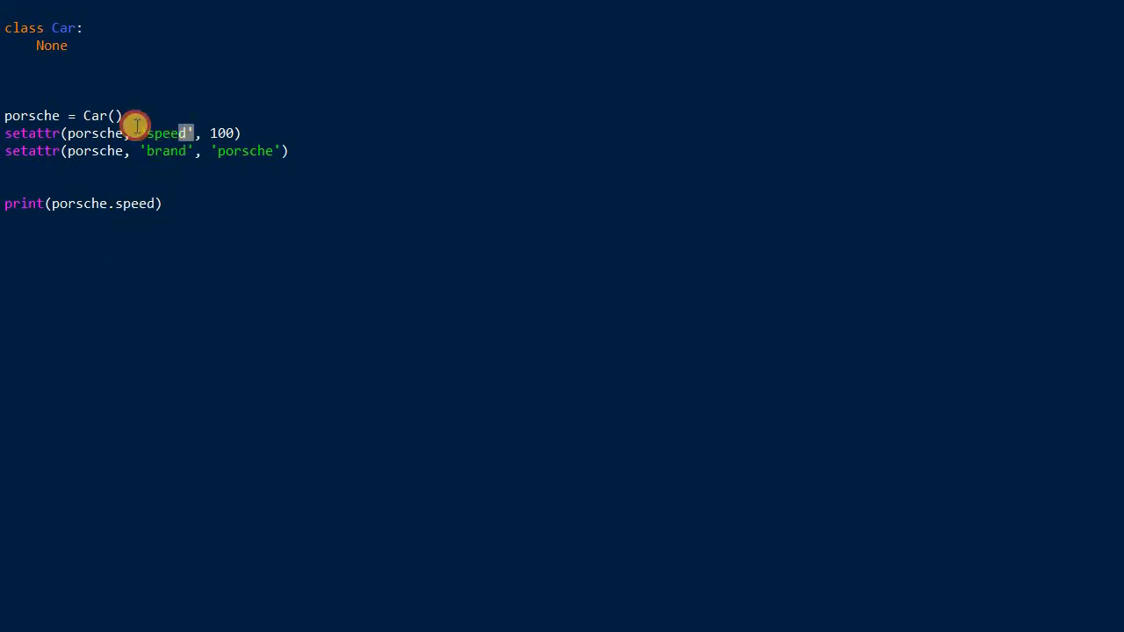
{"action": "double_click", "coordinate": [165, 133]}
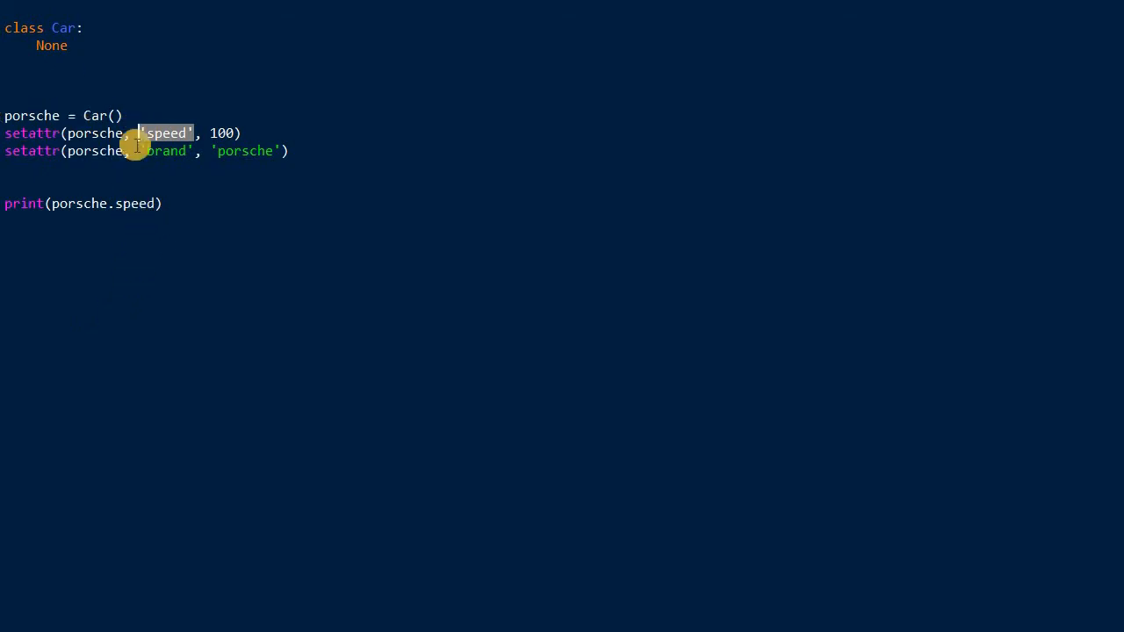
{"action": "mouse_move", "coordinate": [74, 131]}
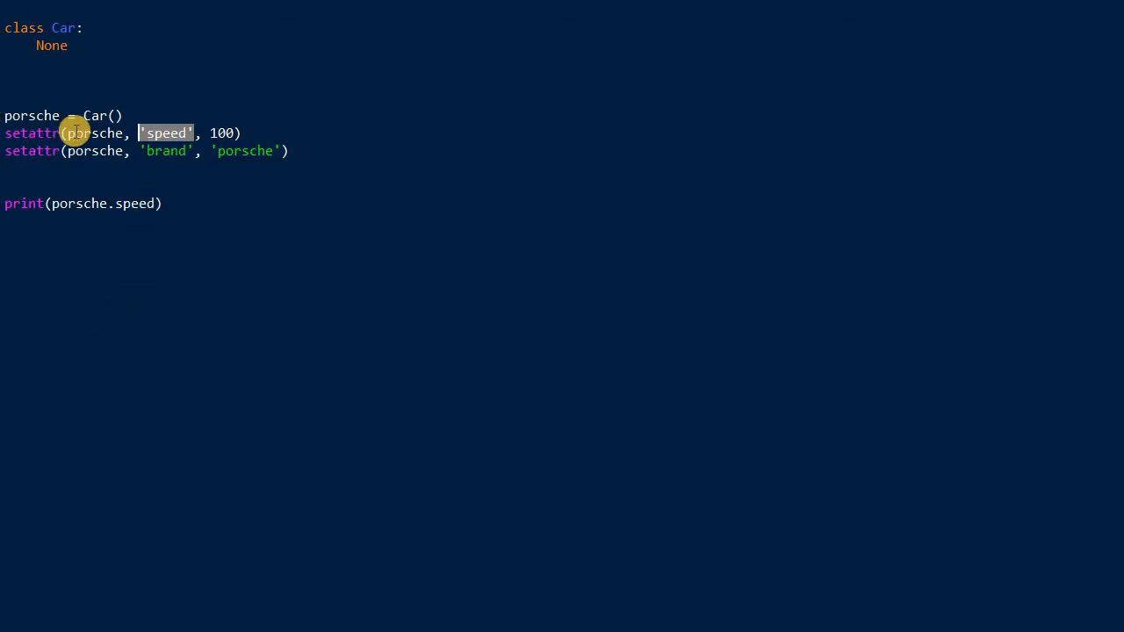
{"action": "mouse_move", "coordinate": [215, 235]}
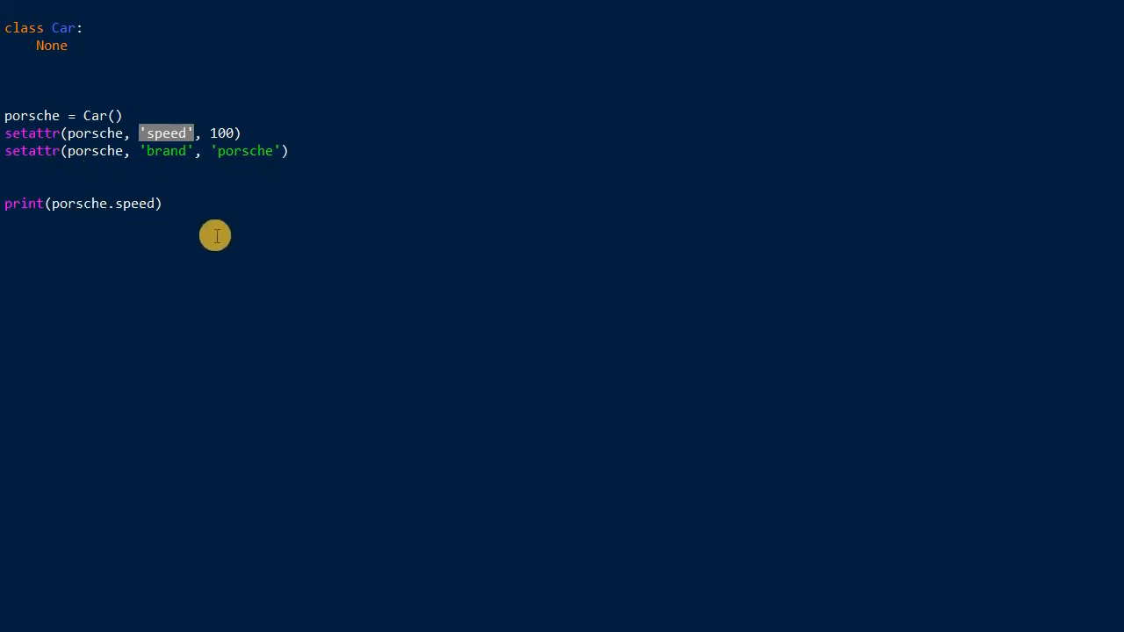
{"action": "double_click", "coordinate": [136, 203]}
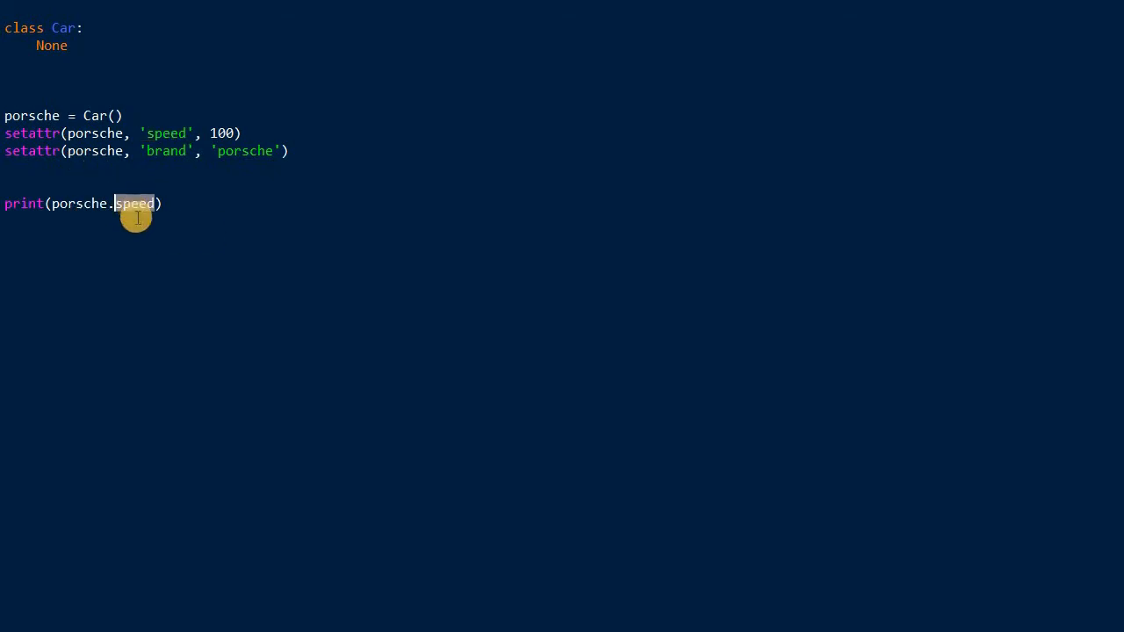
{"action": "mouse_move", "coordinate": [175, 314]}
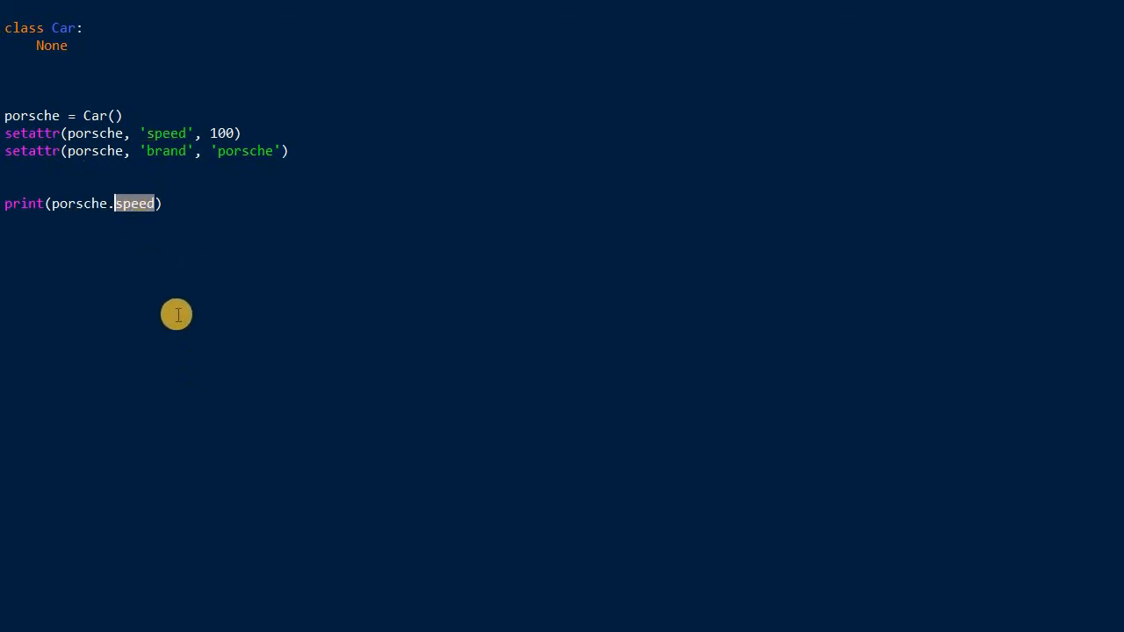
{"action": "mouse_move", "coordinate": [135, 213]}
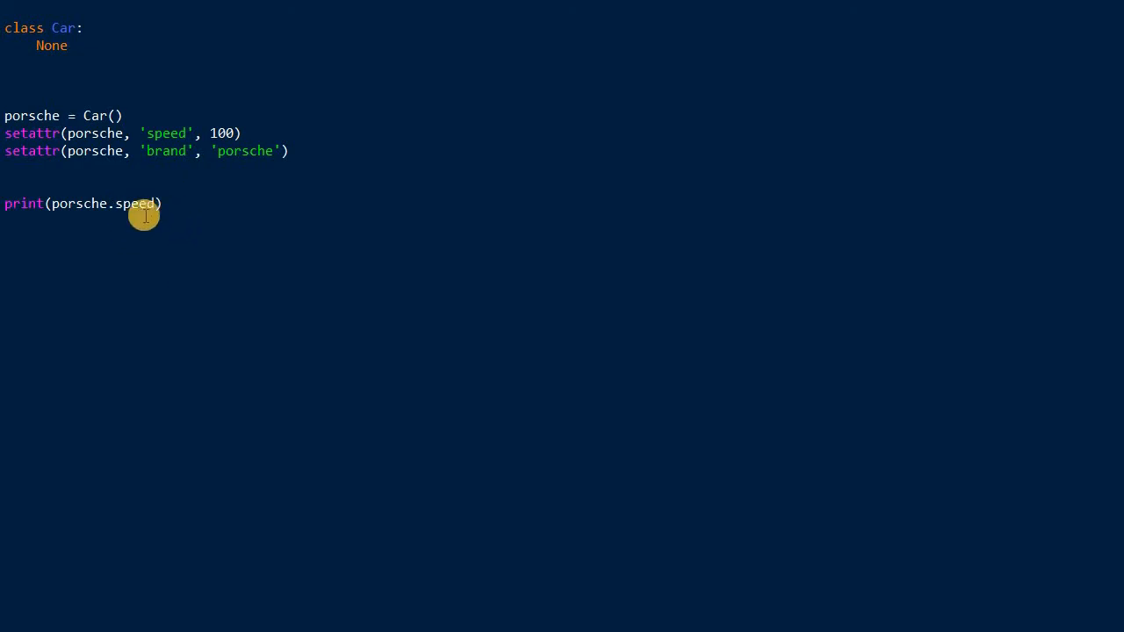
{"action": "mouse_move", "coordinate": [187, 214]}
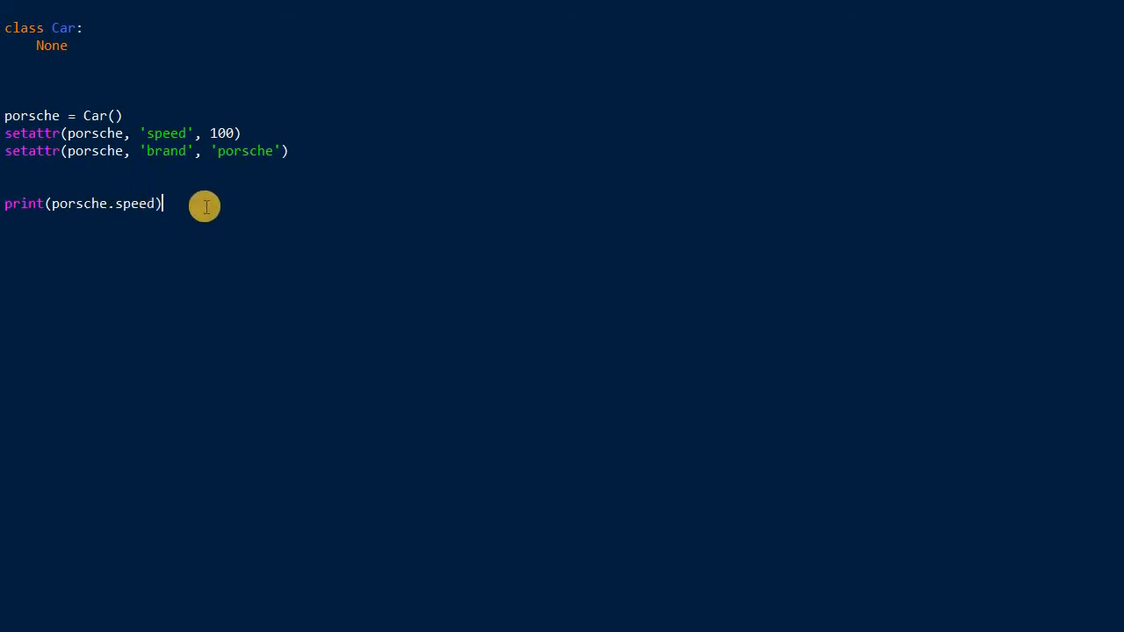
Step: Add print(porsche.brand) as the final script line
{"action": "type", "text": "p"}
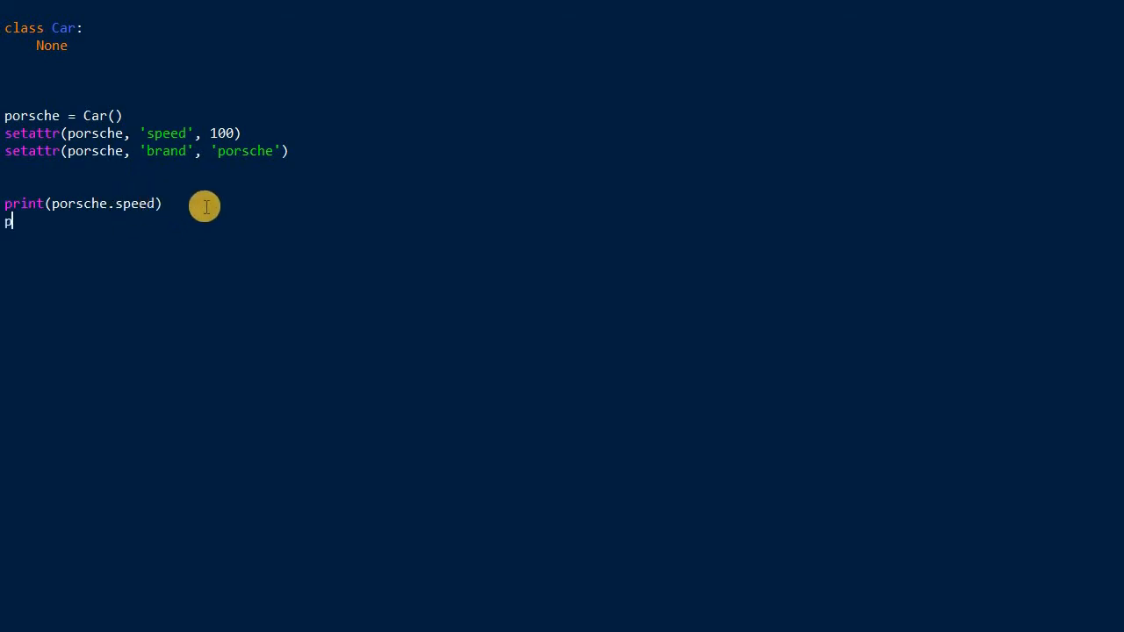
{"action": "type", "text": "rint(porsche"}
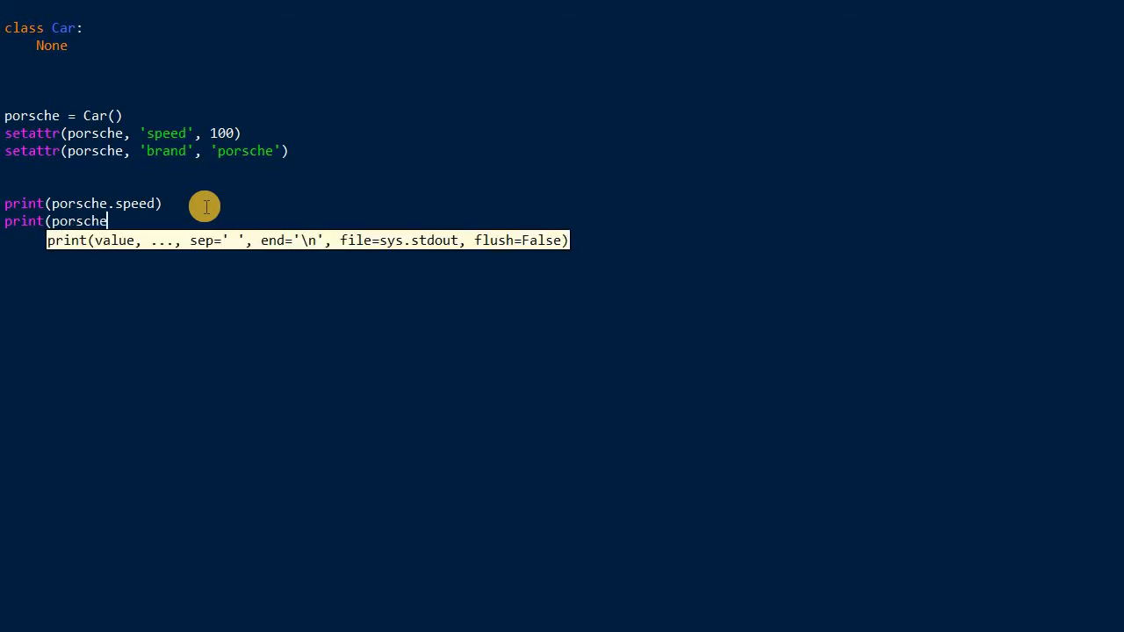
{"action": "type", "text": ".brand)"}
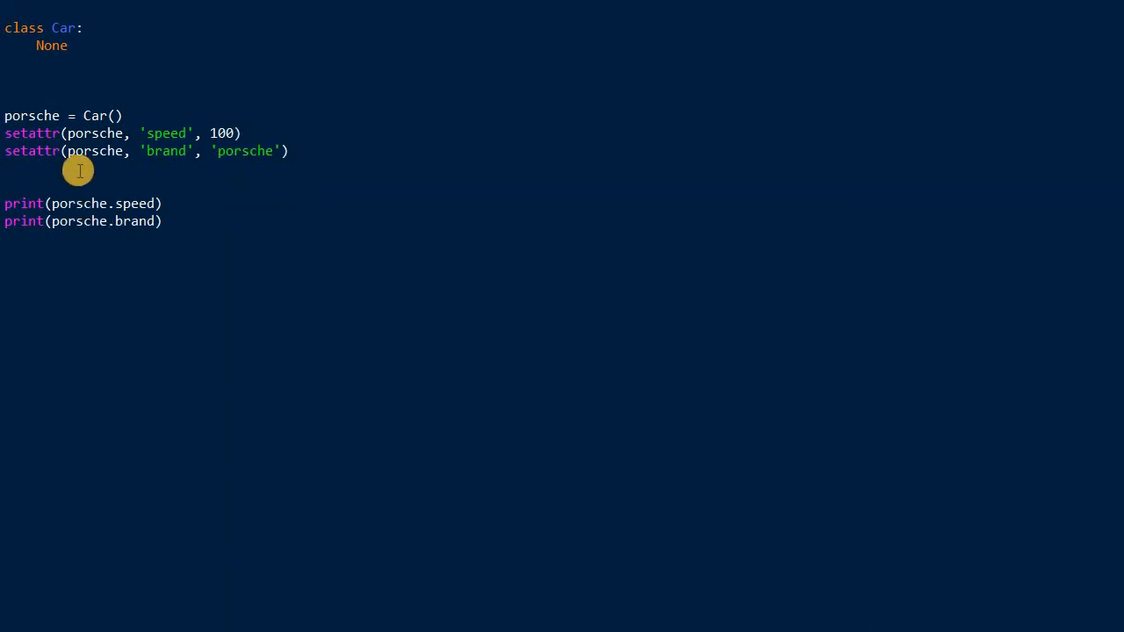
Step: Add setattr(porsche, 'brand', 'tesla') just above the print lines
{"action": "type", "text": "s"}
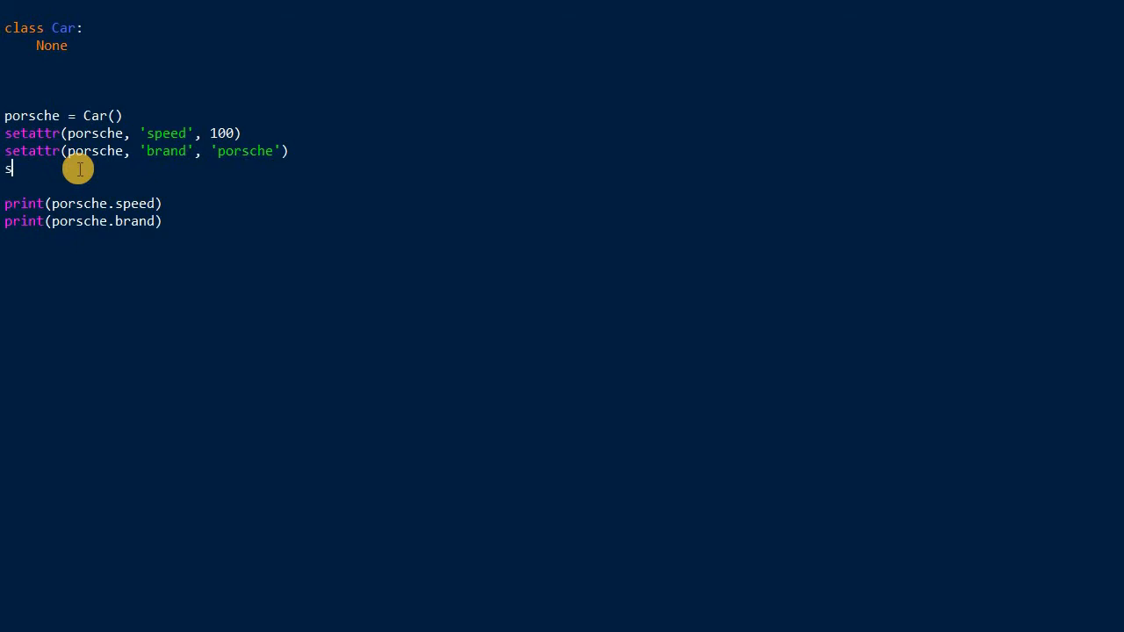
{"action": "type", "text": "etattr(pr"}
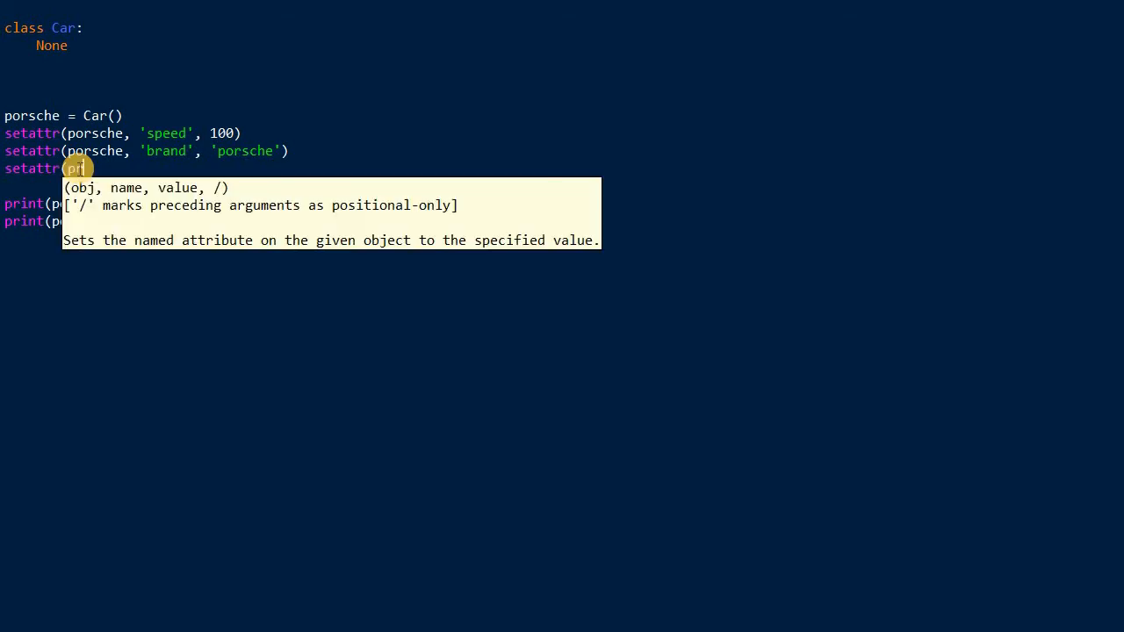
{"action": "type", "text": "porsche, 'brand', 'bmw"}
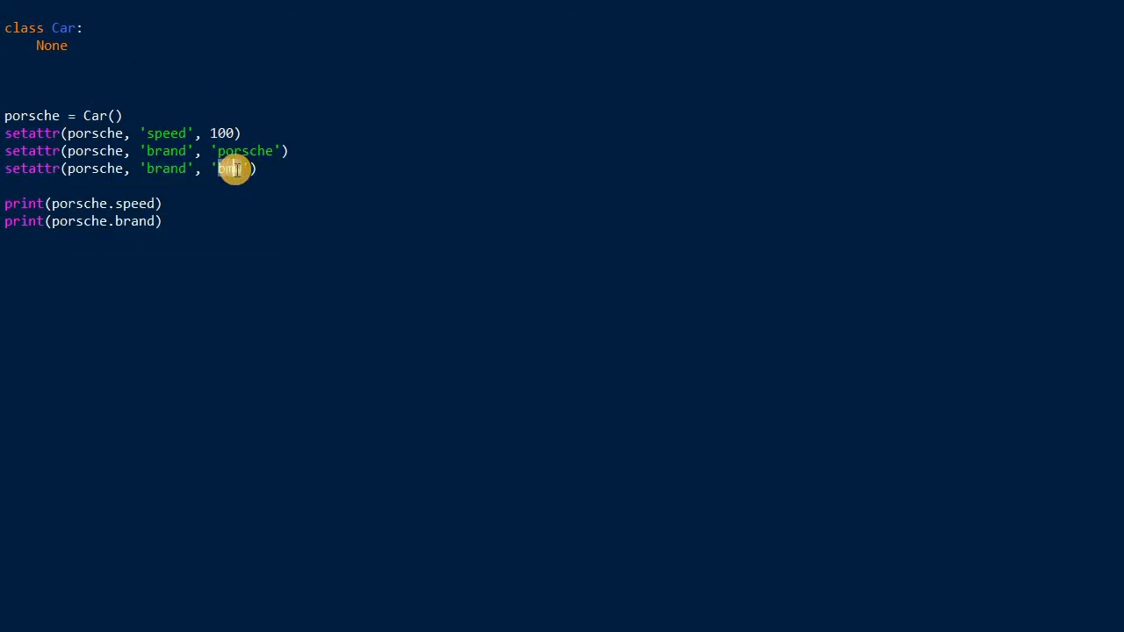
{"action": "type", "text": "tesla"}
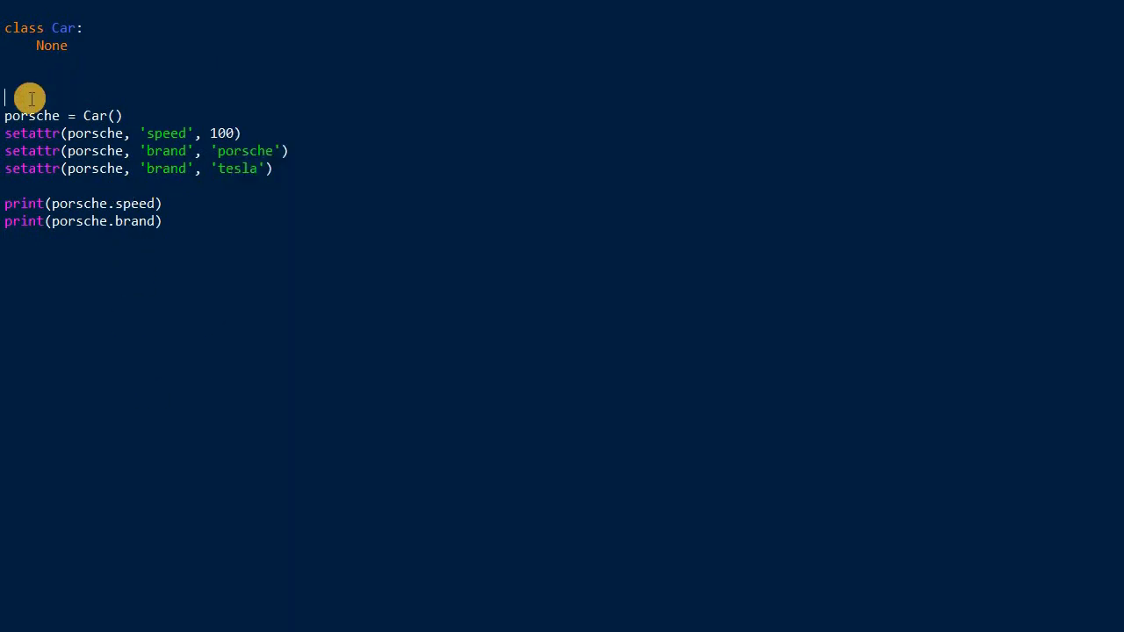
Step: Create a tesla Car instance, add print(tesla.brand), and run the script with F5
{"action": "type", "text": "tesla = Car("}
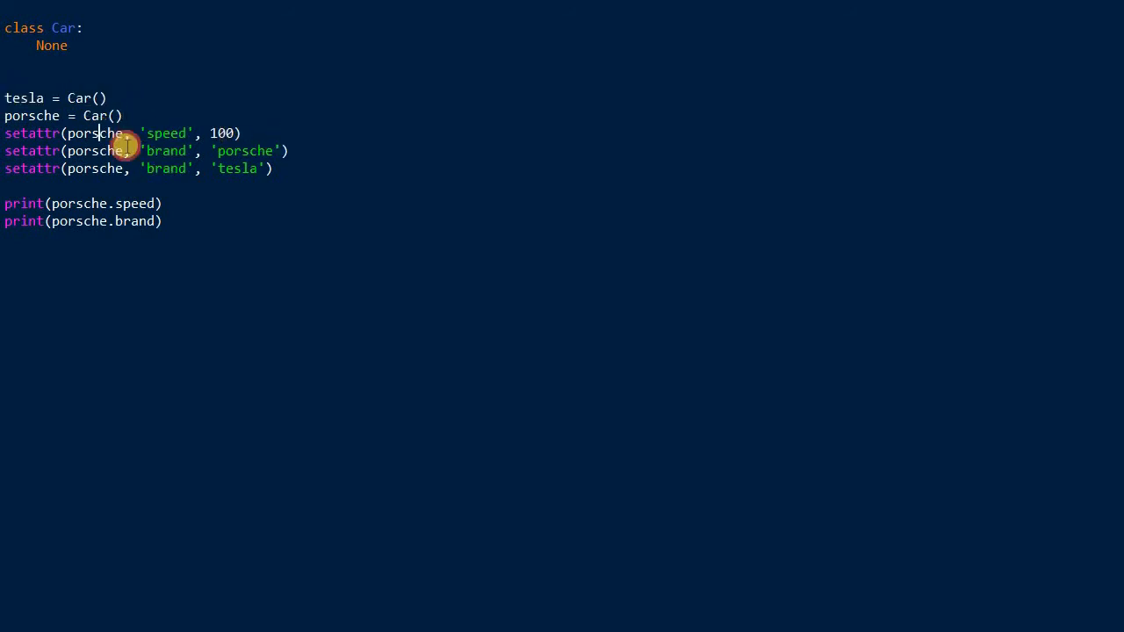
{"action": "double_click", "coordinate": [94, 133]}
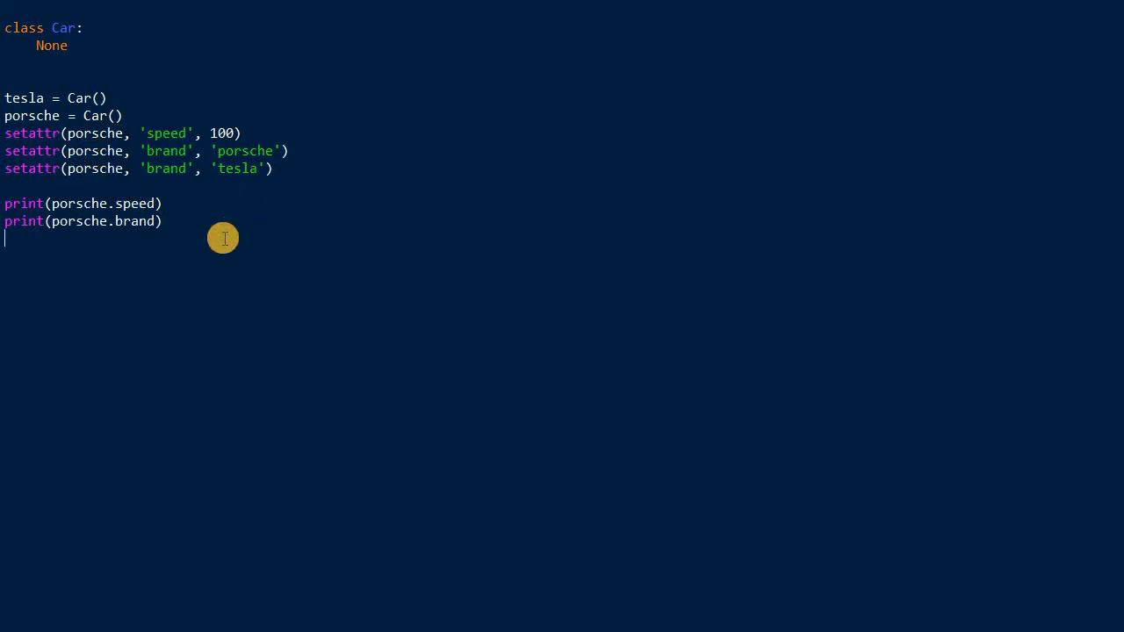
{"action": "type", "text": "print(te"}
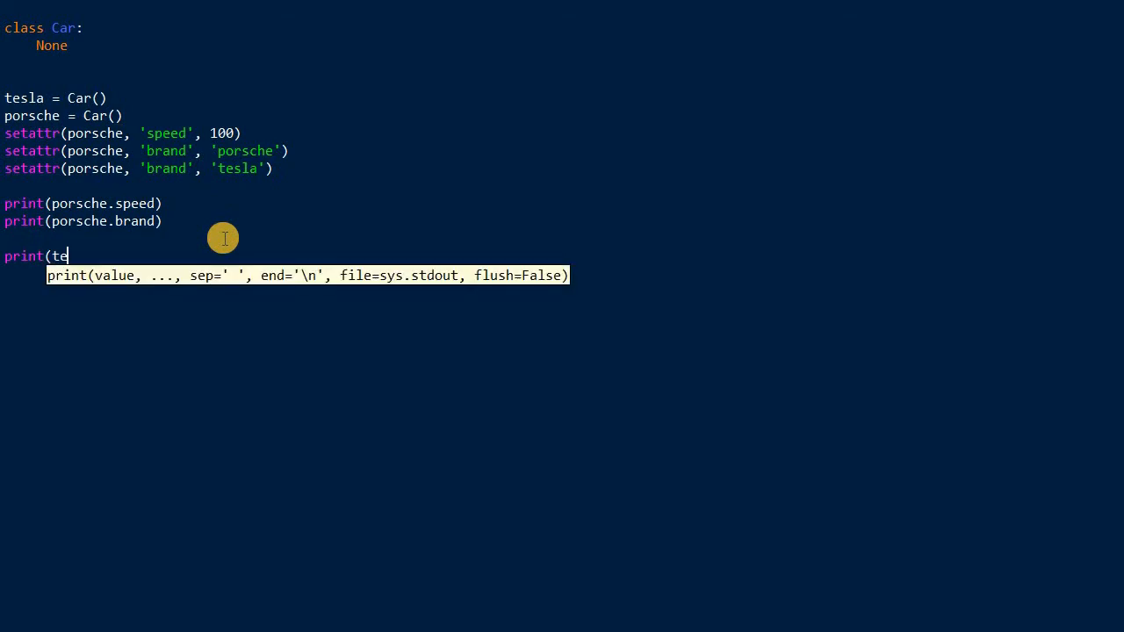
{"action": "type", "text": "sla.b"}
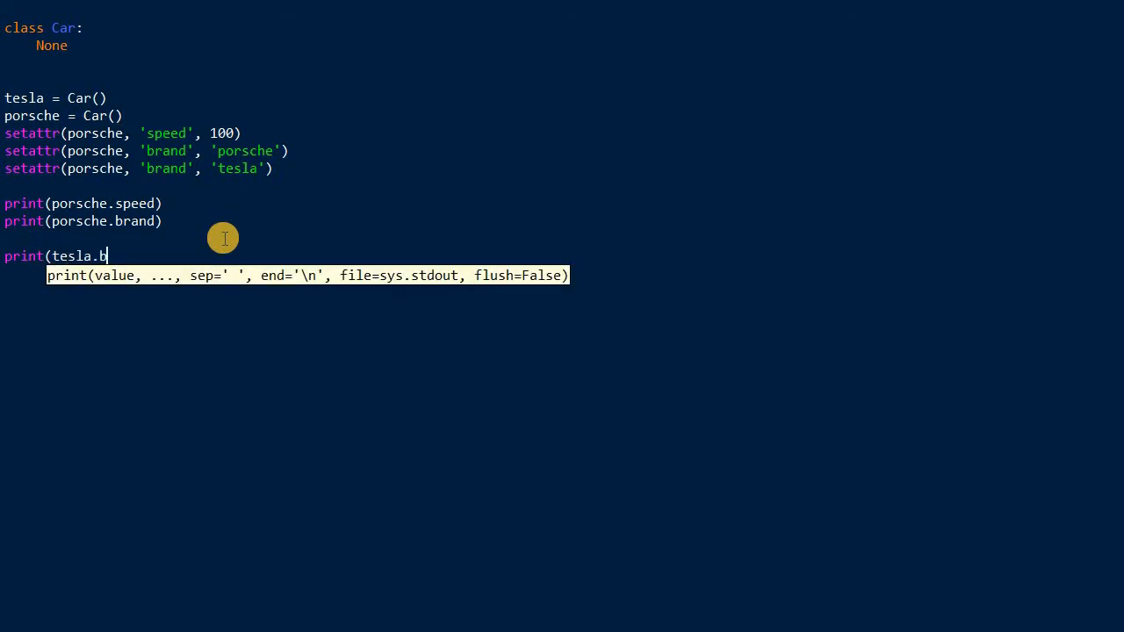
{"action": "type", "text": "rand)"}
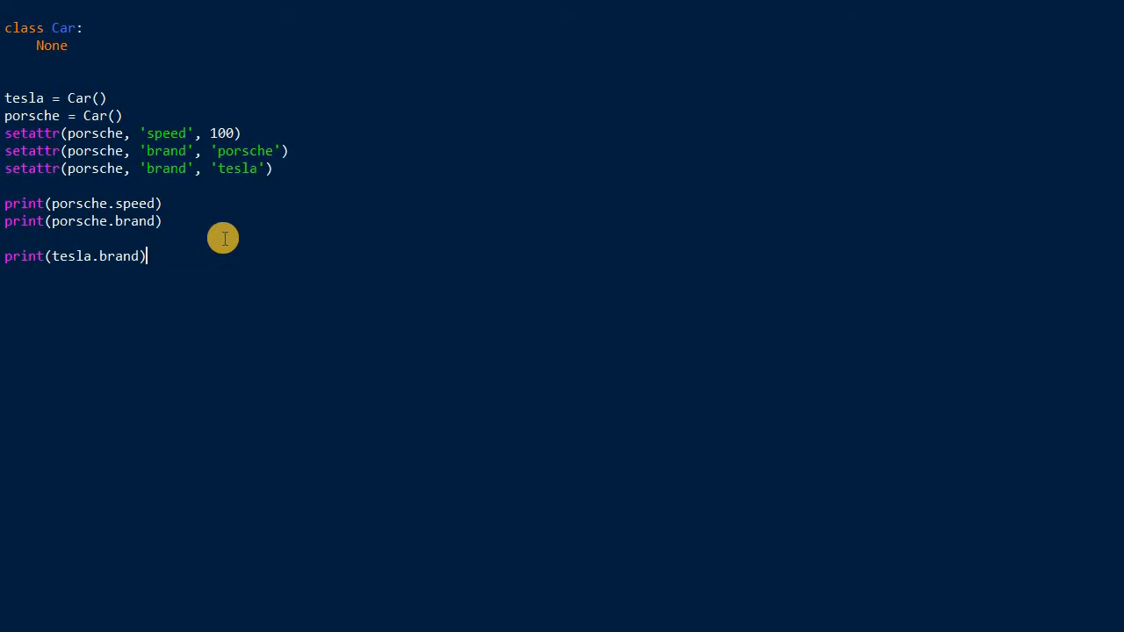
{"action": "key", "text": "F5"}
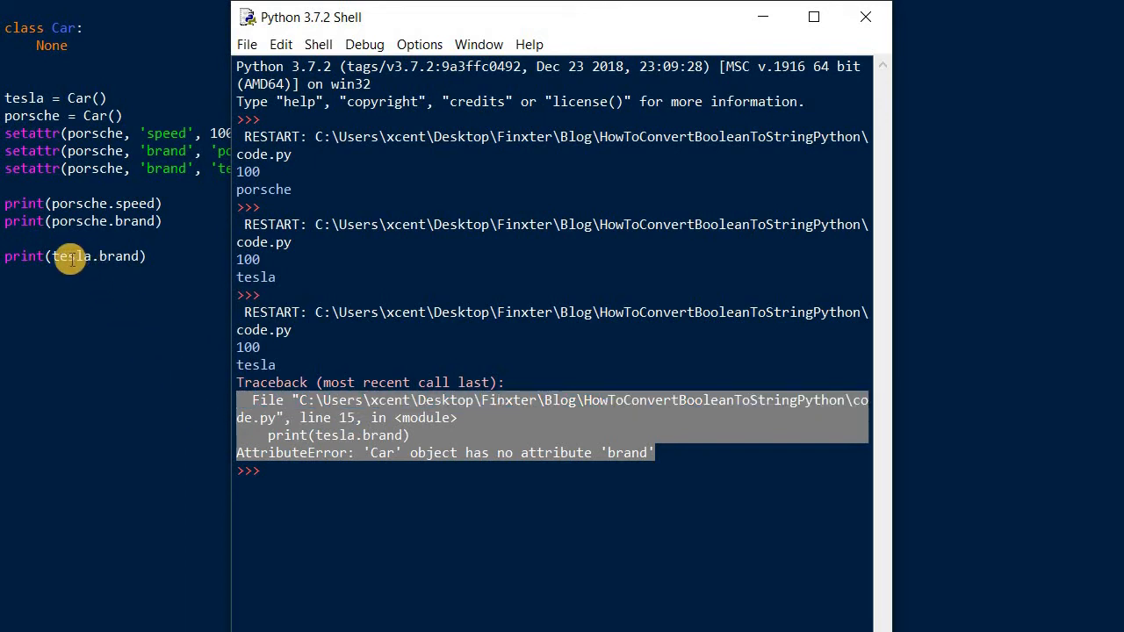
{"action": "mouse_move", "coordinate": [101, 256]}
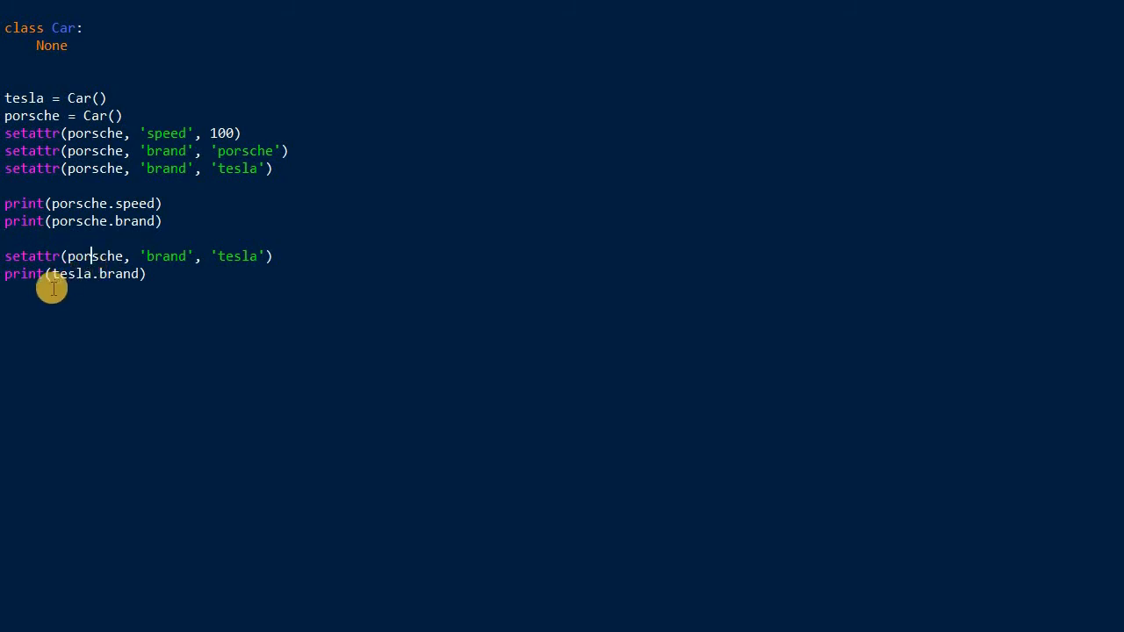
{"action": "mouse_move", "coordinate": [136, 273]}
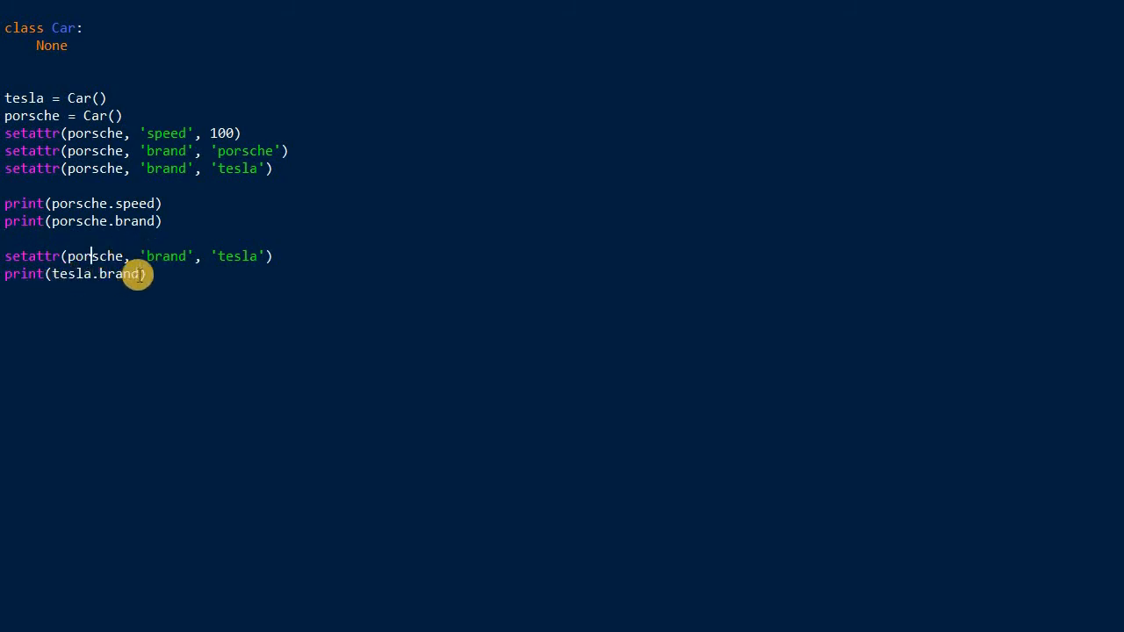
Step: Replace porsche with tesla in the copied brand setattr line
{"action": "double_click", "coordinate": [95, 256]}
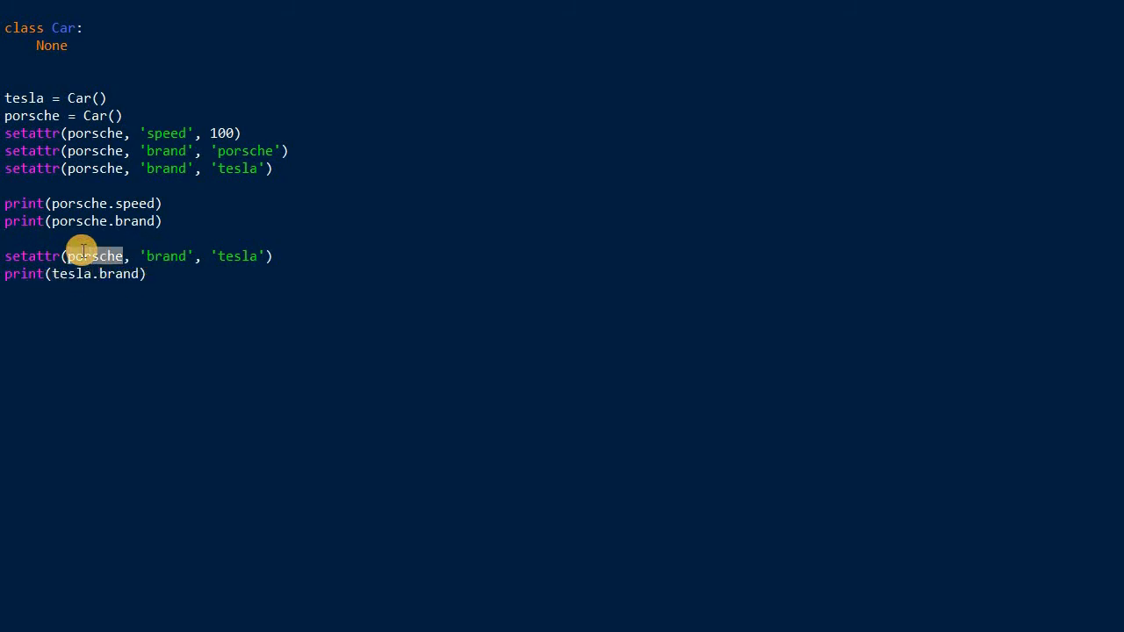
{"action": "type", "text": "tesla"}
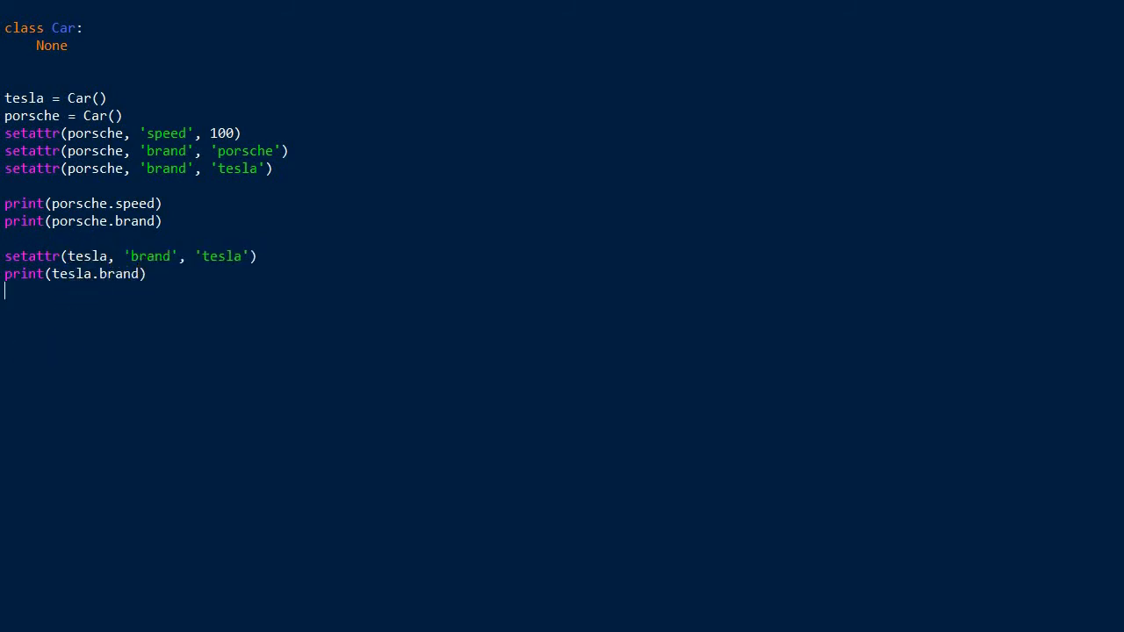
{"action": "mouse_move", "coordinate": [255, 308]}
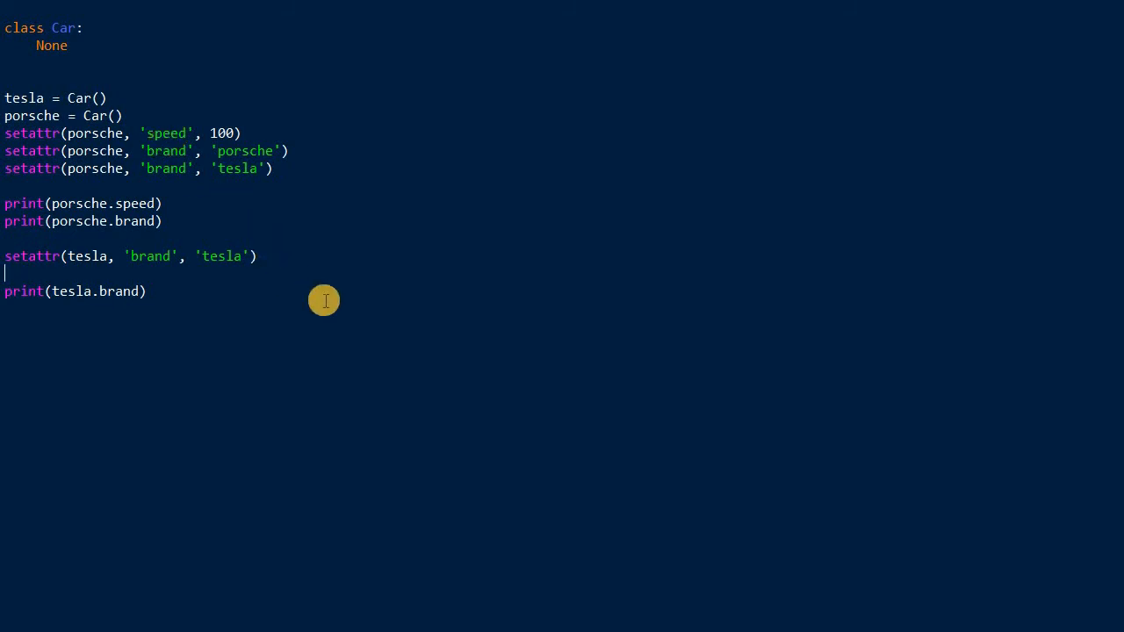
Step: Type tesla.speed = 100 on the blank line
{"action": "type", "text": "tes"}
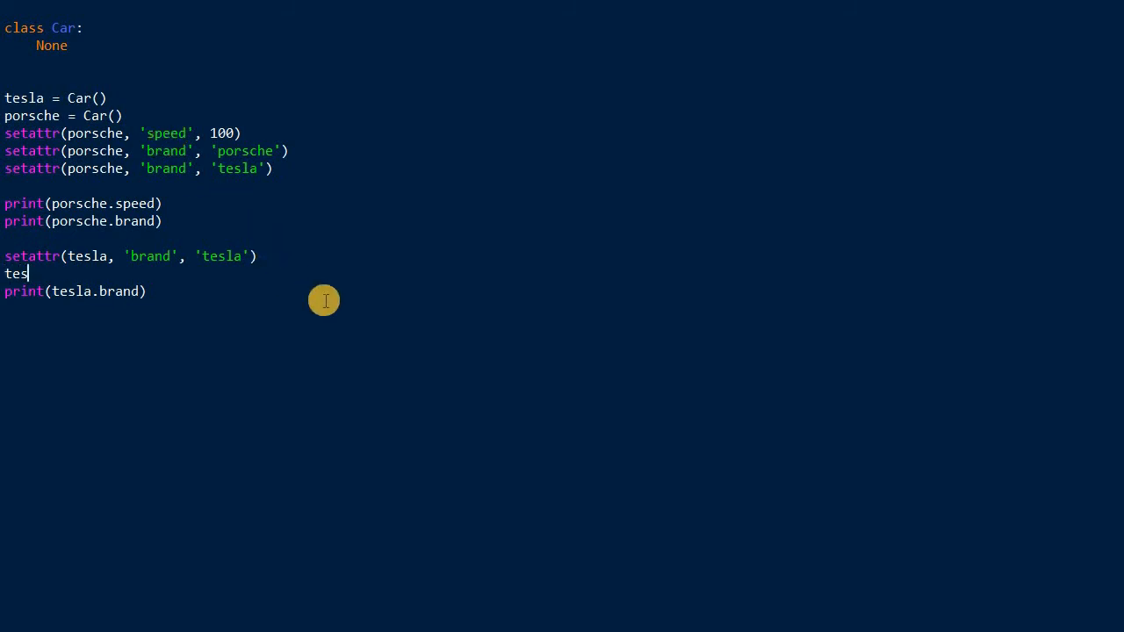
{"action": "type", "text": "la.speed"}
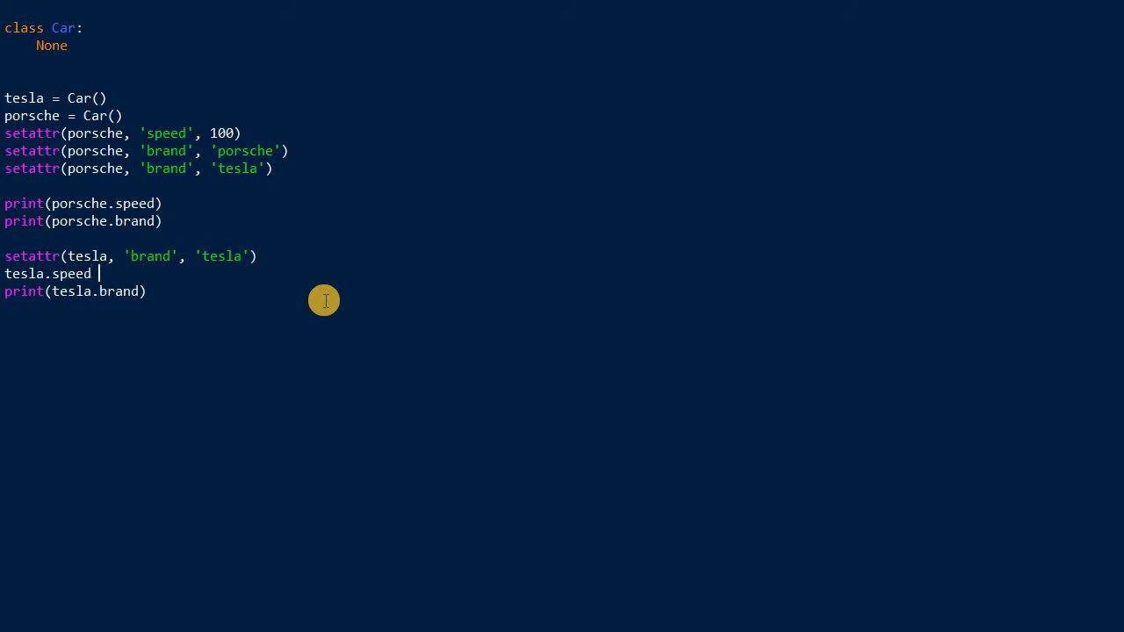
{"action": "type", "text": "= 100"}
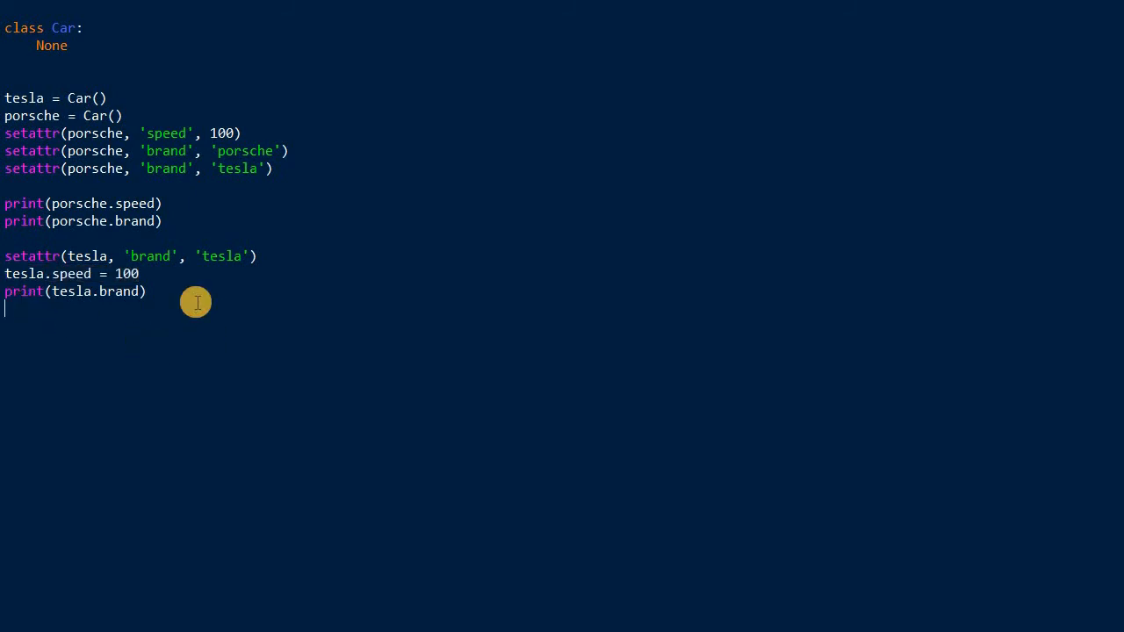
Step: Add print(tesla.speed) at the end of the script
{"action": "type", "text": "print(te"}
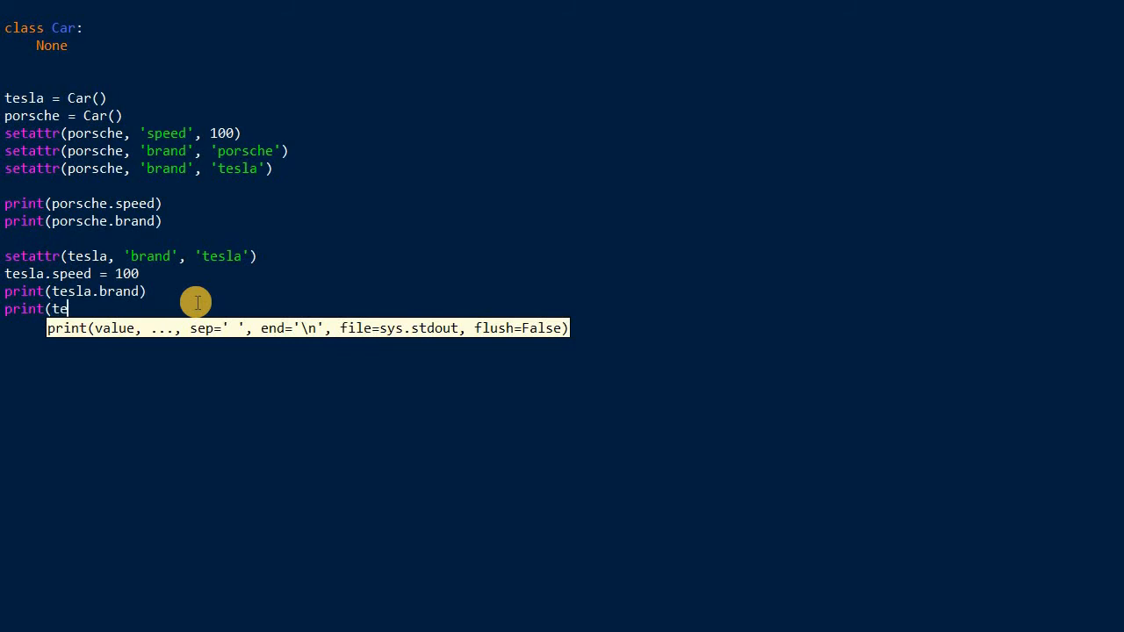
{"action": "type", "text": "sla"}
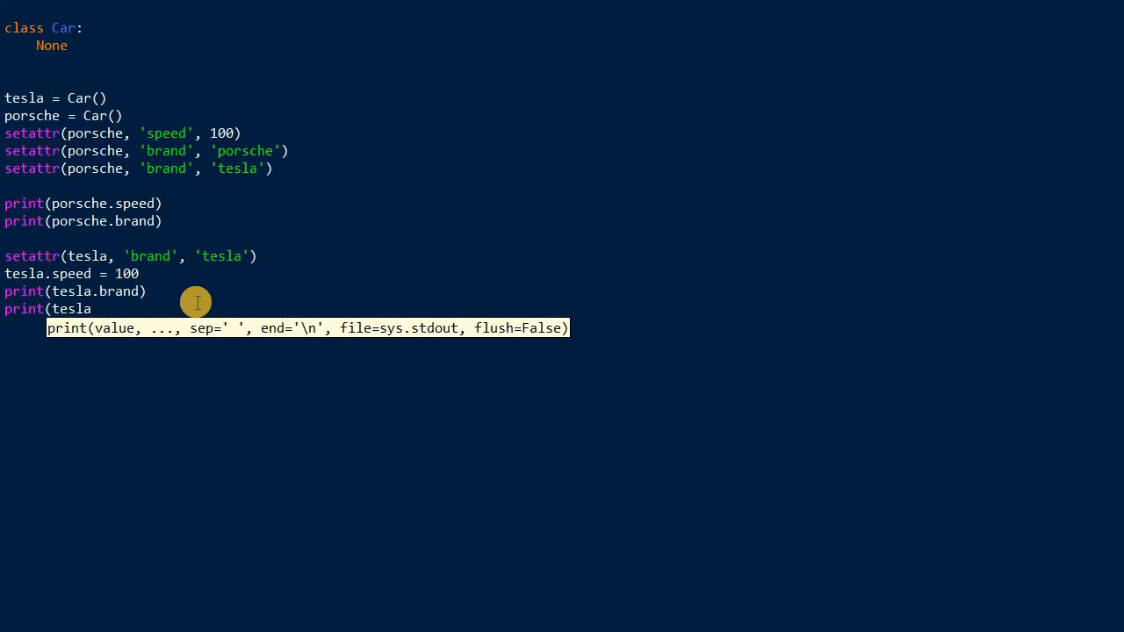
{"action": "type", "text": ".speed)"}
{"action": "type", "text": "tesla.speed = 100"}
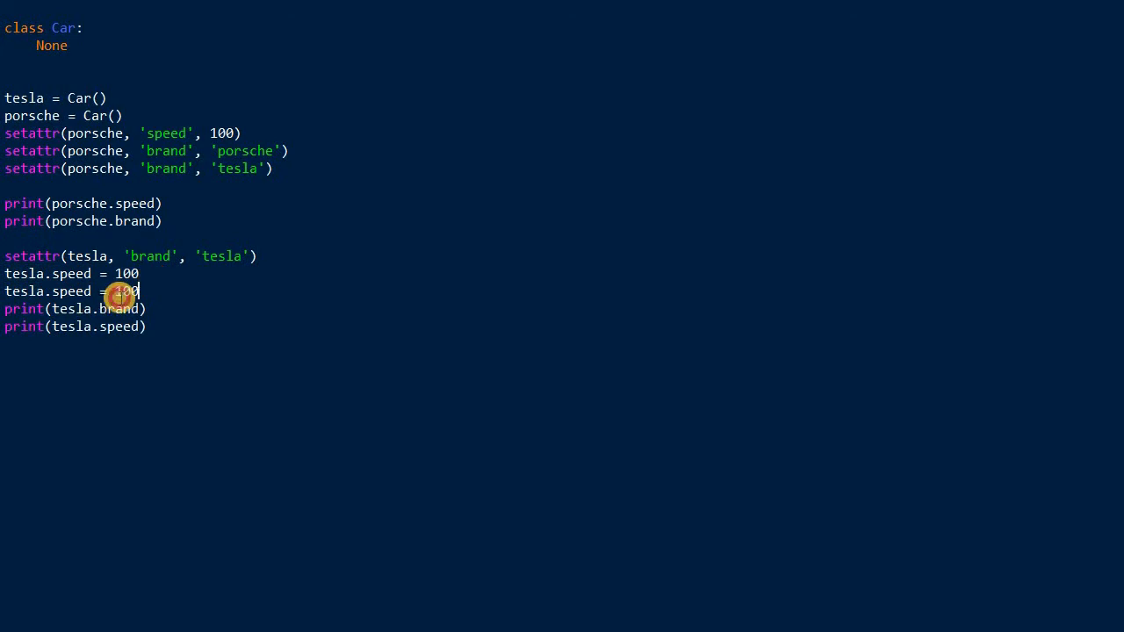
Step: Change the duplicated tesla.speed value from 100 to 42
{"action": "type", "text": "42"}
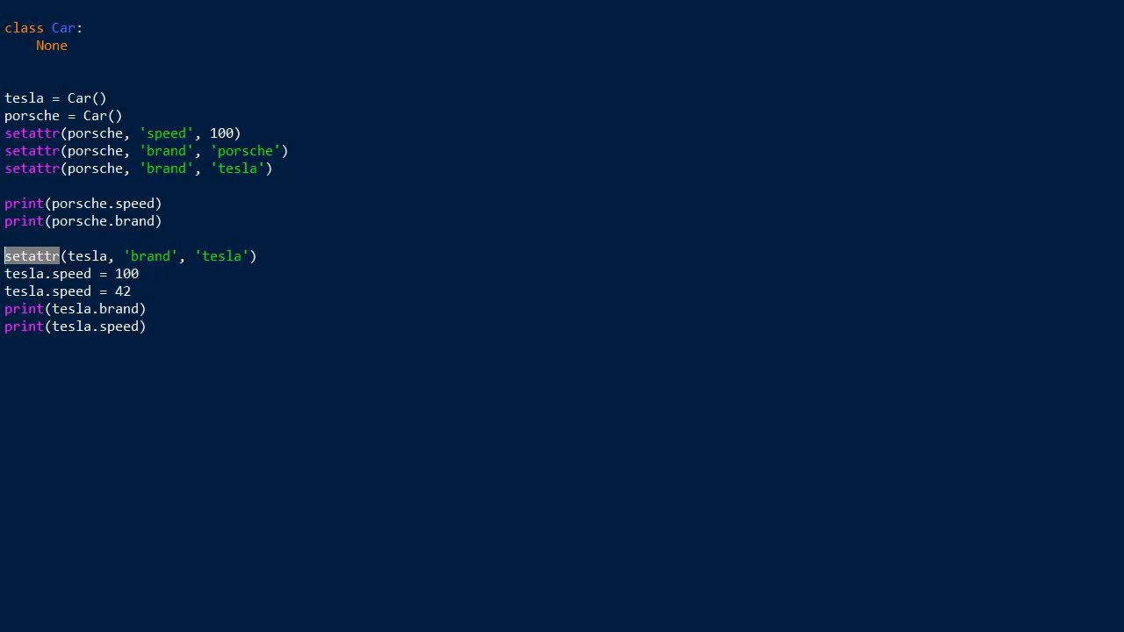
{"action": "mouse_move", "coordinate": [170, 437]}
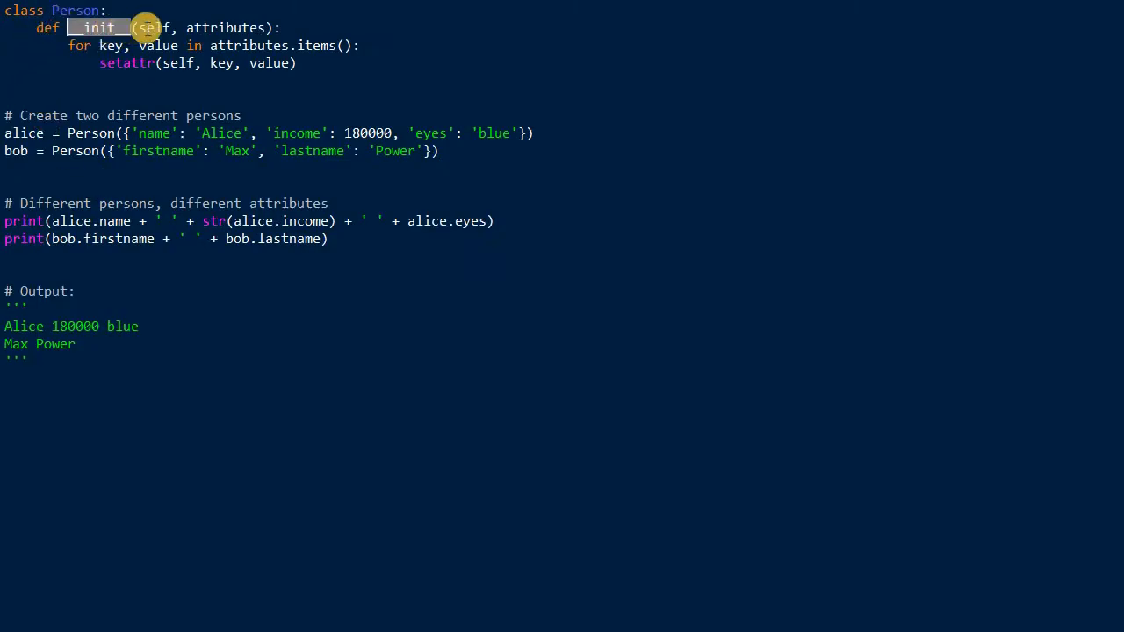
{"action": "double_click", "coordinate": [227, 28]}
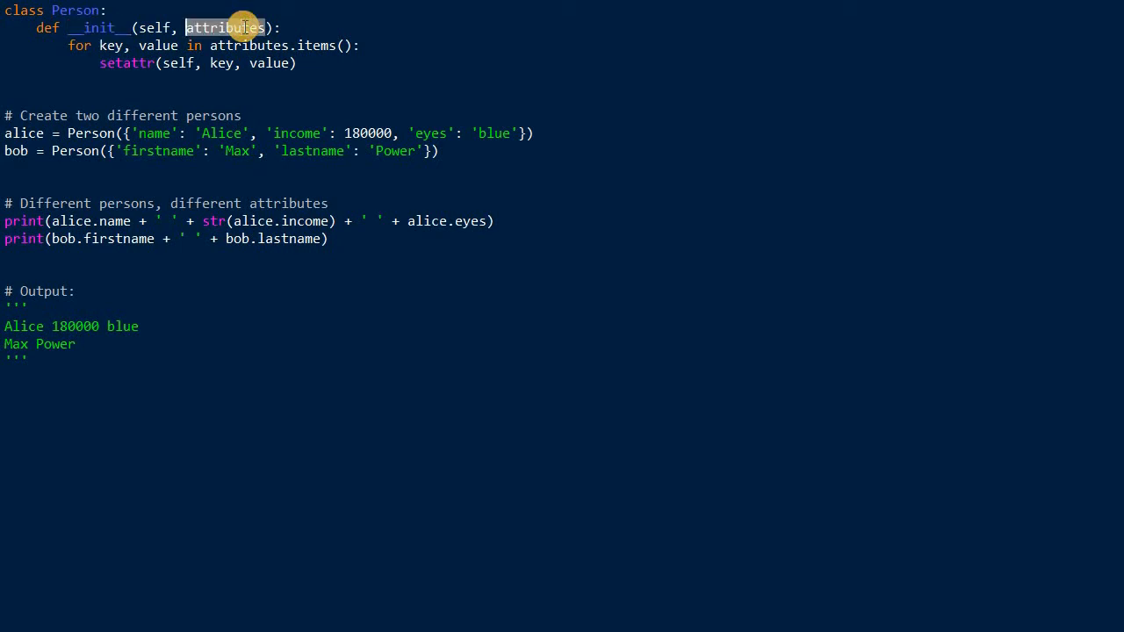
{"action": "mouse_move", "coordinate": [137, 79]}
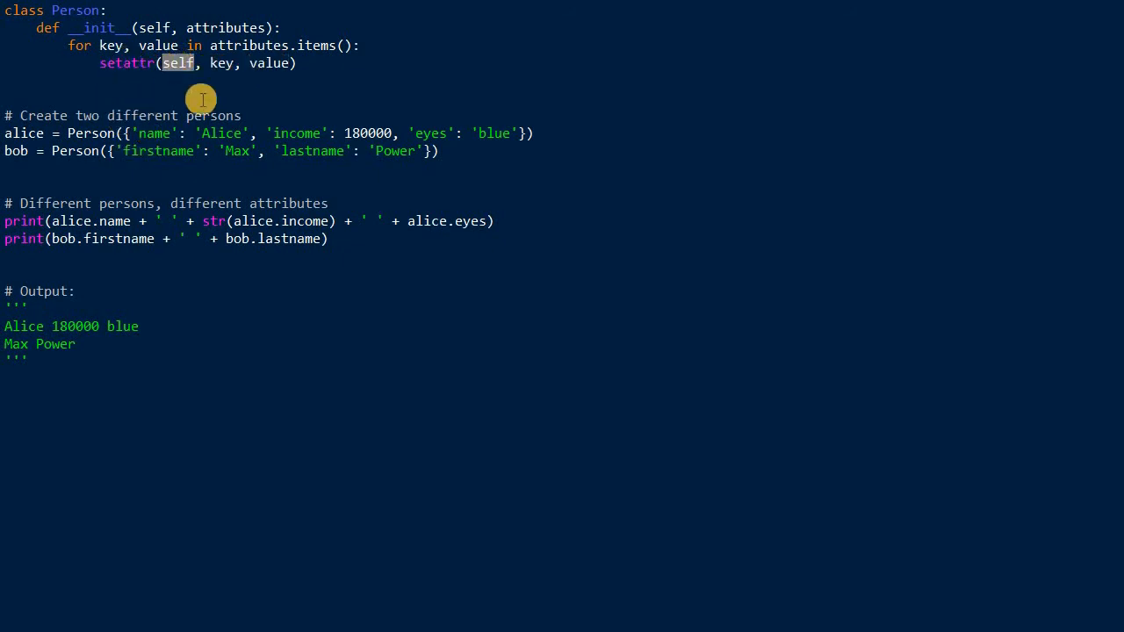
{"action": "mouse_move", "coordinate": [227, 77]}
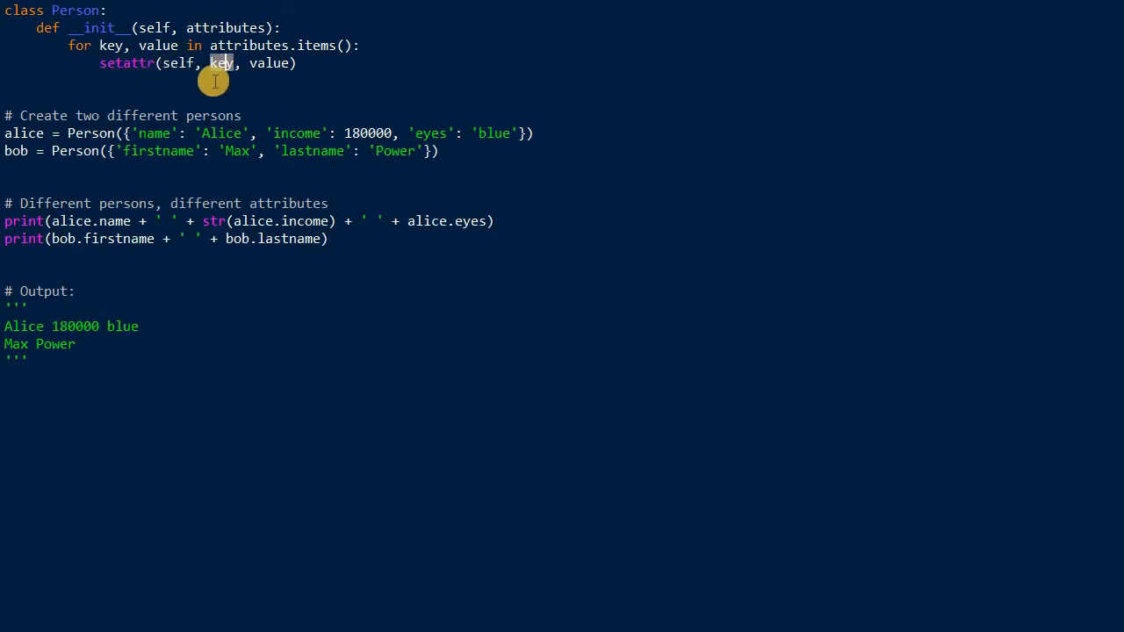
{"action": "mouse_move", "coordinate": [231, 46]}
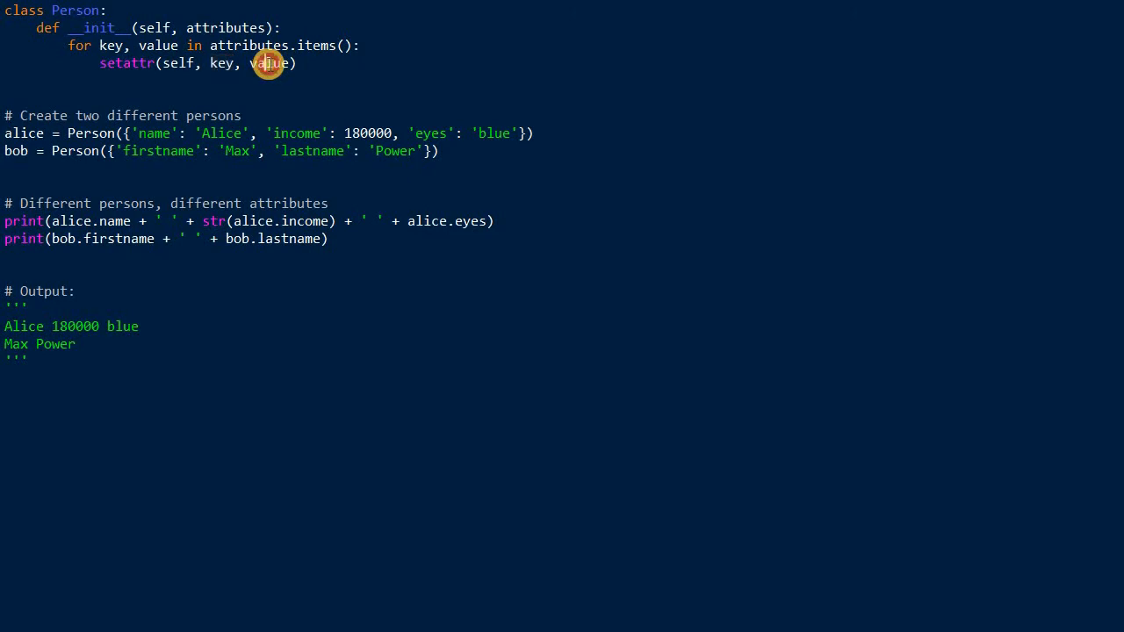
{"action": "double_click", "coordinate": [270, 62]}
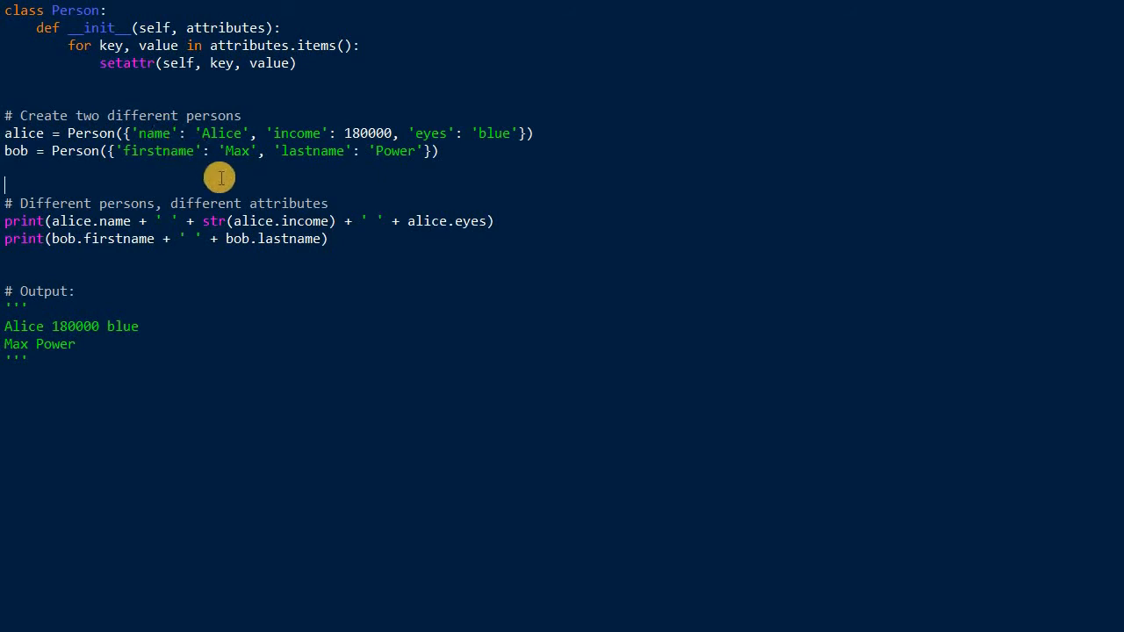
{"action": "mouse_move", "coordinate": [183, 168]}
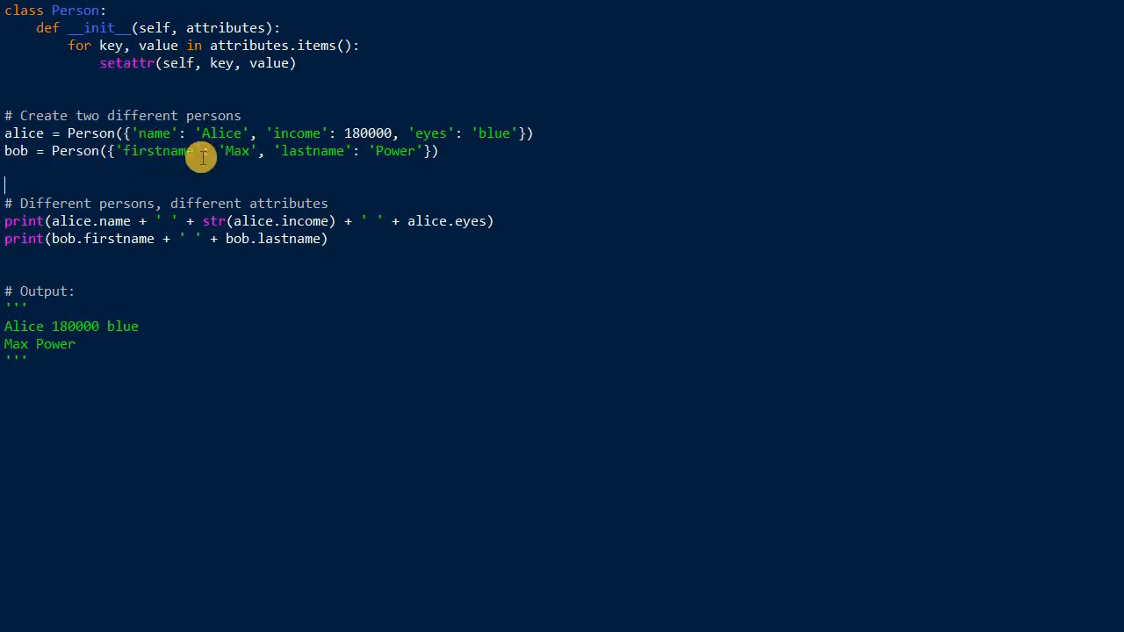
{"action": "mouse_move", "coordinate": [99, 16]}
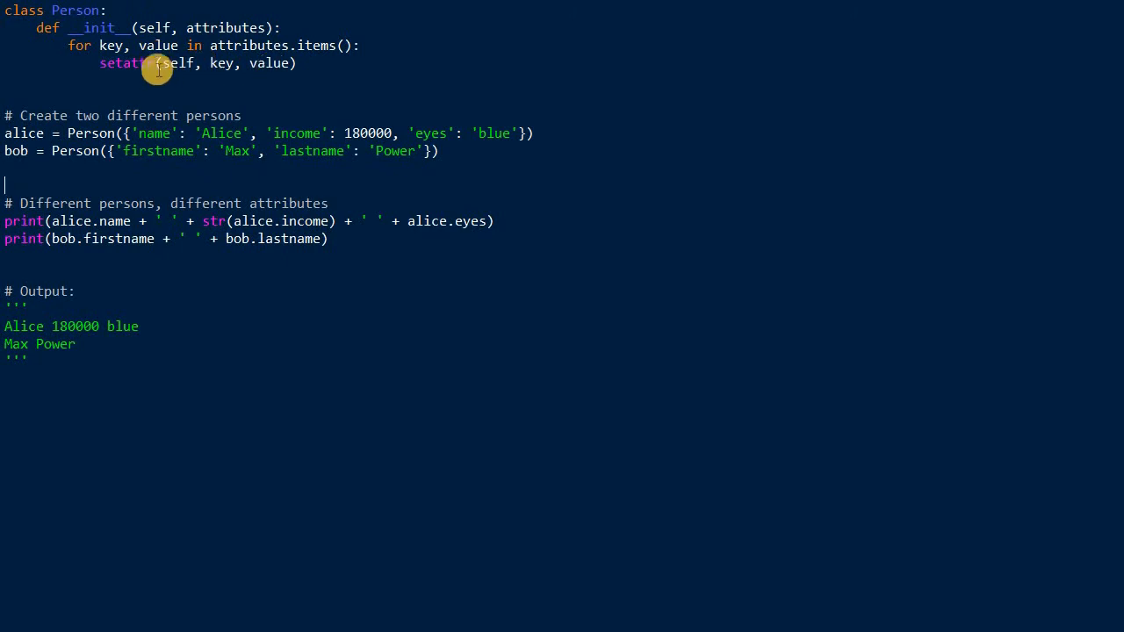
{"action": "mouse_move", "coordinate": [46, 32]}
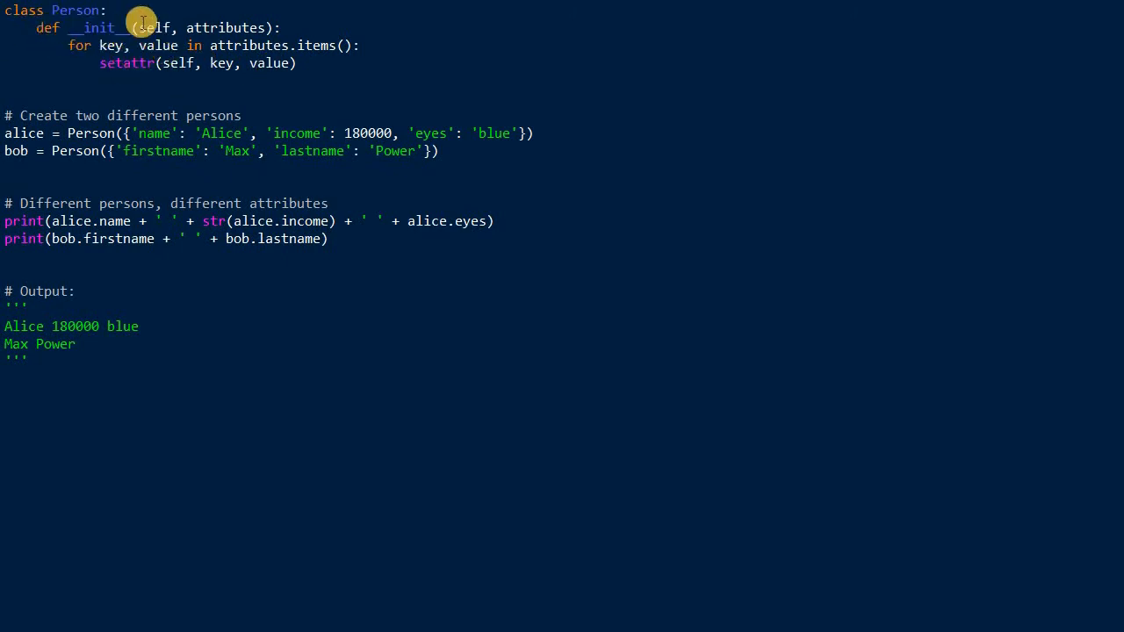
{"action": "mouse_move", "coordinate": [205, 84]}
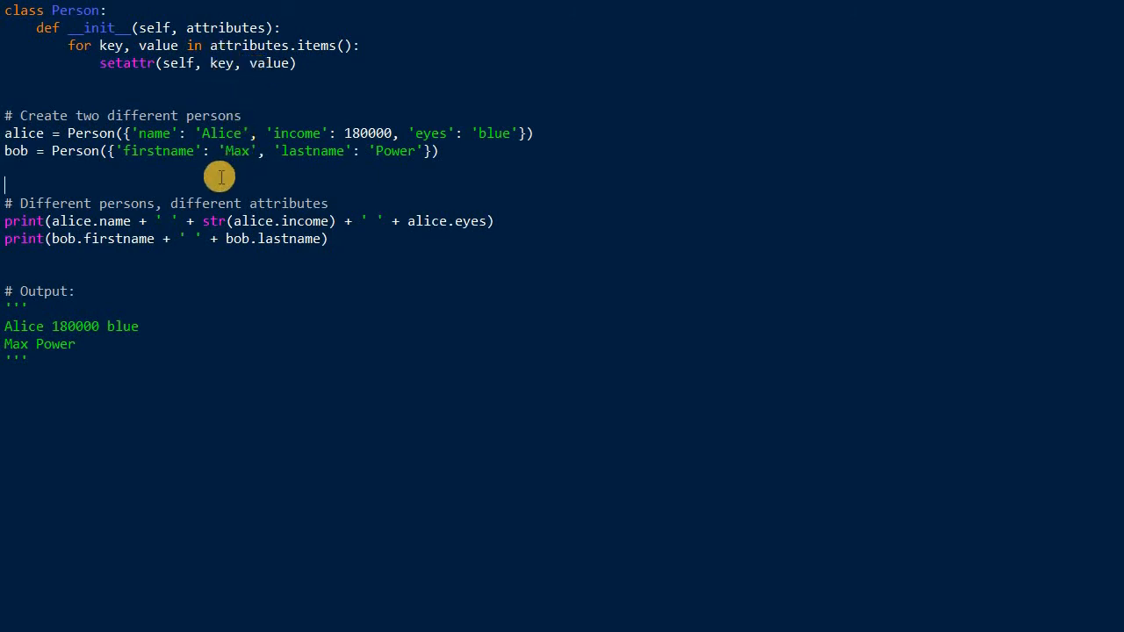
{"action": "mouse_move", "coordinate": [233, 182]}
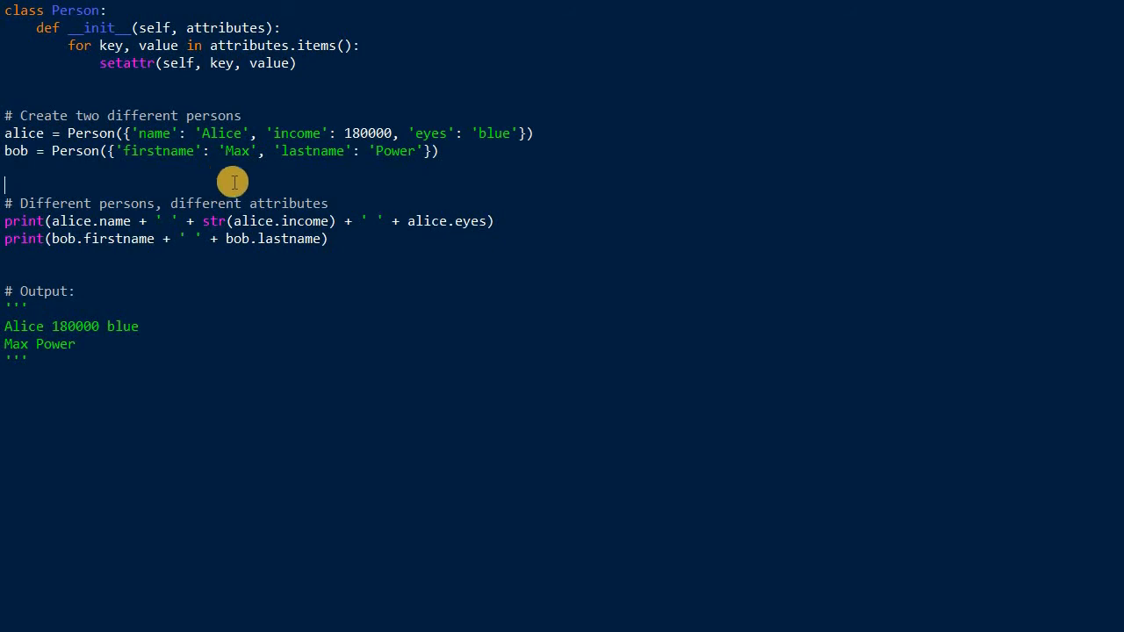
{"action": "mouse_move", "coordinate": [20, 114]}
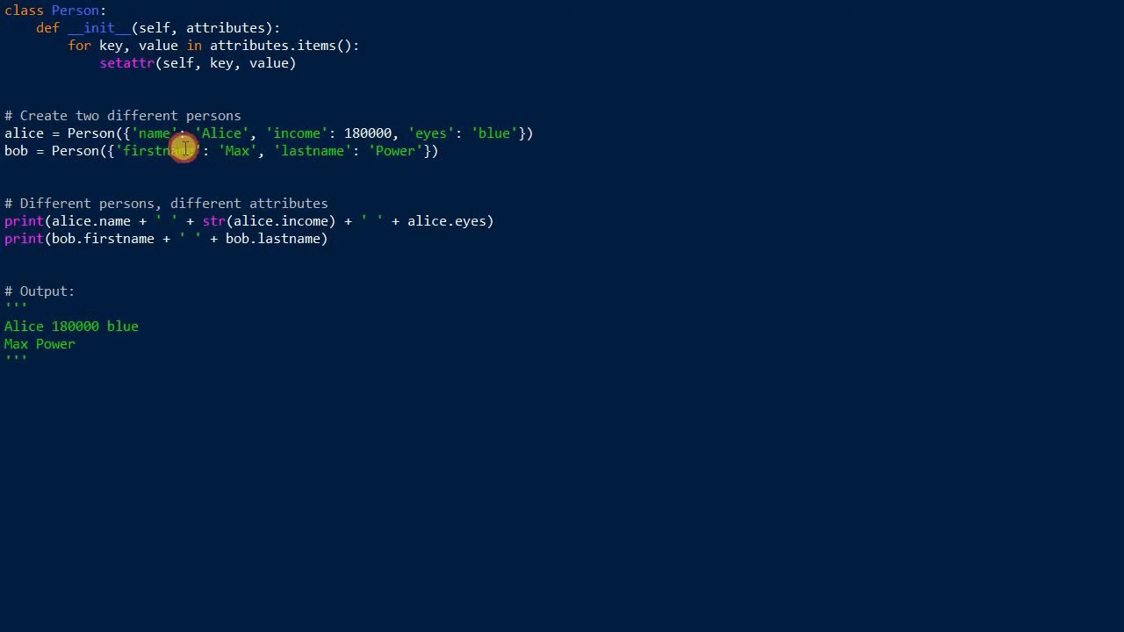
{"action": "double_click", "coordinate": [158, 150]}
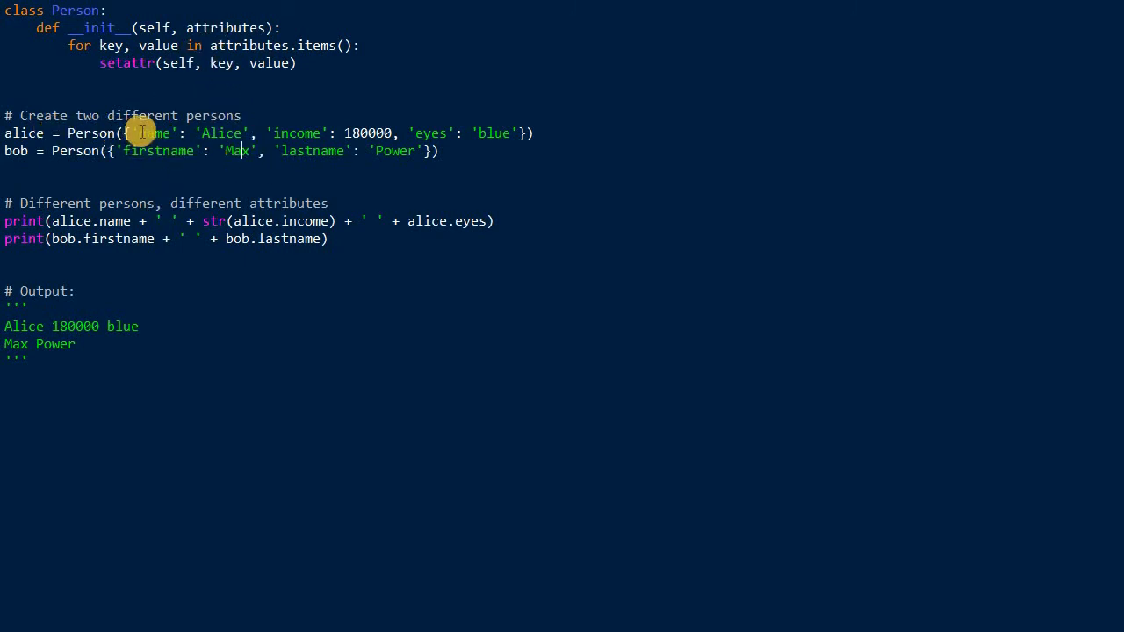
{"action": "double_click", "coordinate": [156, 132]}
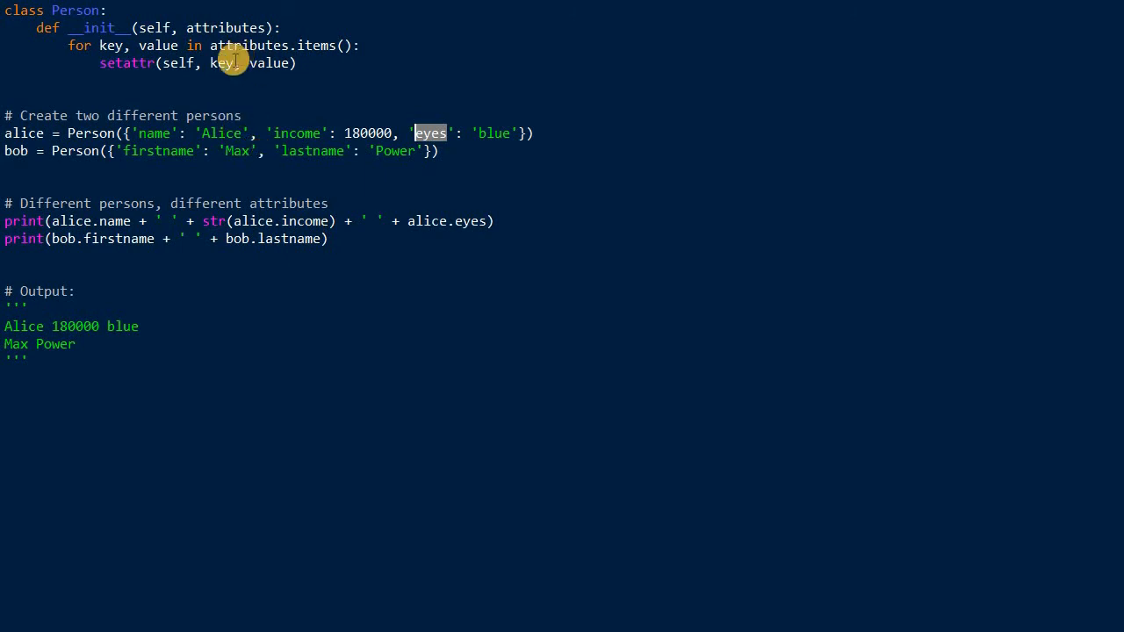
{"action": "double_click", "coordinate": [220, 62]}
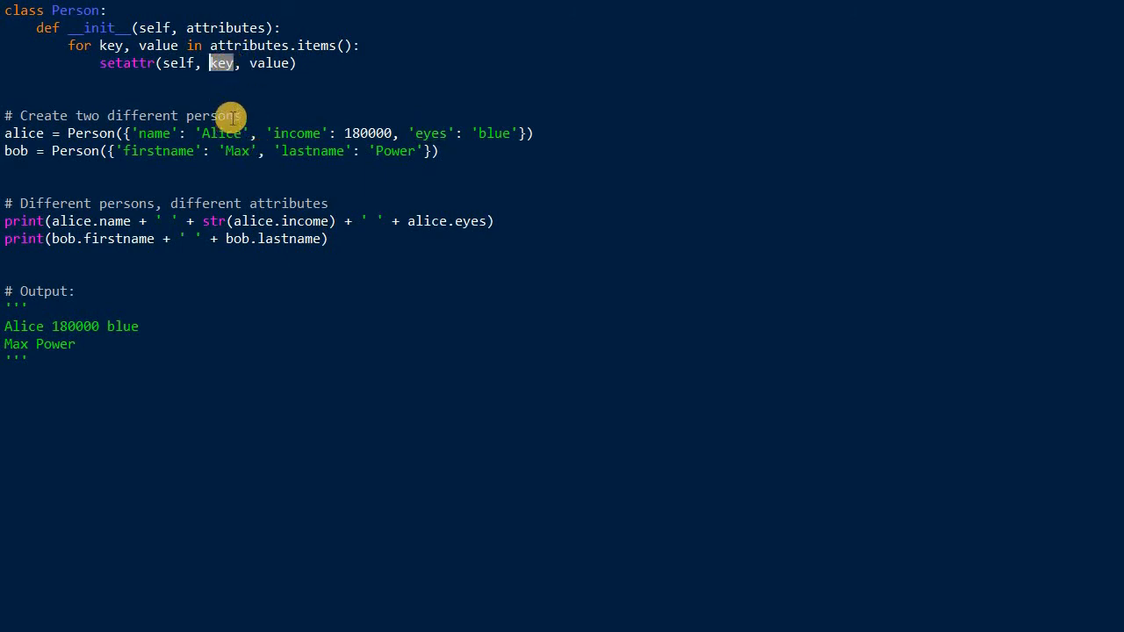
{"action": "mouse_move", "coordinate": [227, 87]}
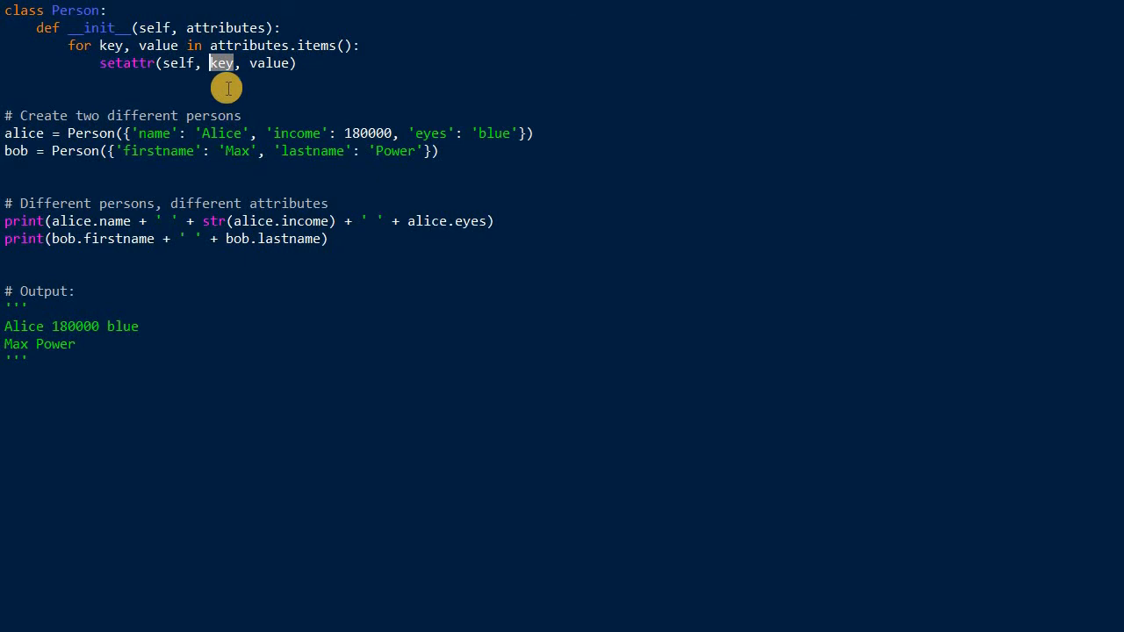
{"action": "mouse_move", "coordinate": [236, 92]}
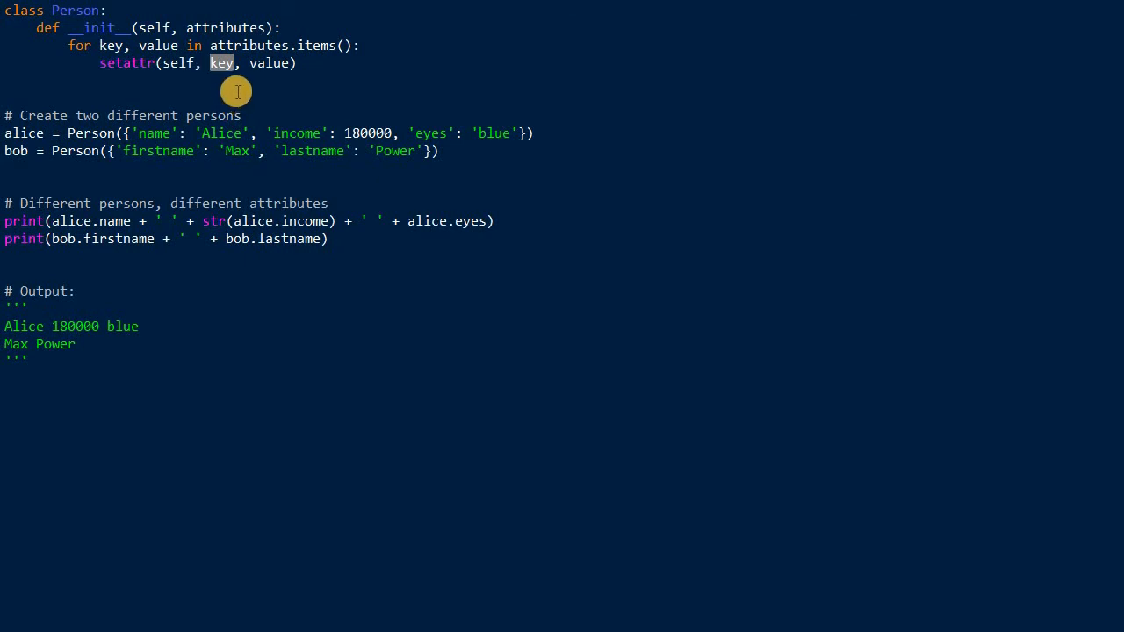
{"action": "mouse_move", "coordinate": [237, 73]}
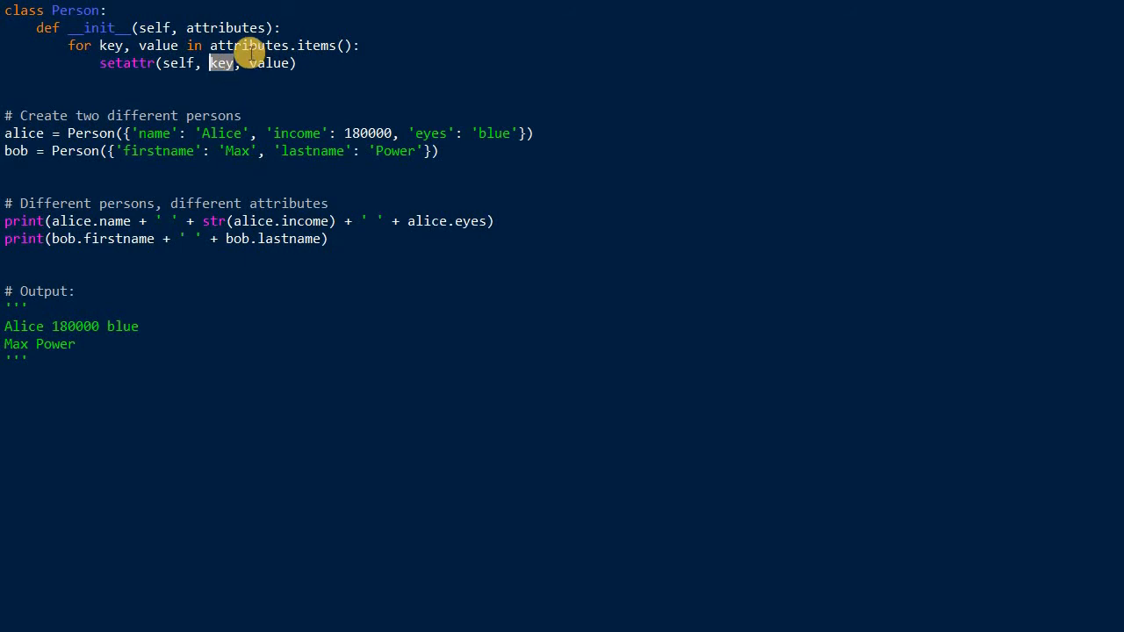
{"action": "mouse_move", "coordinate": [263, 40]}
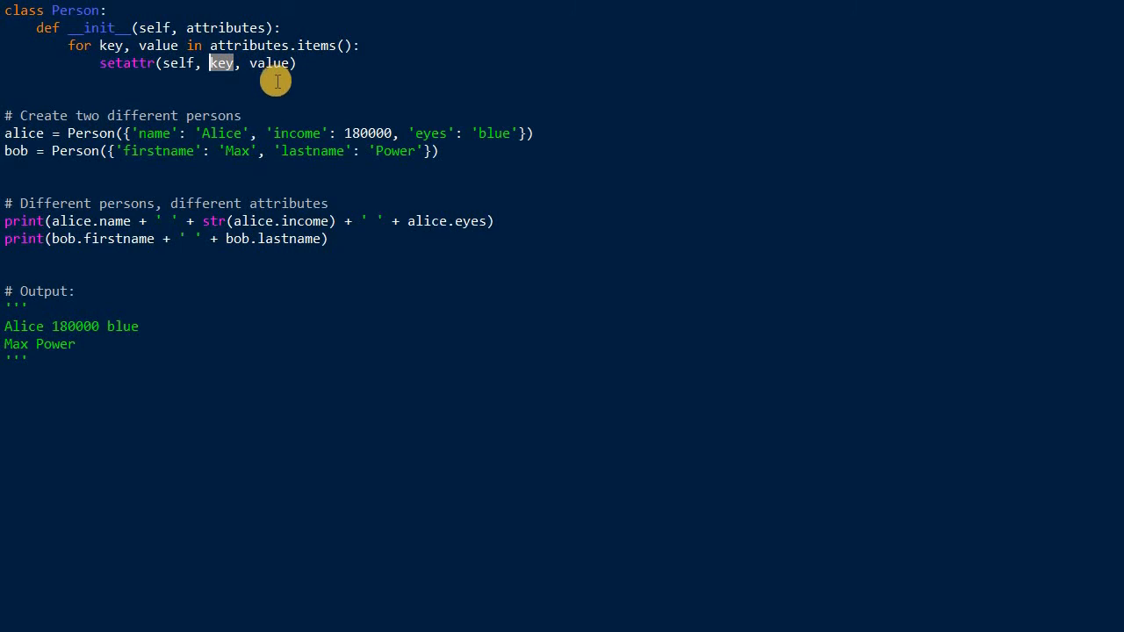
{"action": "mouse_move", "coordinate": [428, 10]}
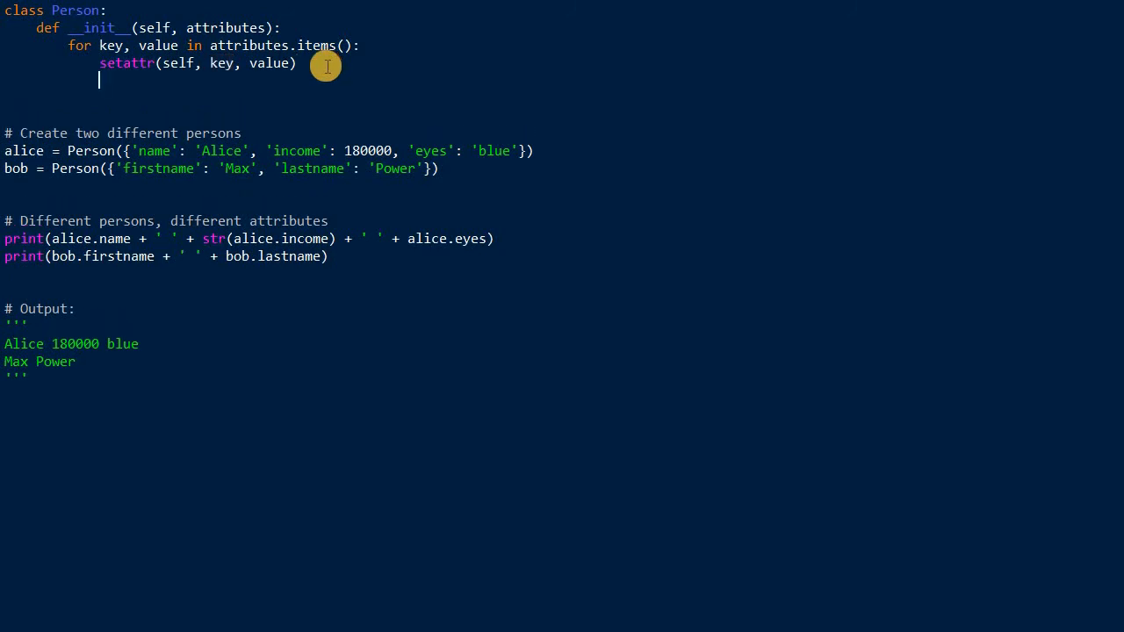
Step: Add self.key = value under the setattr call, then highlight self and key
{"action": "type", "text": "self"}
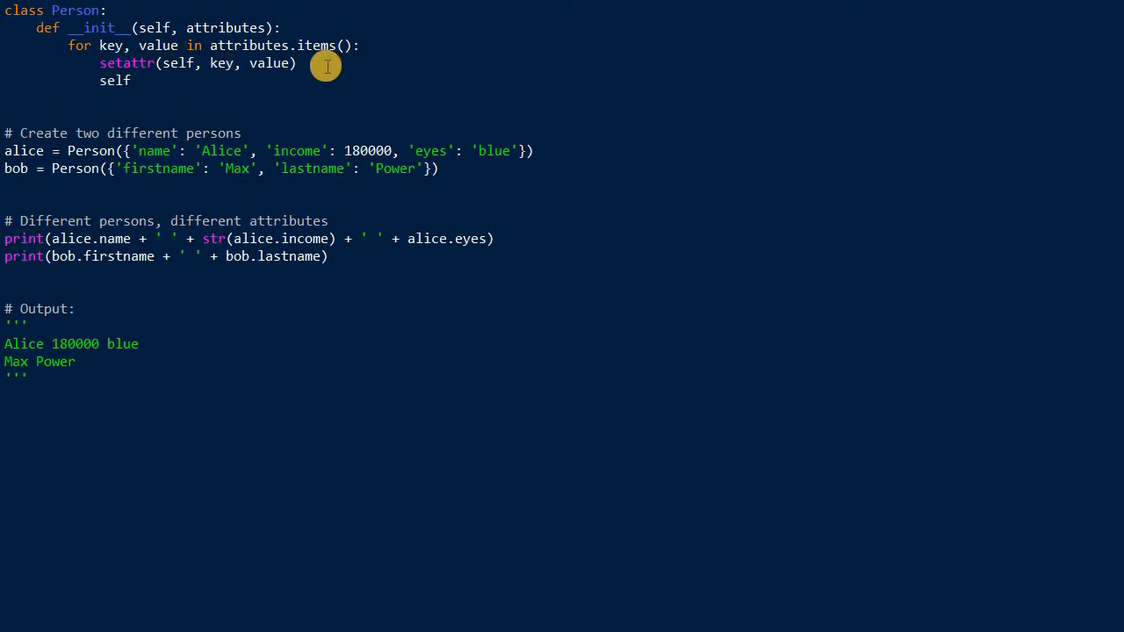
{"action": "type", "text": ".key"}
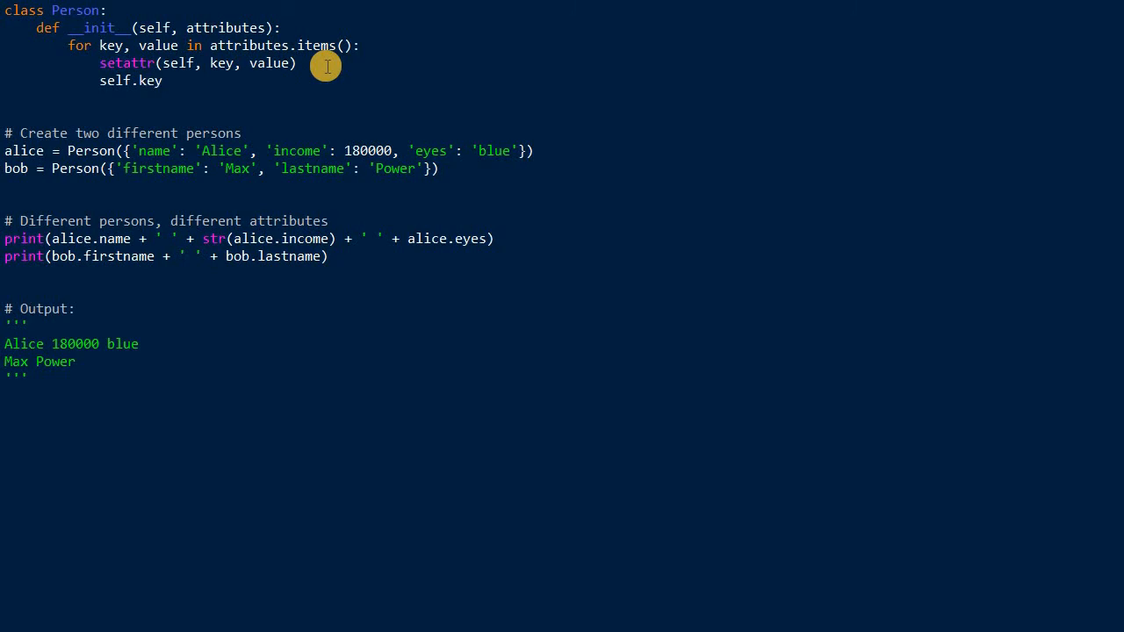
{"action": "type", "text": "= value"}
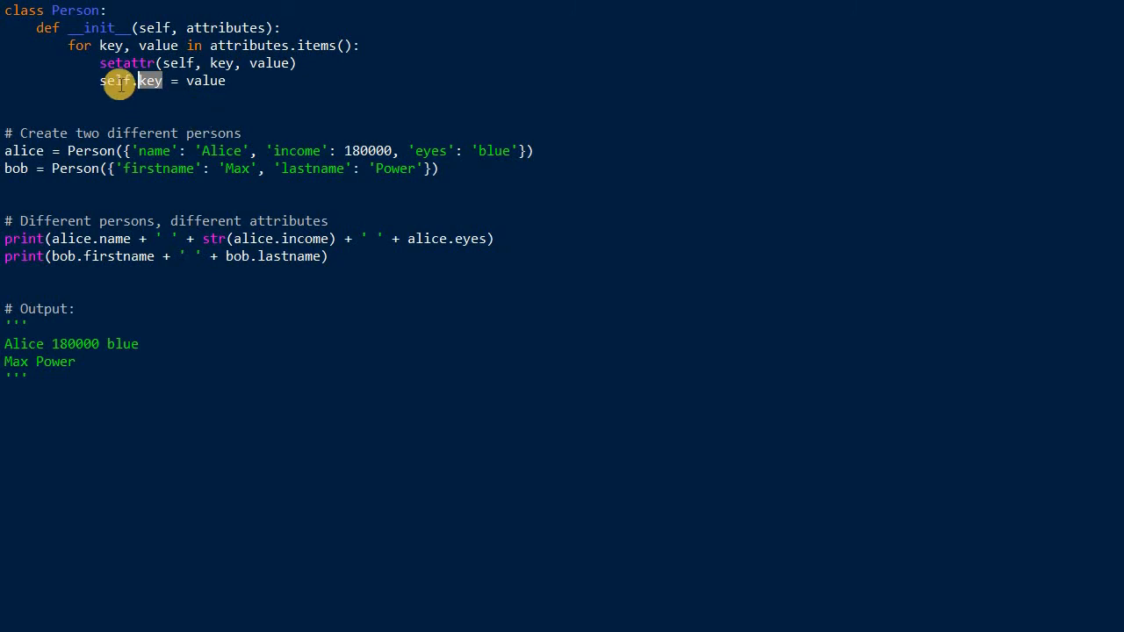
{"action": "double_click", "coordinate": [114, 80]}
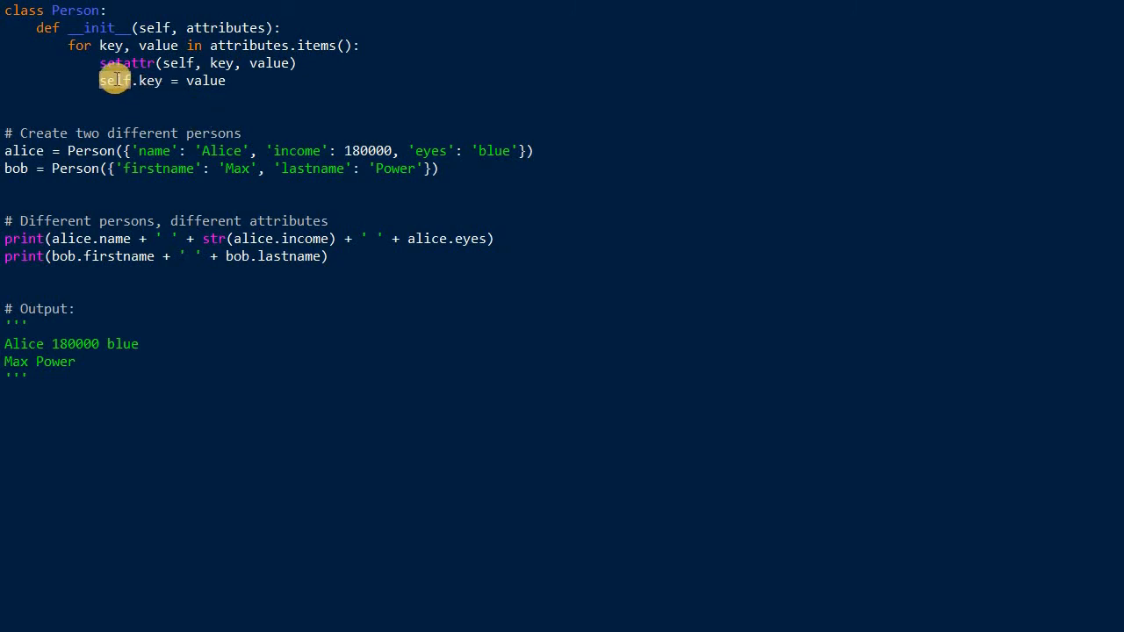
{"action": "double_click", "coordinate": [114, 80]}
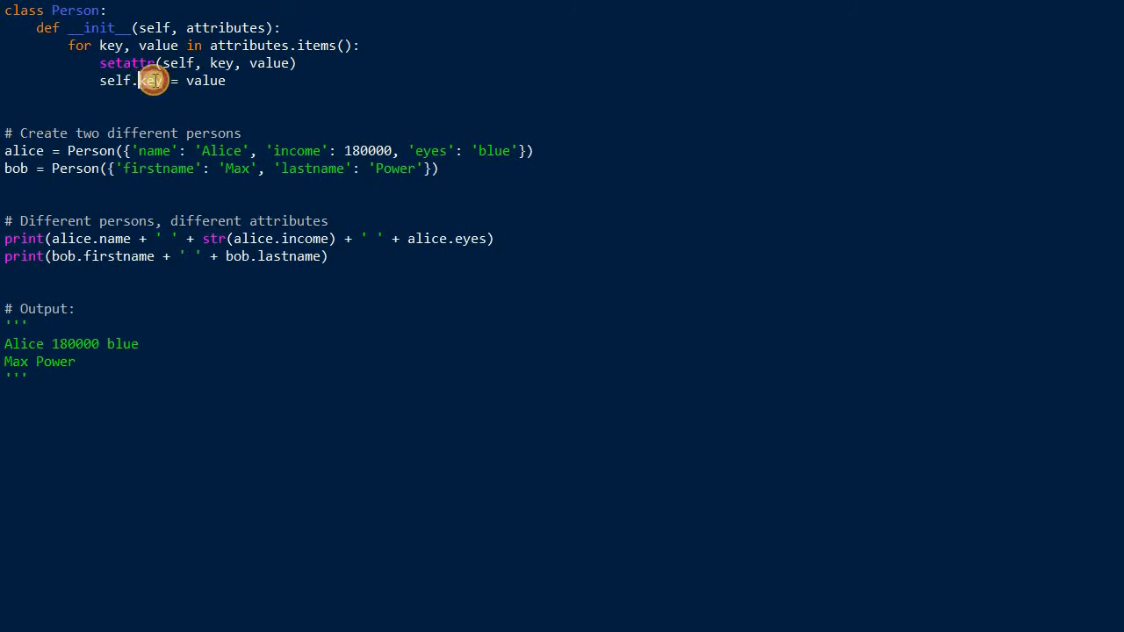
{"action": "double_click", "coordinate": [149, 80]}
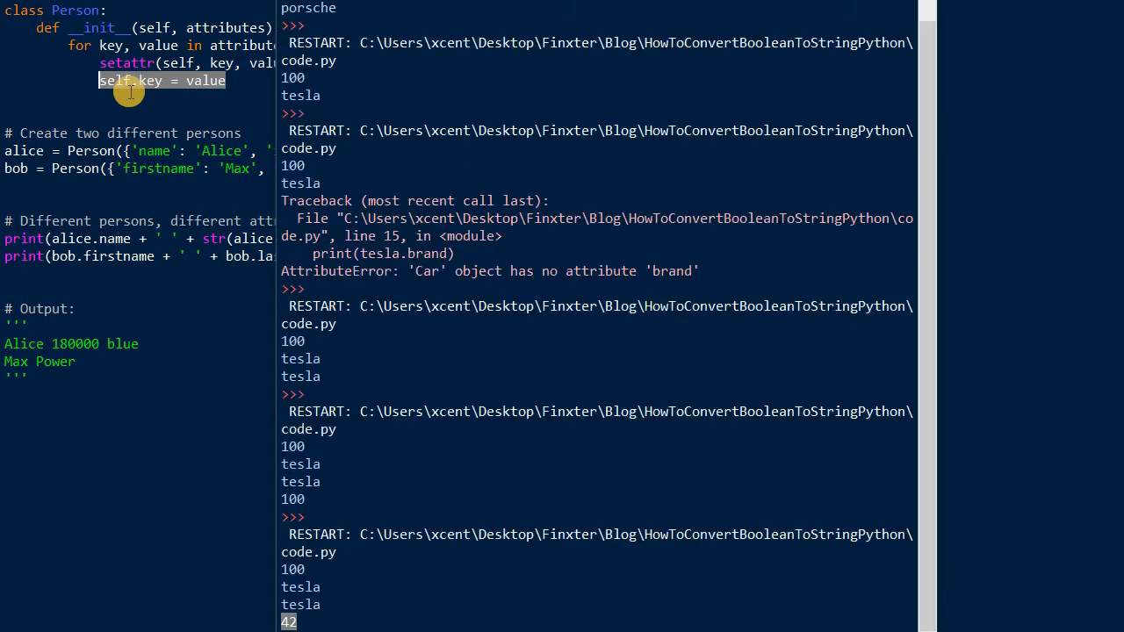
Step: Scroll the shell output to confirm it prints Alice 180000 blue and Max Power
{"action": "scroll", "scroll_direction": "down", "scroll_amount": 3}
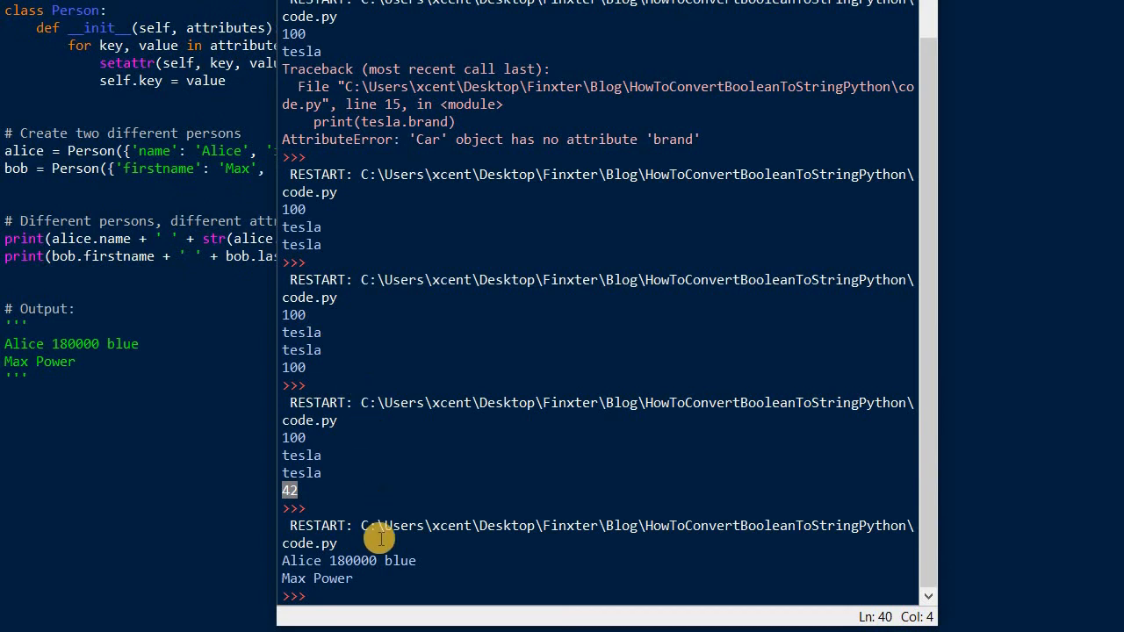
{"action": "mouse_move", "coordinate": [153, 398]}
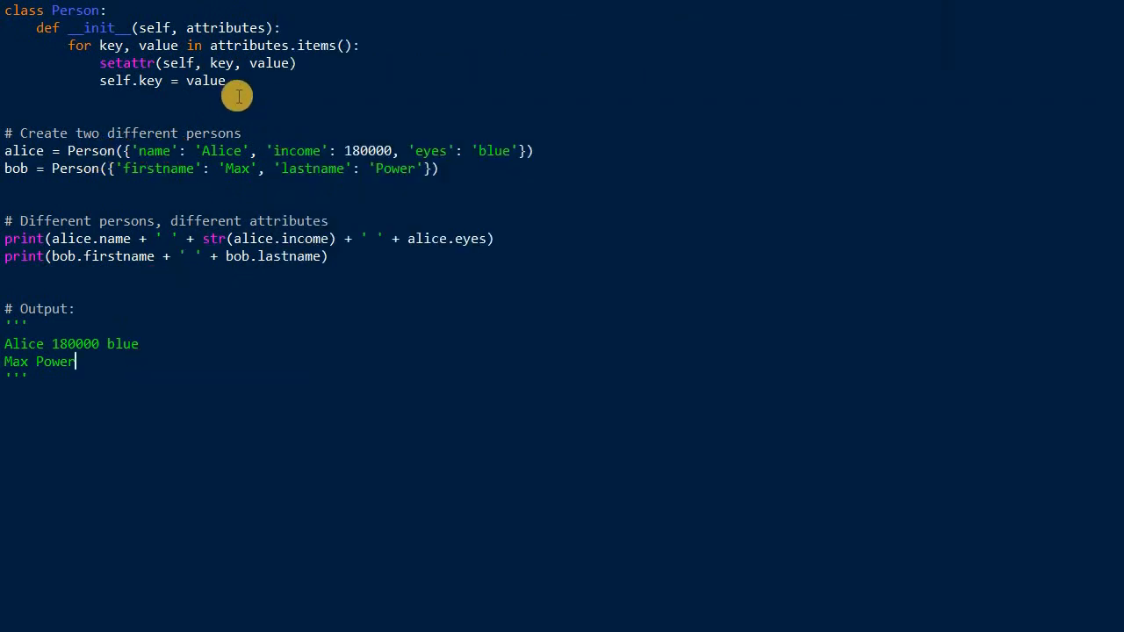
Step: Select the self.key = value line inside the __init__ loop, then mark key in it
{"action": "triple_click", "coordinate": [162, 80]}
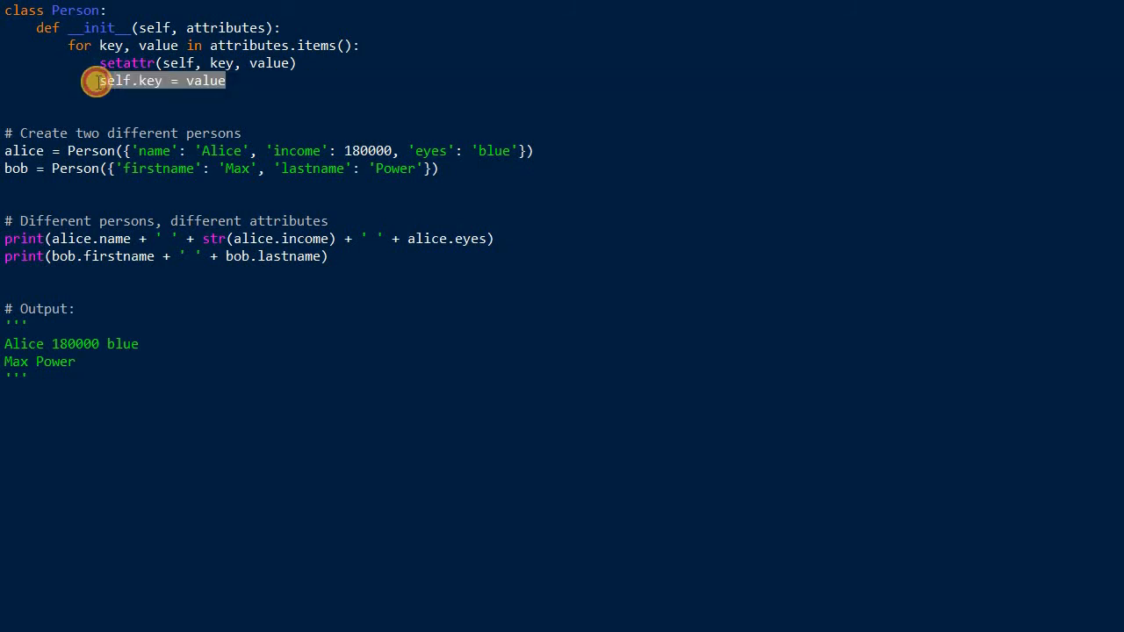
{"action": "mouse_move", "coordinate": [226, 90]}
{"action": "type", "text": "#"}
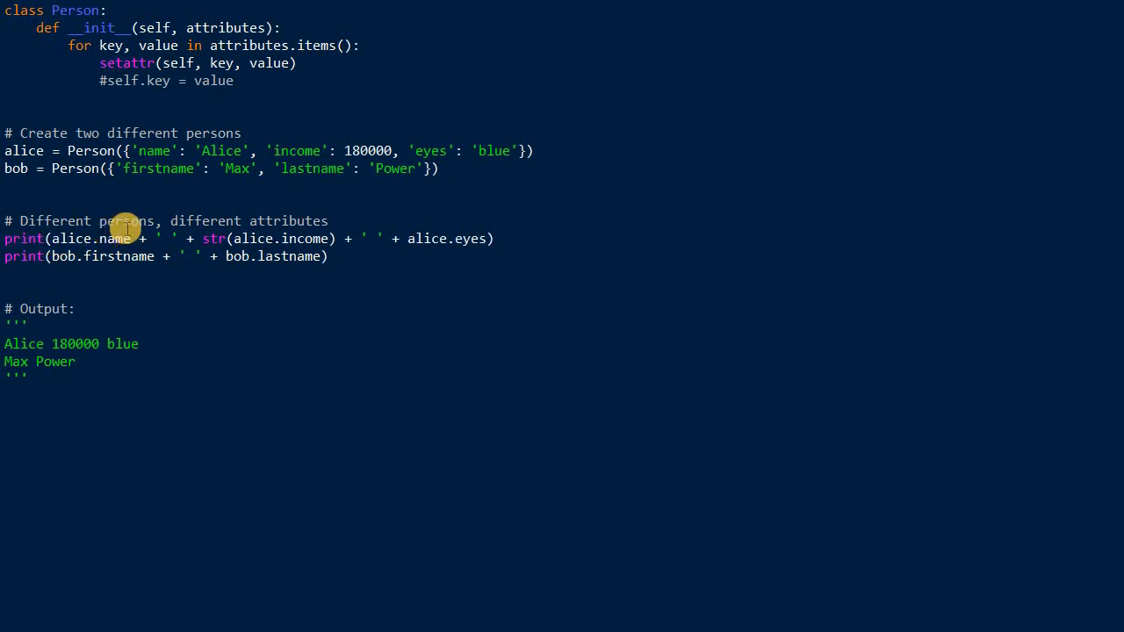
{"action": "mouse_move", "coordinate": [290, 238]}
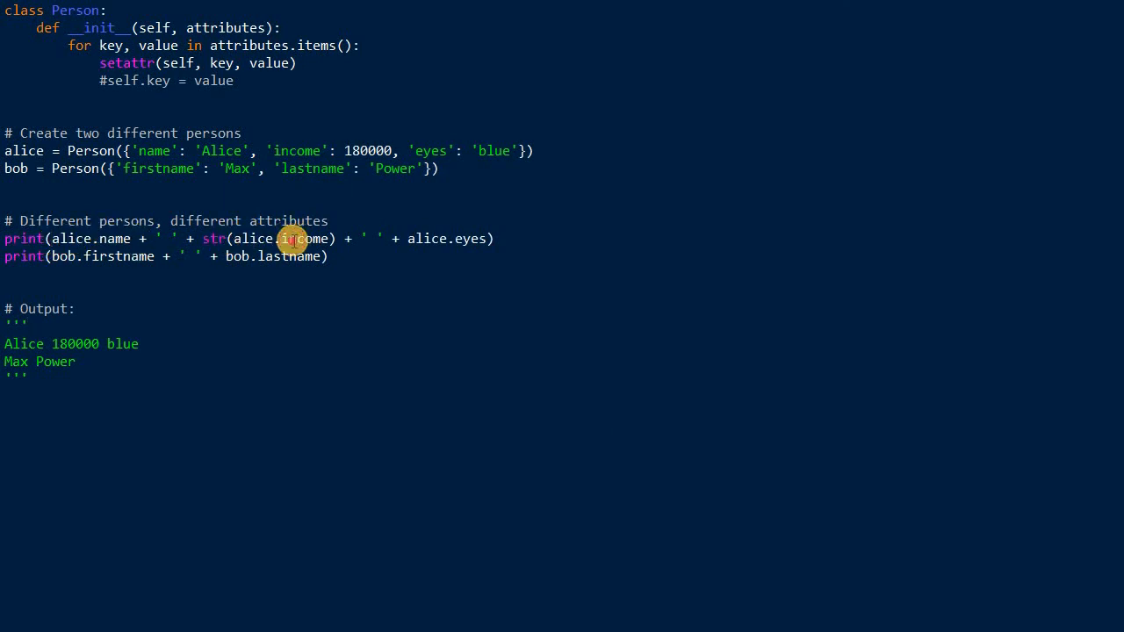
{"action": "mouse_move", "coordinate": [295, 150]}
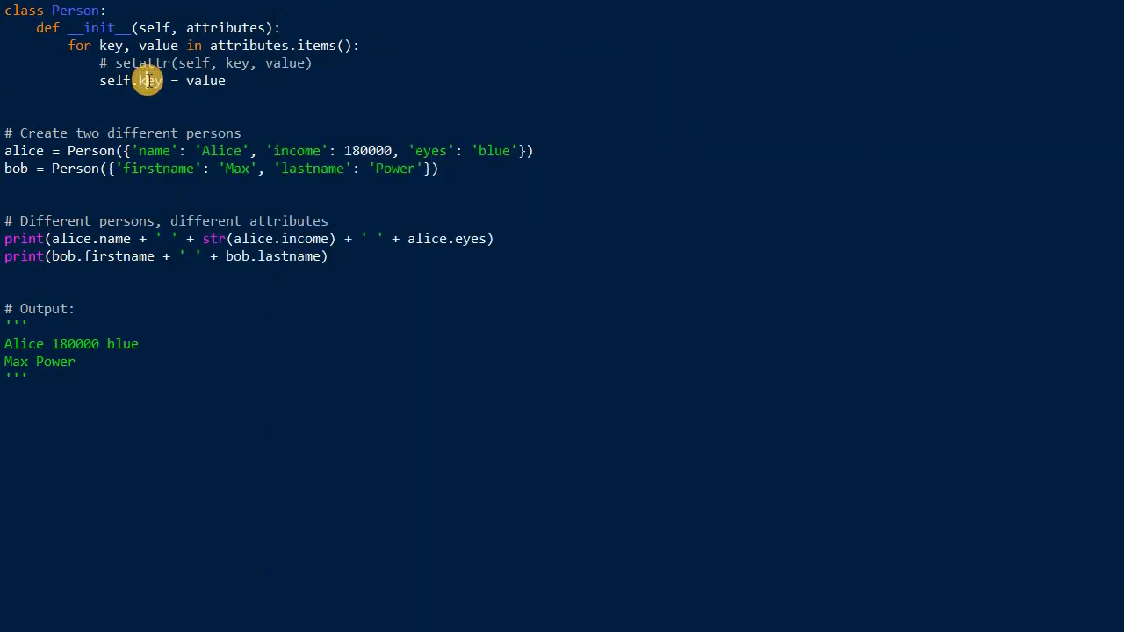
{"action": "left_click", "coordinate": [149, 80]}
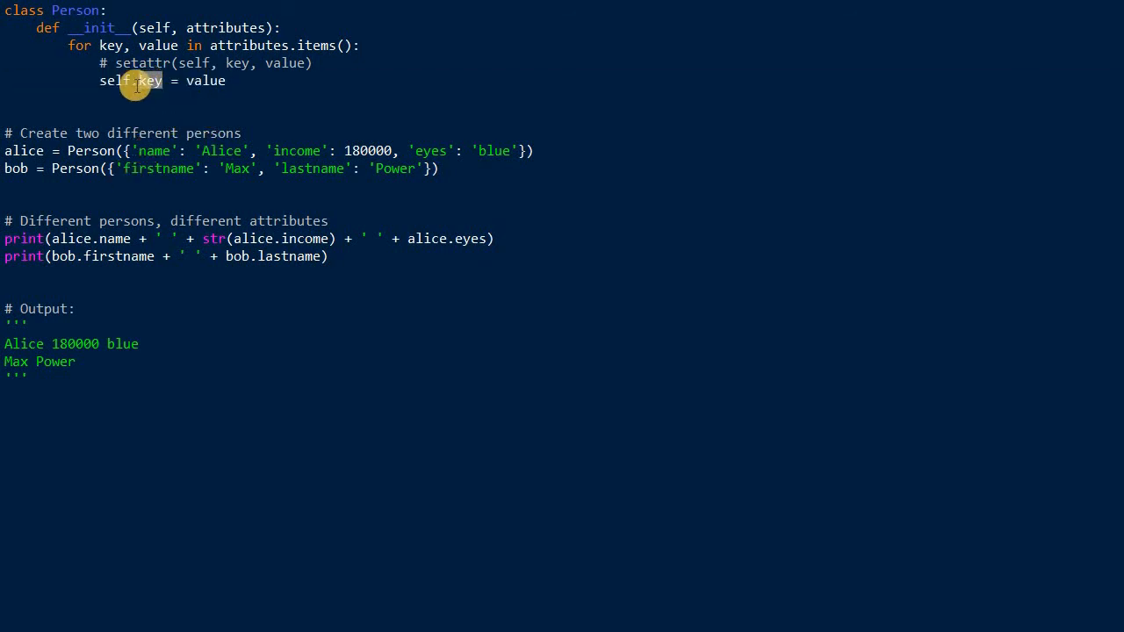
{"action": "mouse_move", "coordinate": [101, 62]}
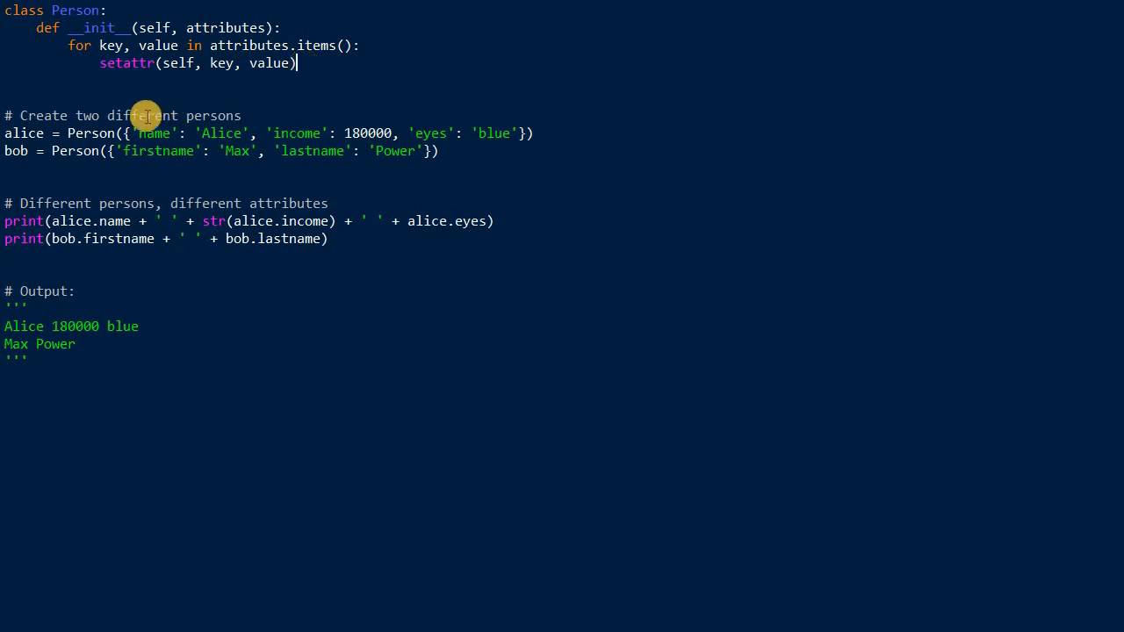
{"action": "double_click", "coordinate": [126, 63]}
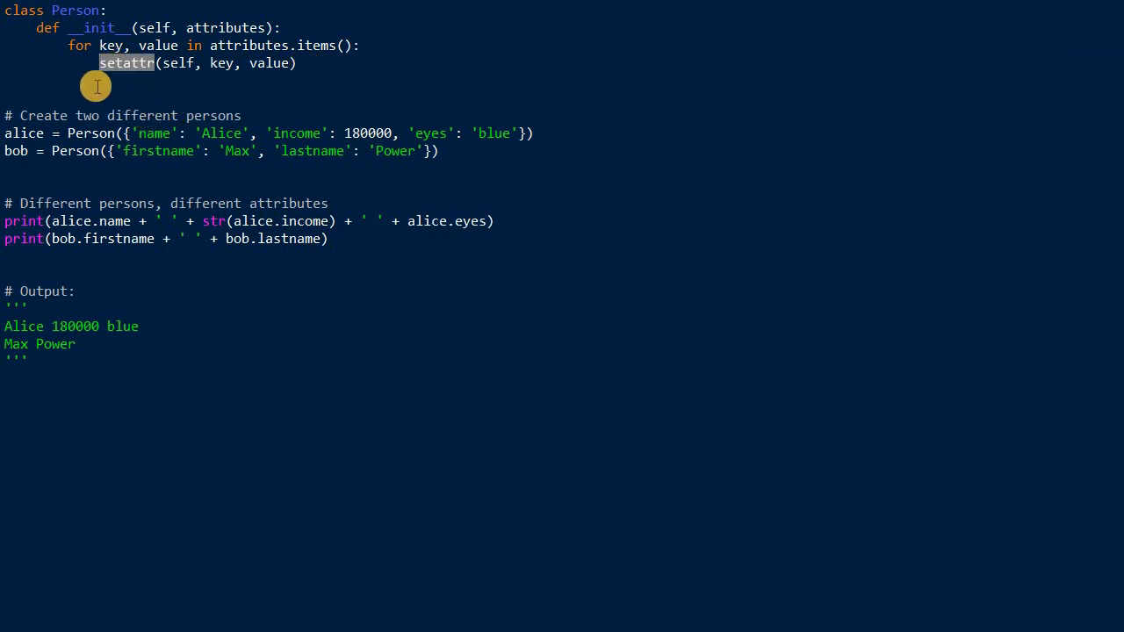
{"action": "mouse_move", "coordinate": [164, 90]}
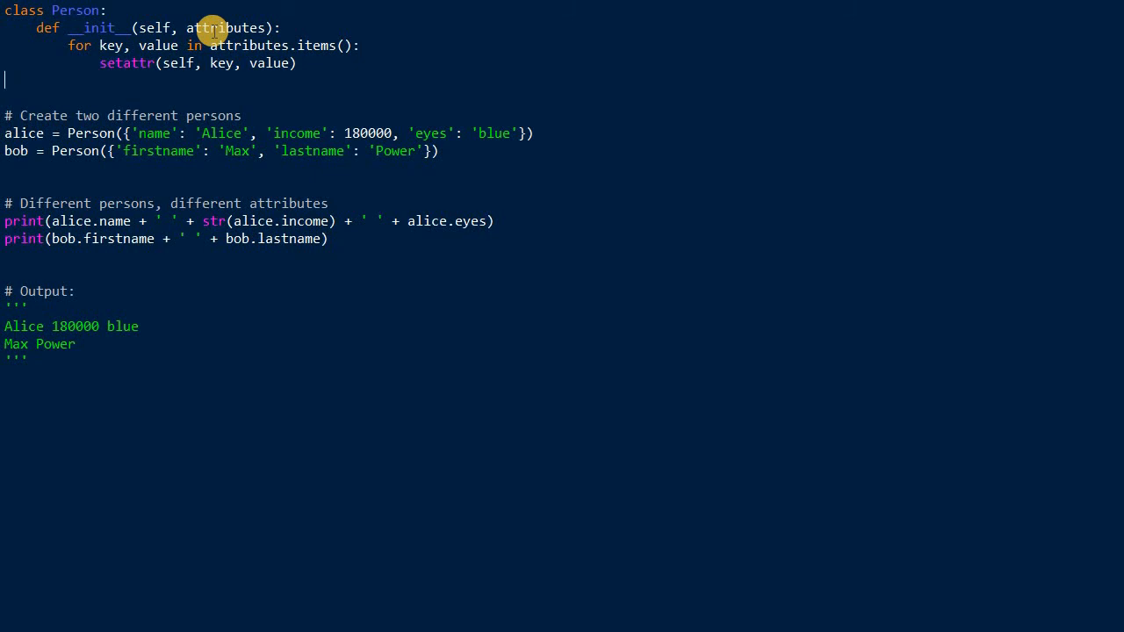
{"action": "mouse_move", "coordinate": [187, 42]}
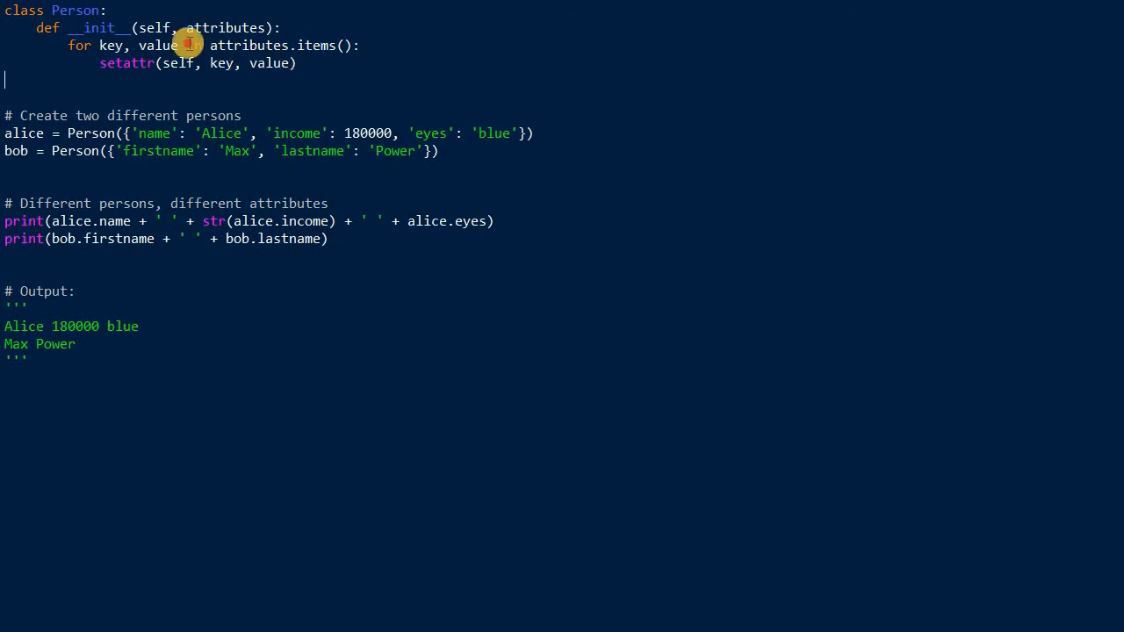
{"action": "double_click", "coordinate": [225, 27]}
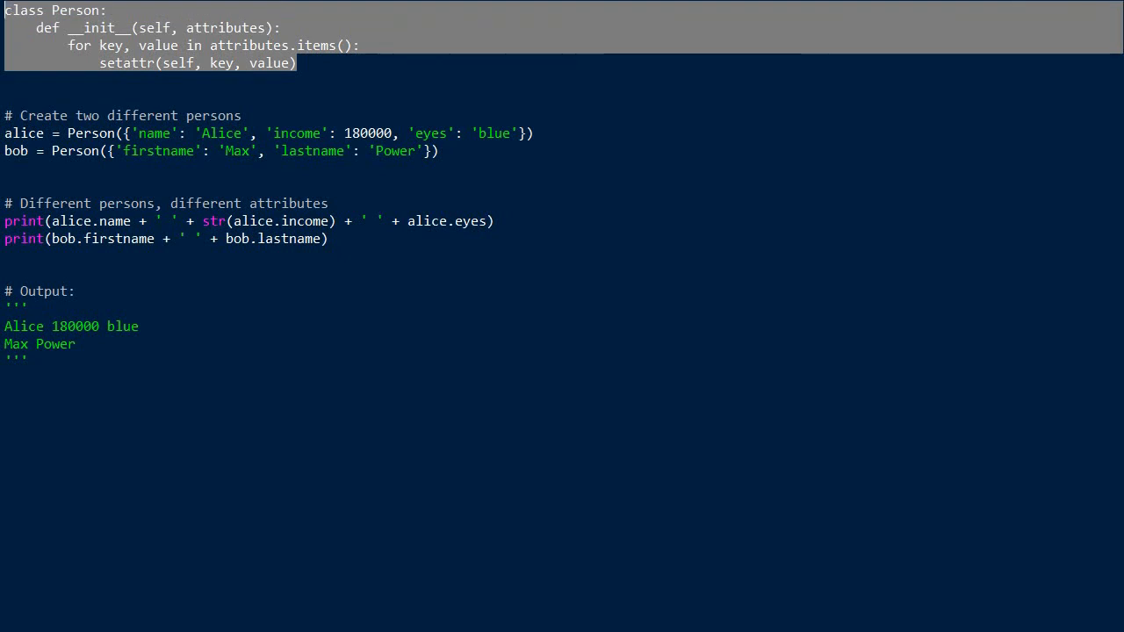
{"action": "mouse_move", "coordinate": [374, 21]}
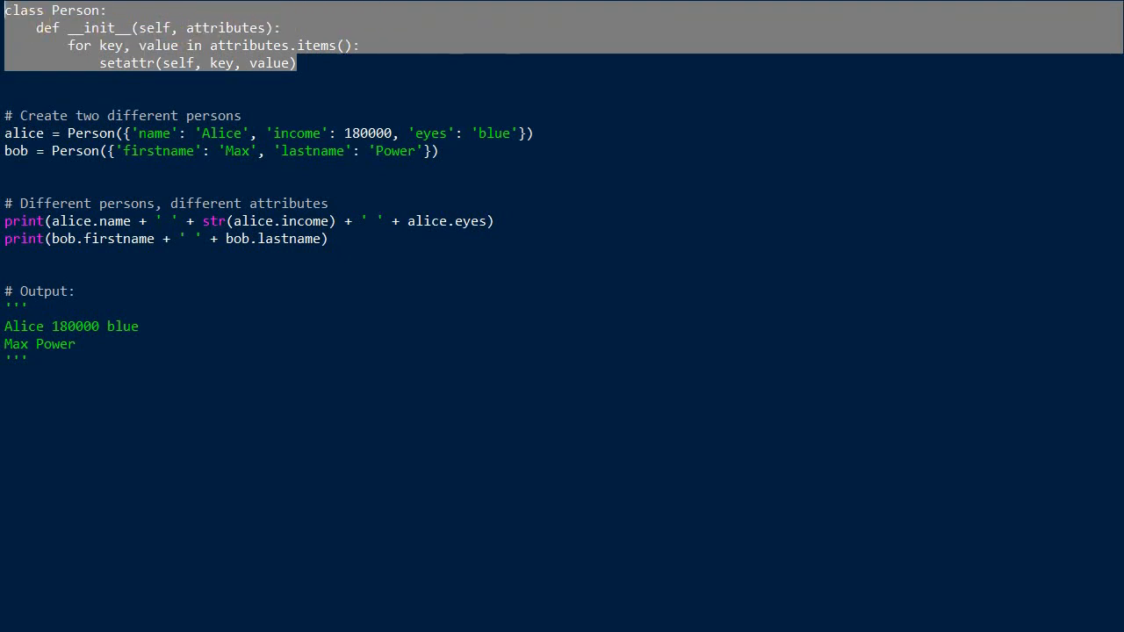
{"action": "mouse_move", "coordinate": [305, 31]}
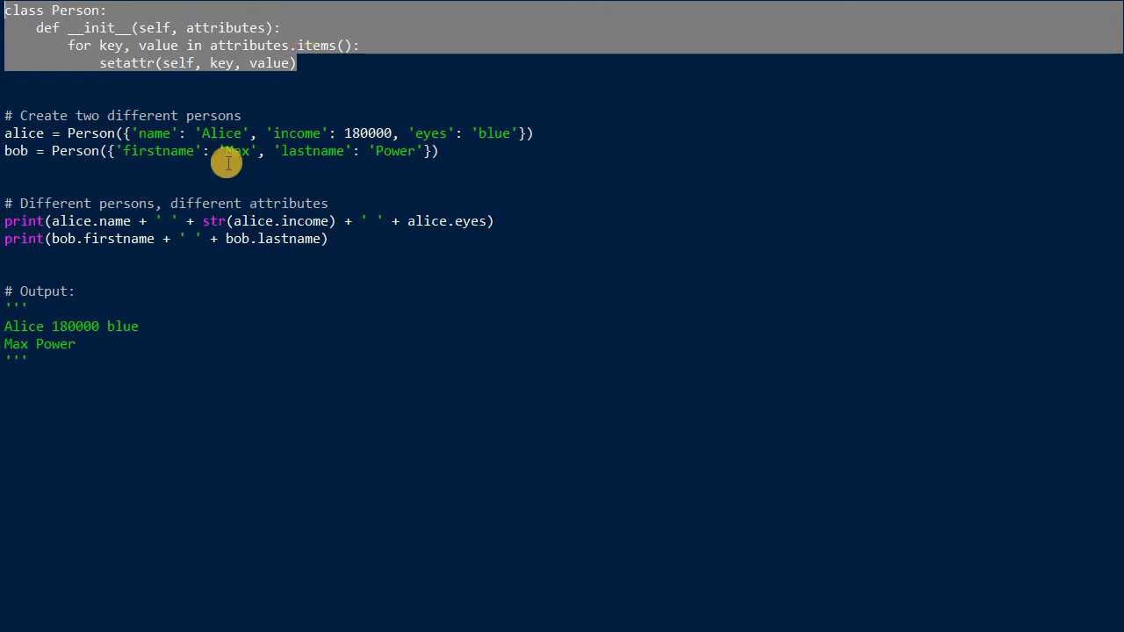
{"action": "mouse_move", "coordinate": [263, 27]}
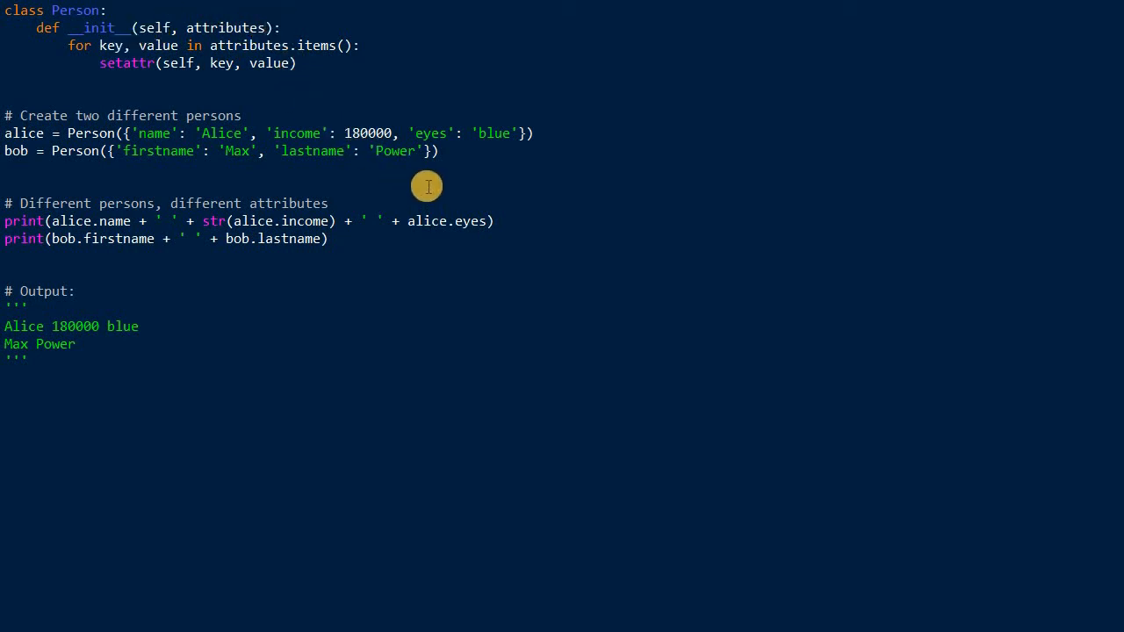
{"action": "mouse_move", "coordinate": [333, 44]}
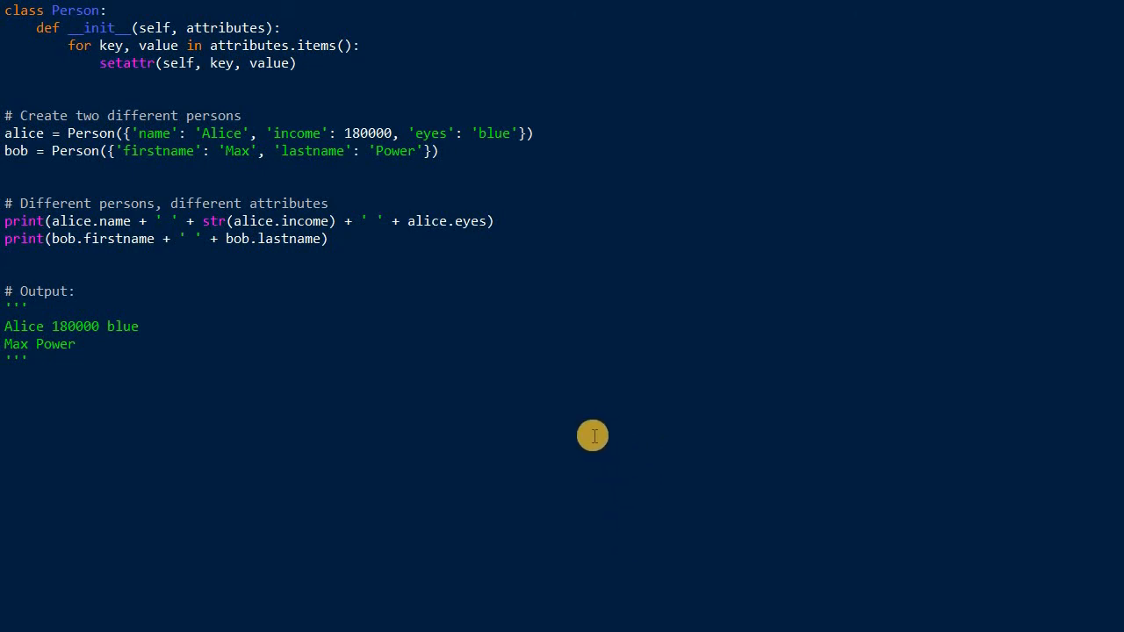
{"action": "mouse_move", "coordinate": [596, 475]}
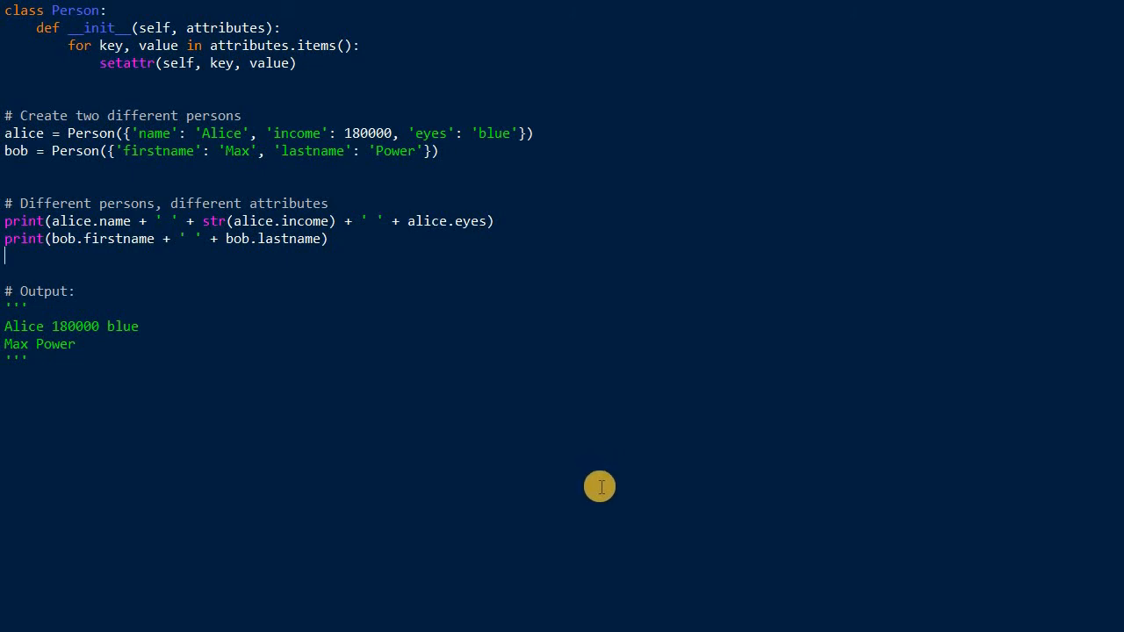
{"action": "mouse_move", "coordinate": [574, 372]}
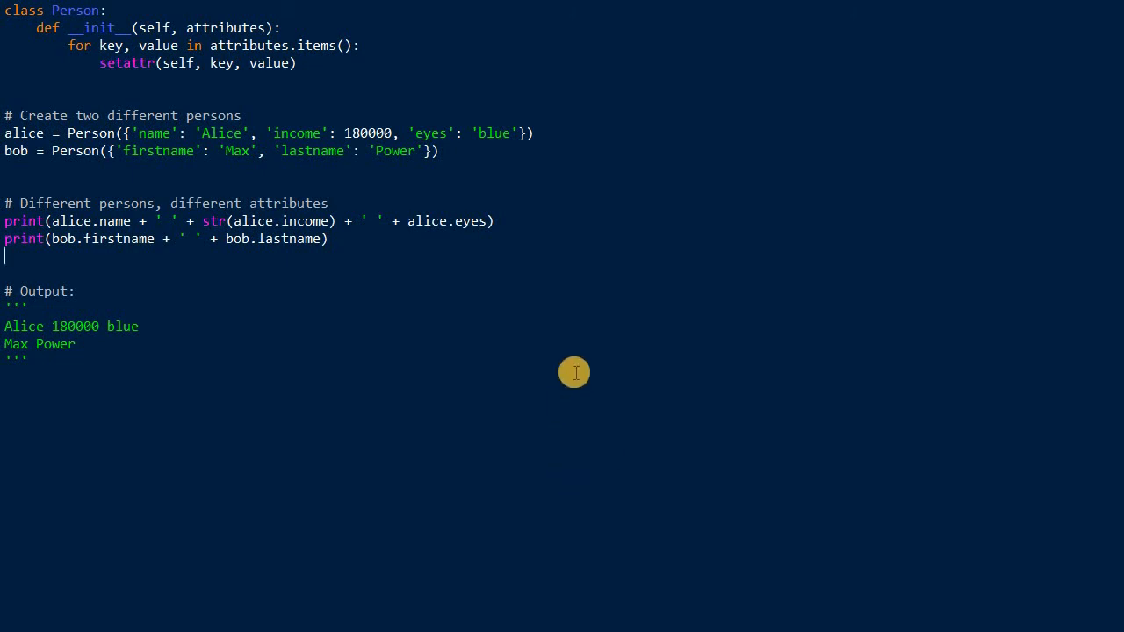
{"action": "mouse_move", "coordinate": [571, 396]}
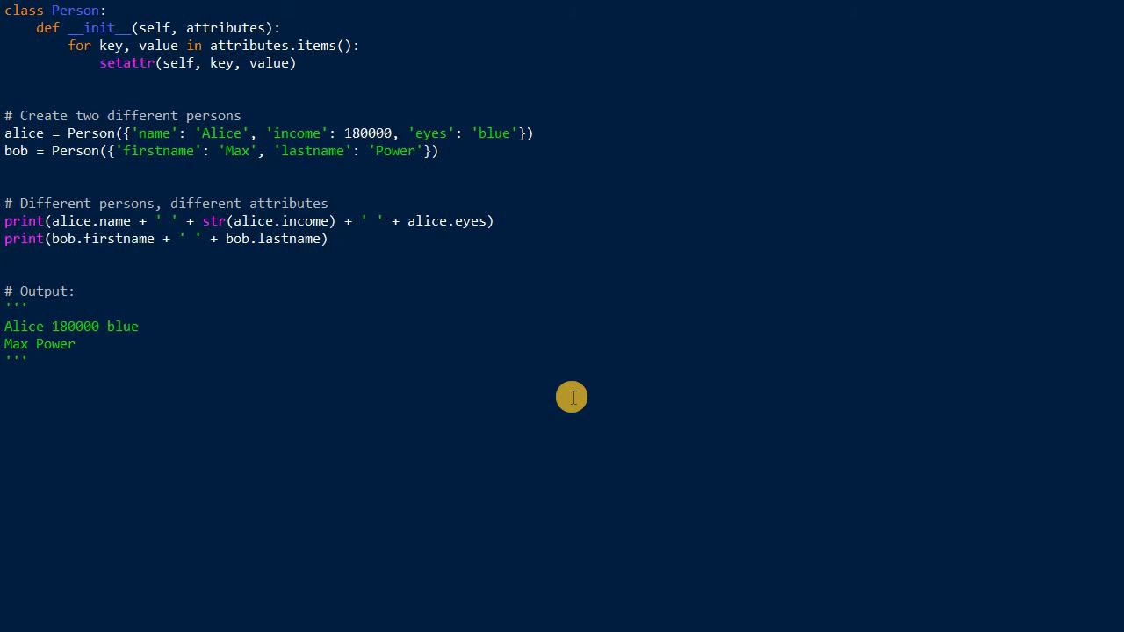
{"action": "key", "text": "Enter"}
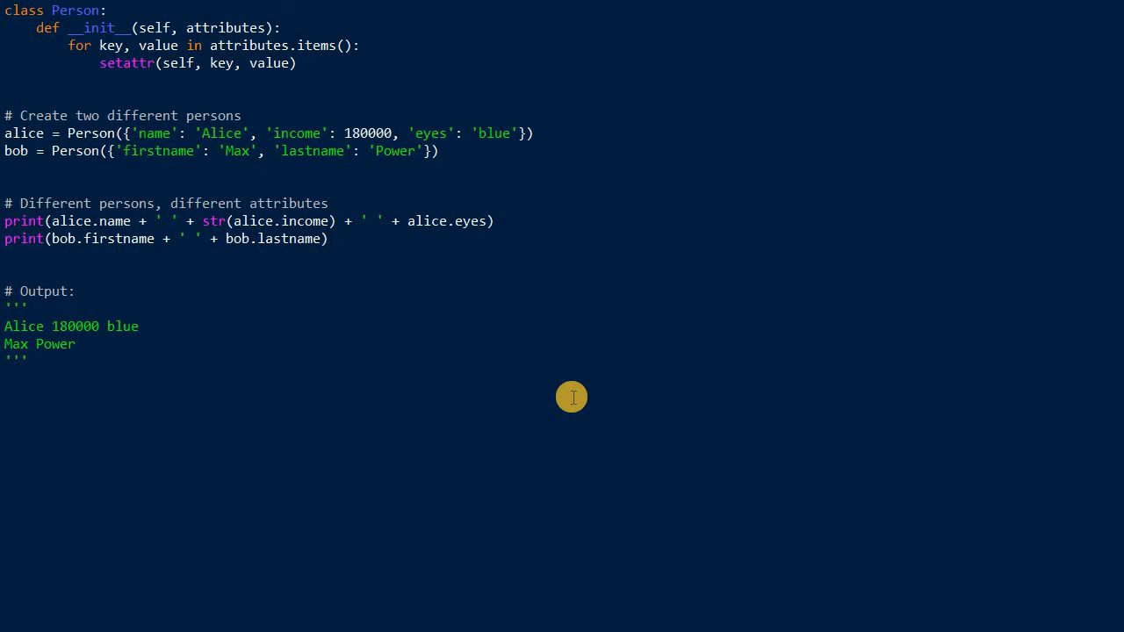
{"action": "key", "text": "Enter"}
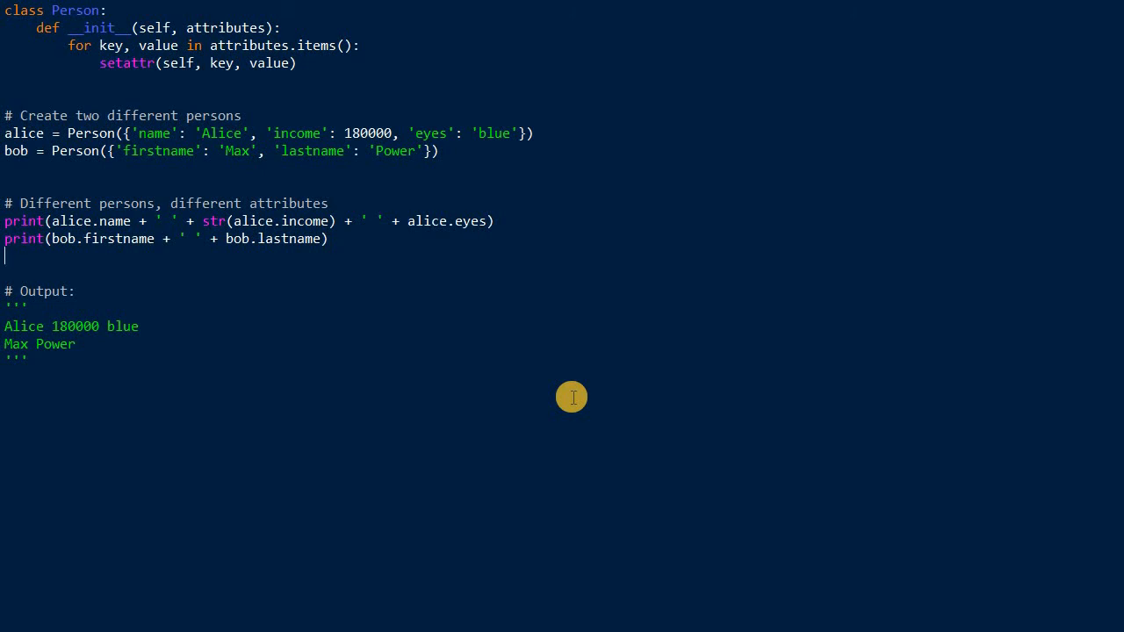